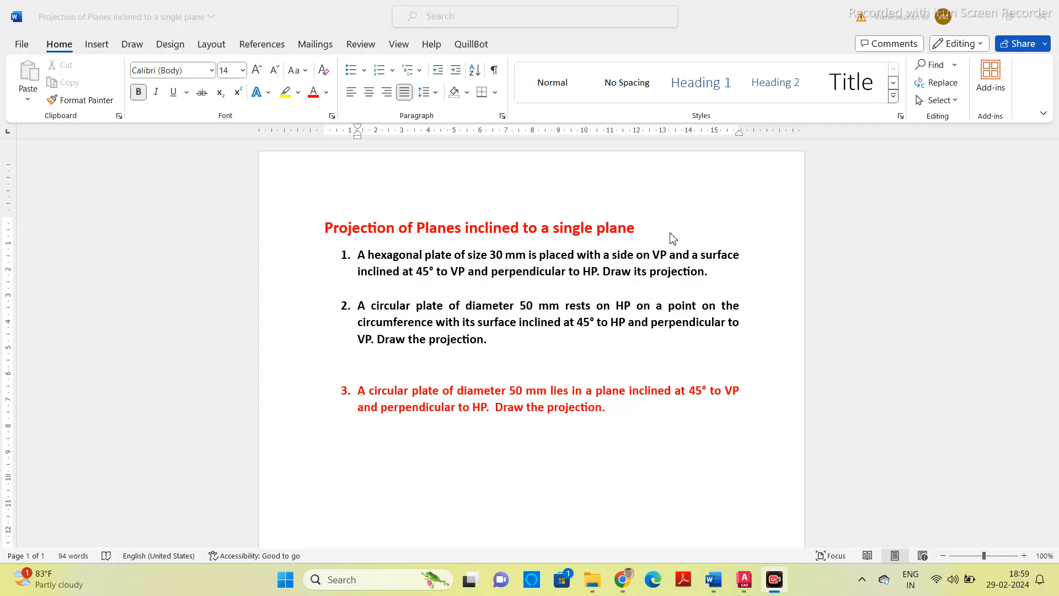
mouse_move(389, 421)
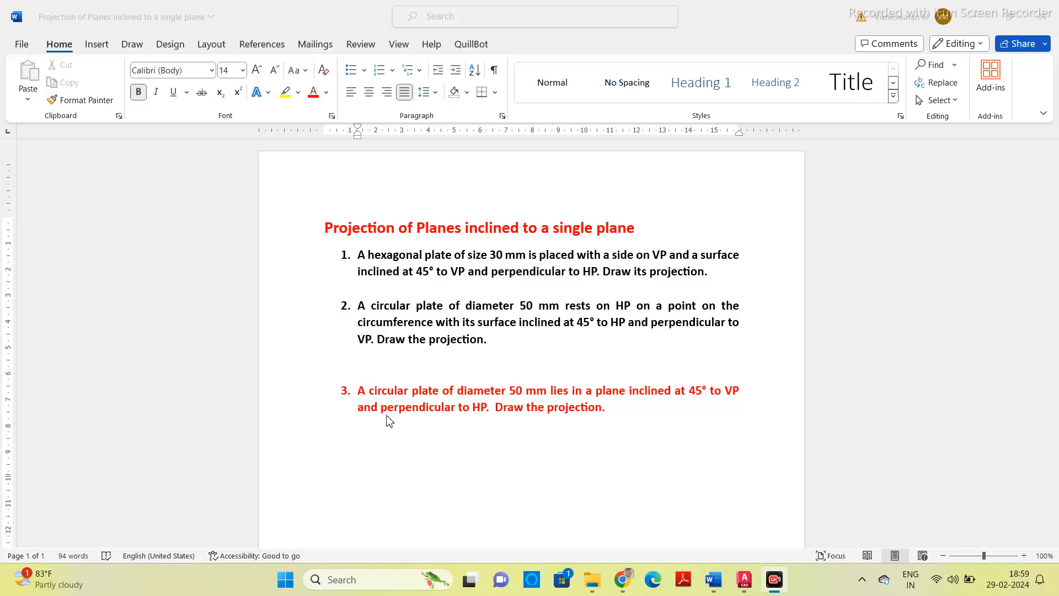
mouse_move(390, 408)
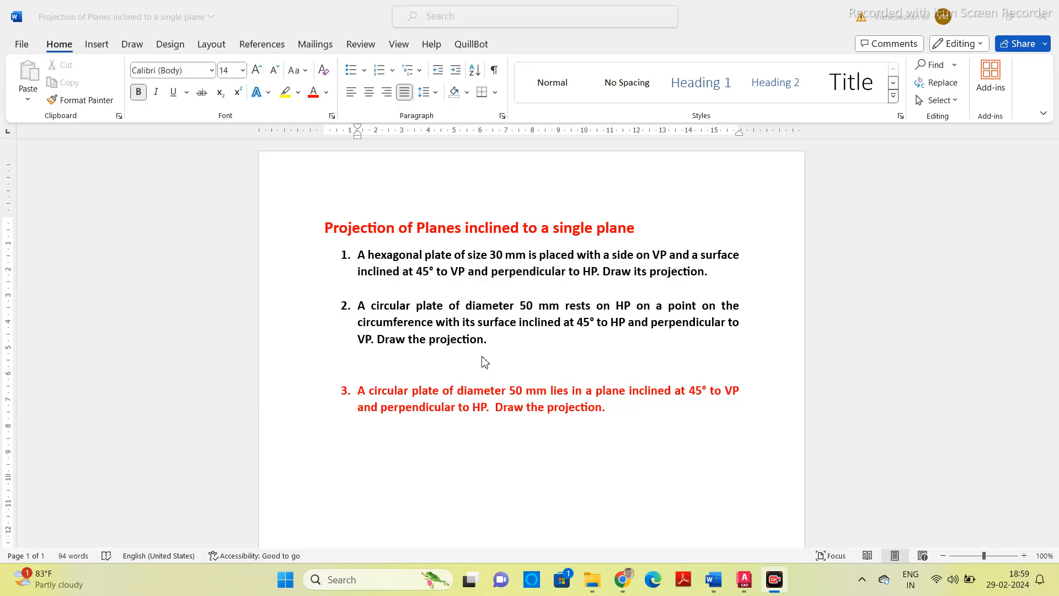
mouse_move(487, 356)
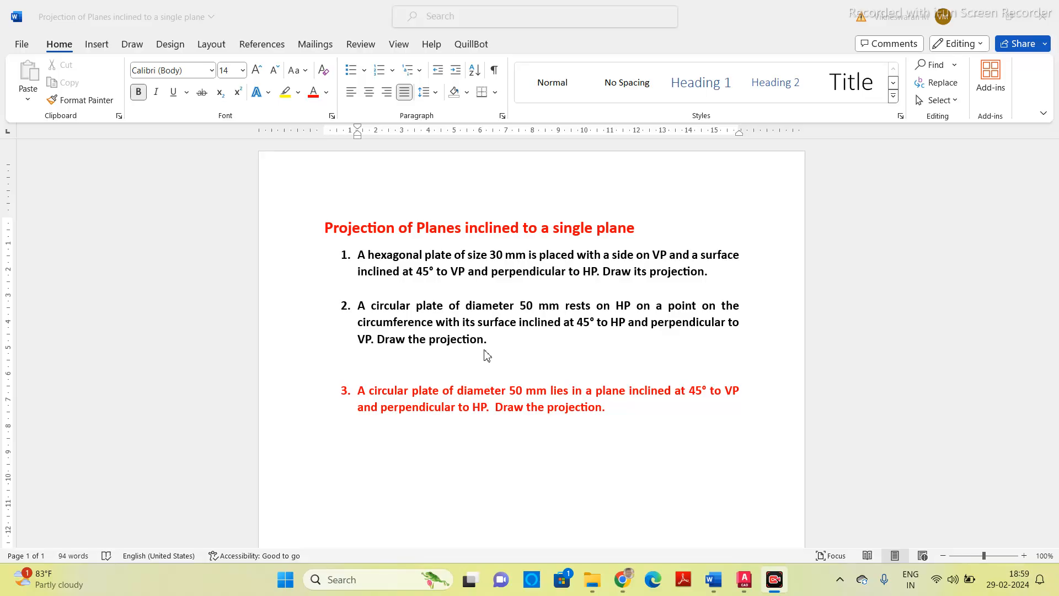
mouse_move(727, 407)
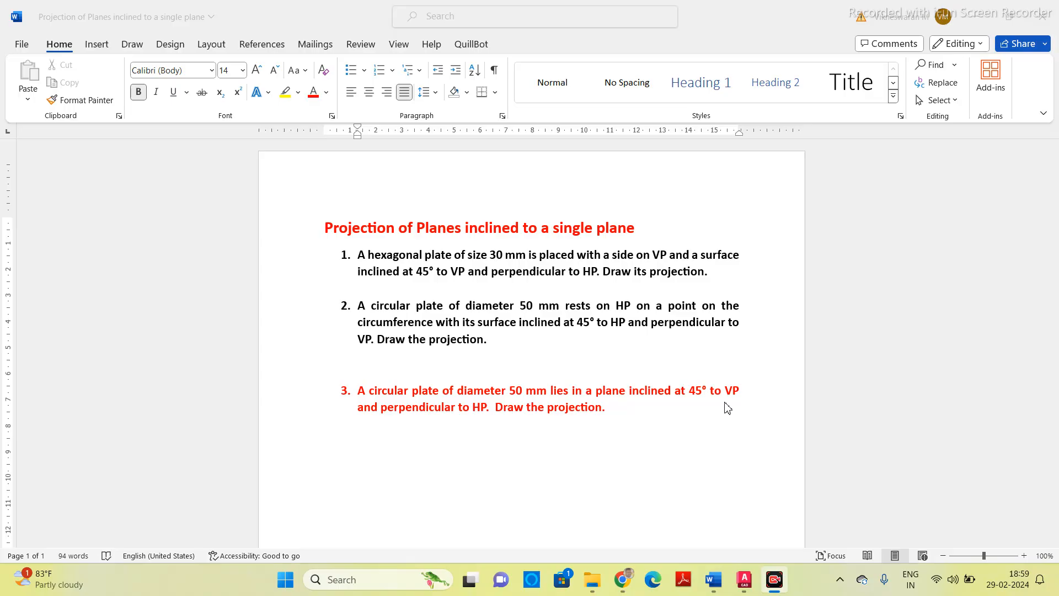
mouse_move(711, 419)
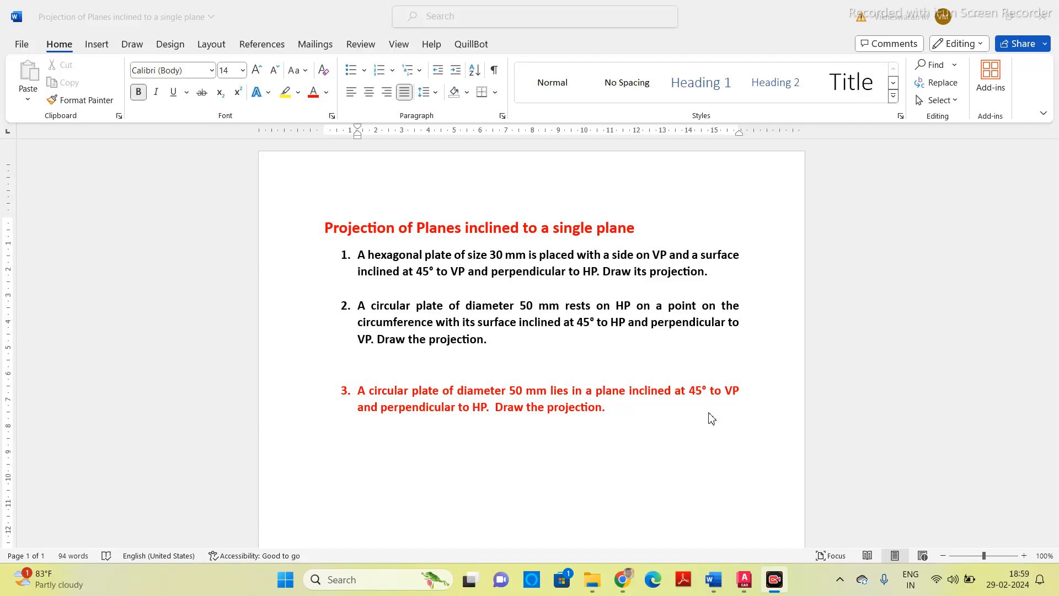
mouse_move(674, 429)
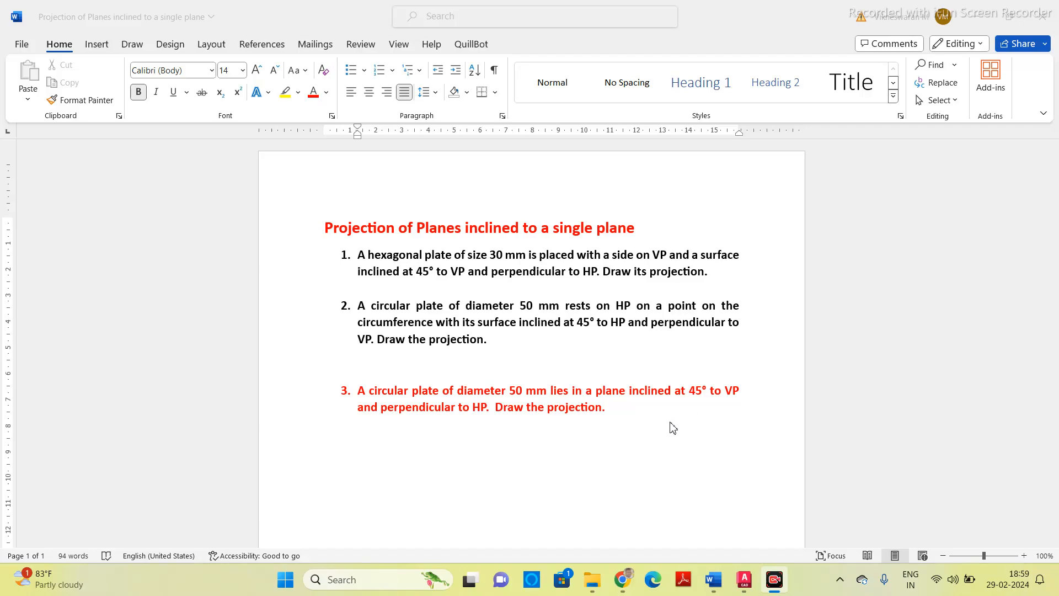
mouse_move(739, 406)
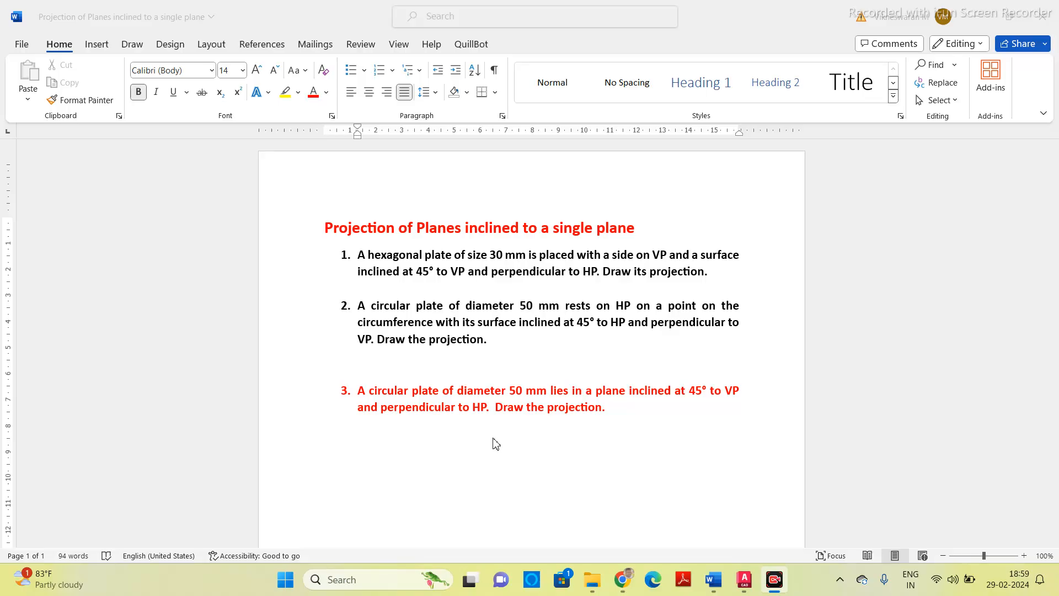
mouse_move(628, 453)
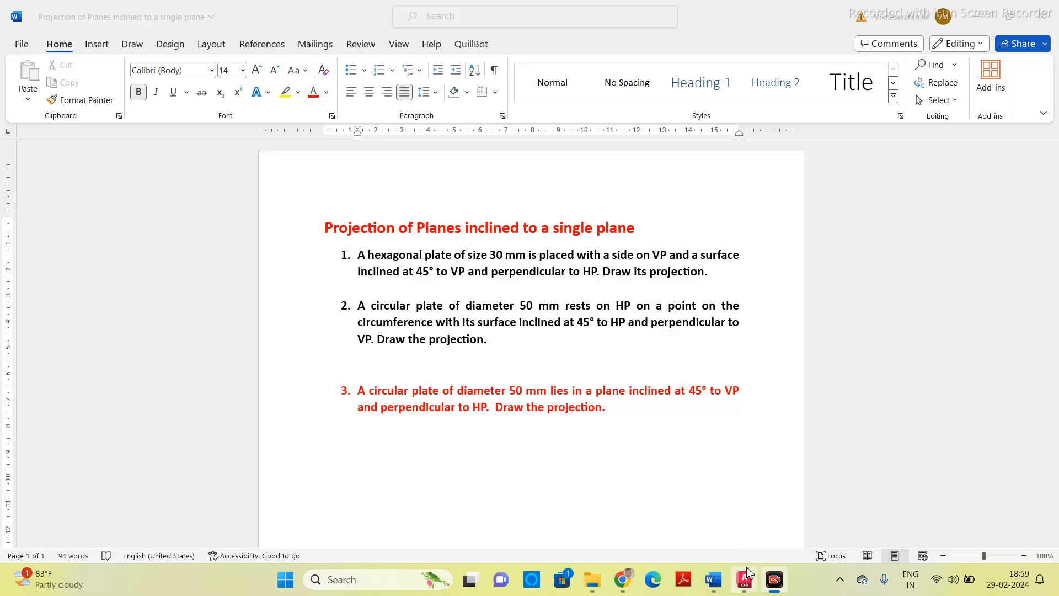
Start a new blank drawing in AutoCAD and set its units
click(743, 580)
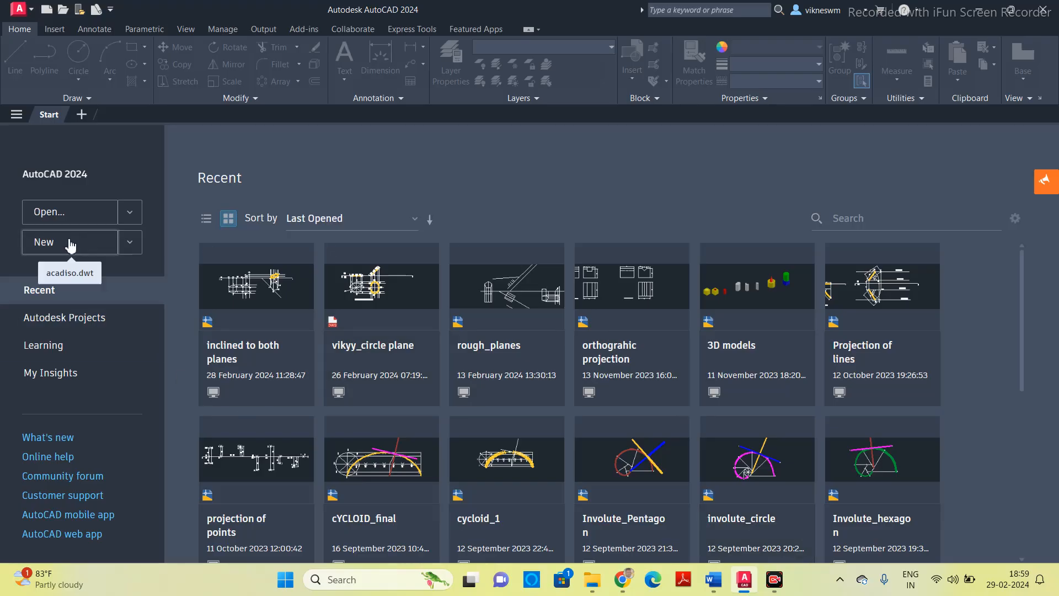
click(69, 241)
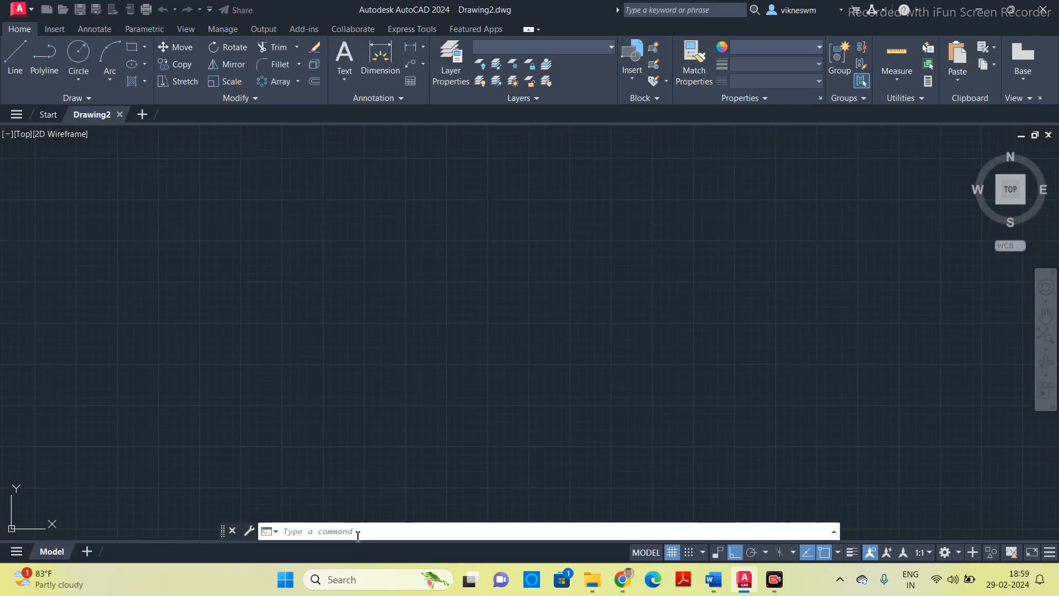
text(units)
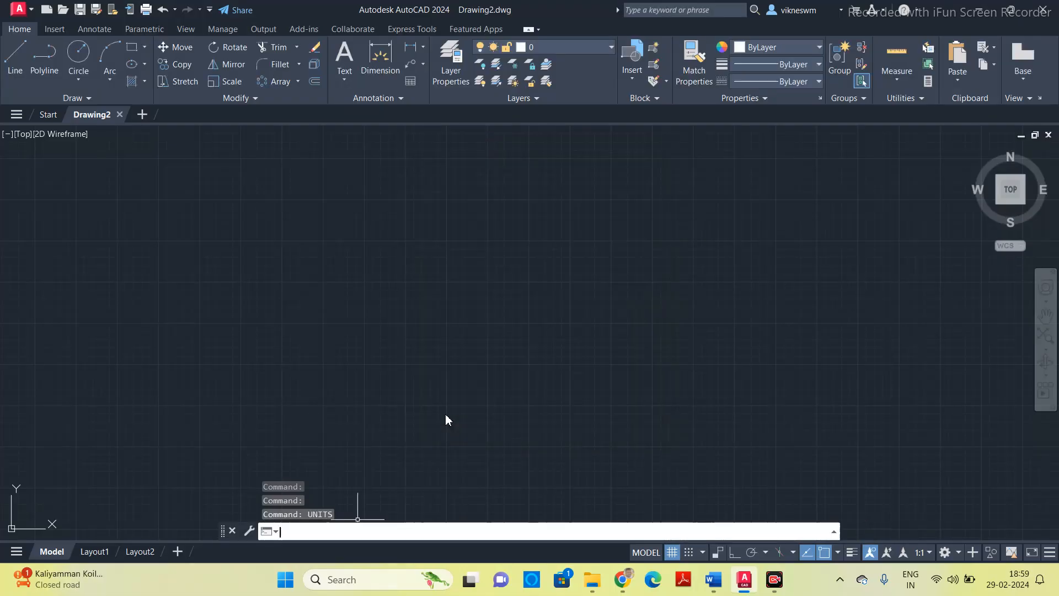
Set the drawing limits with default corners and zoom to show all
text(limita)
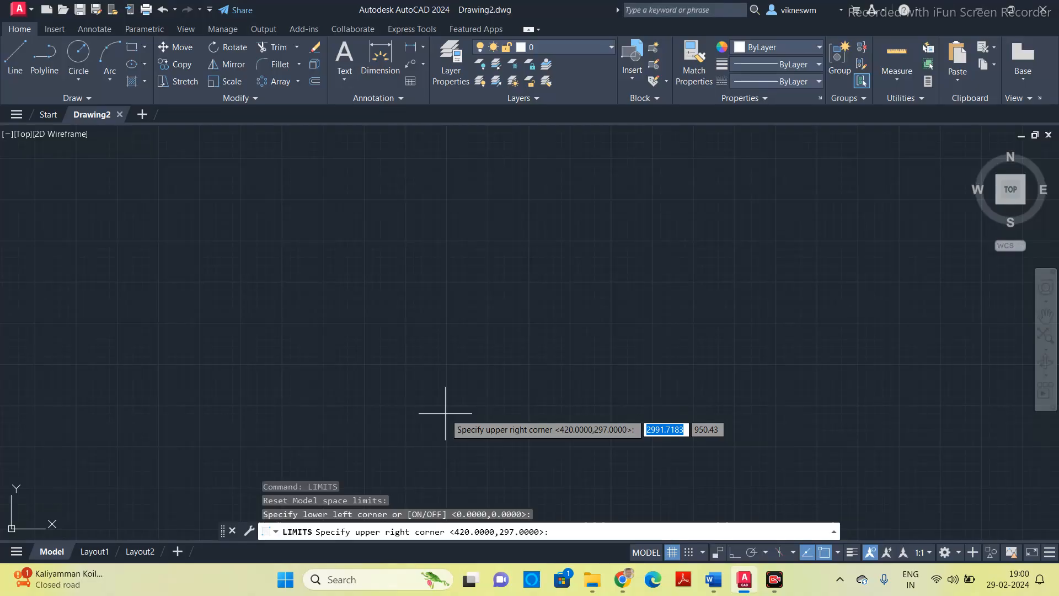
key(enter)
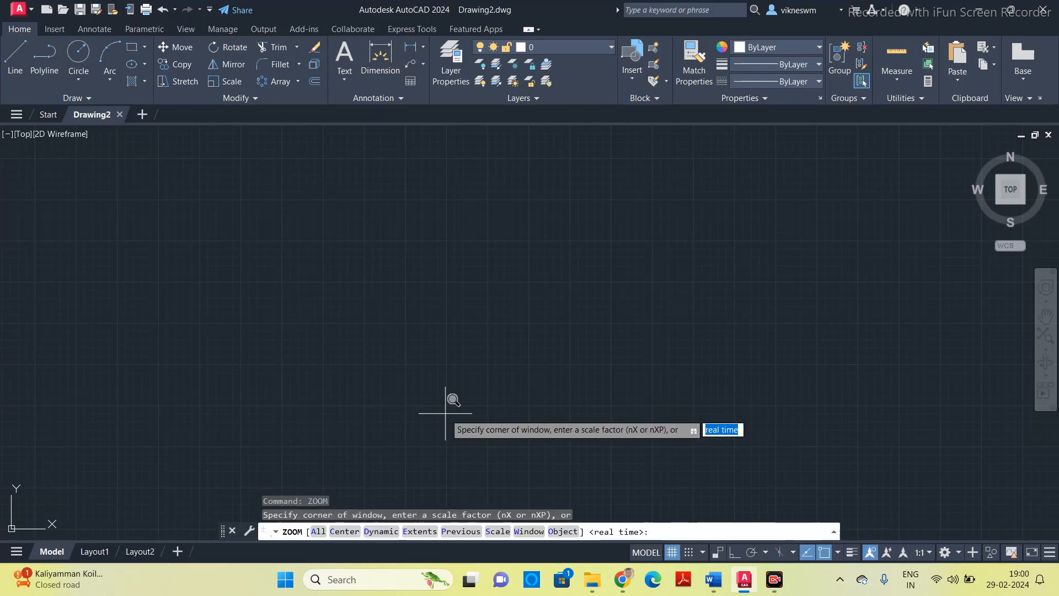
text(all)
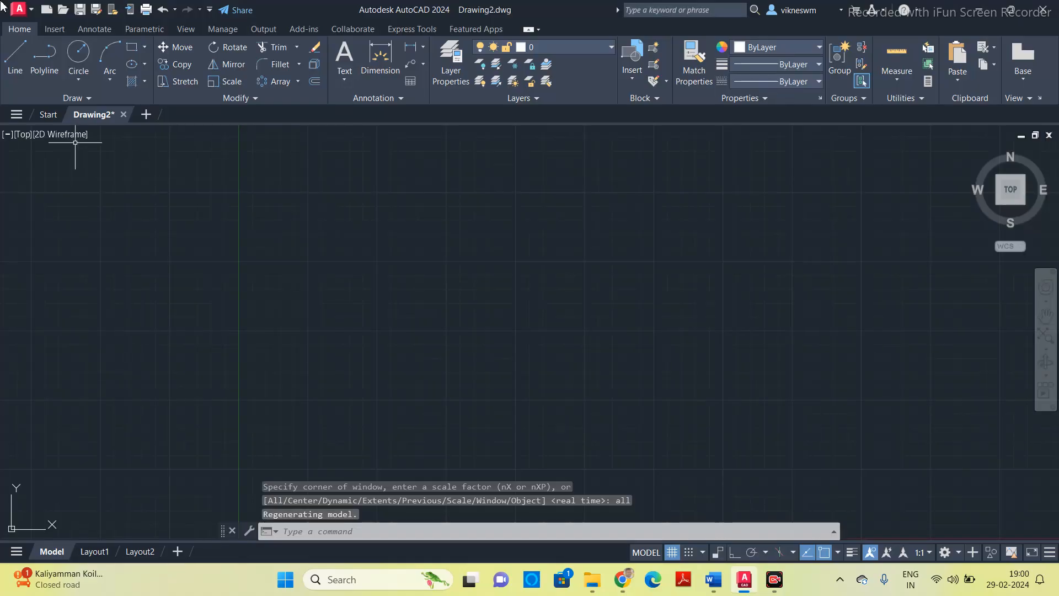
Draw a 300-unit horizontal reference line and start labelling its left end
click(14, 60)
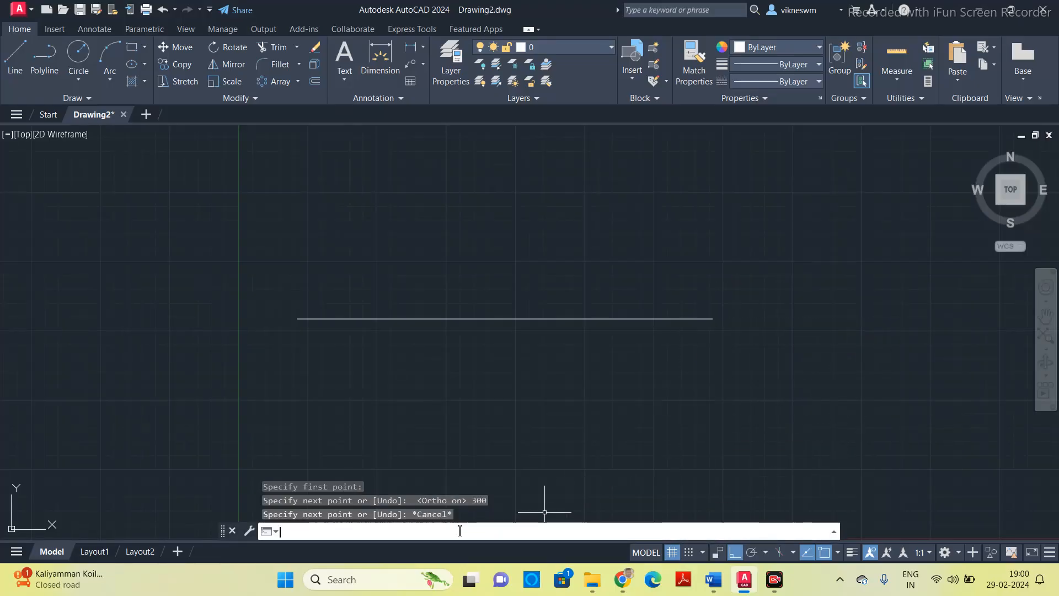
text(text or [Justify Style]:)
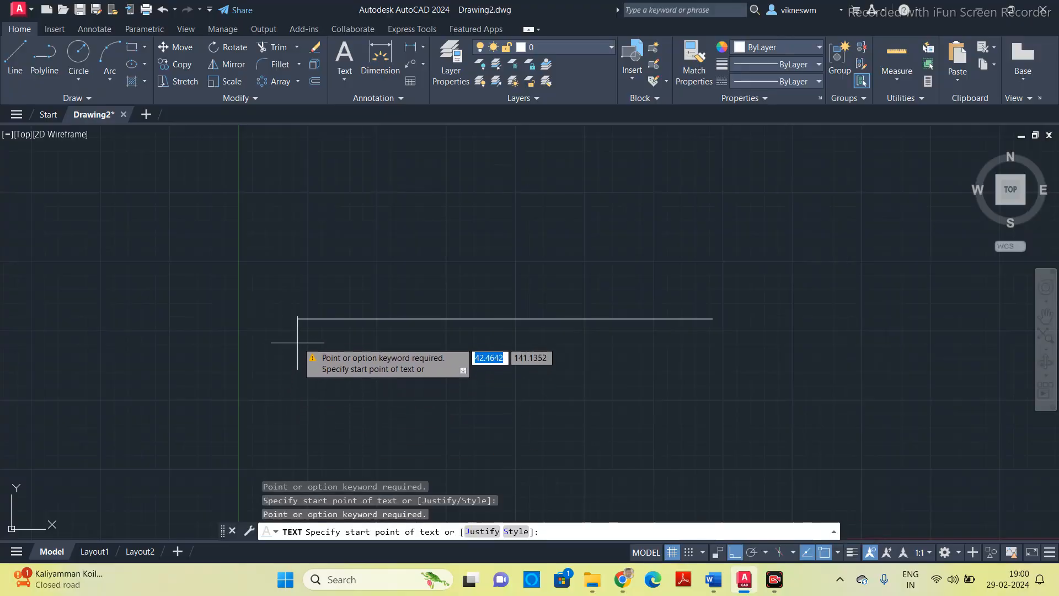
click(300, 375)
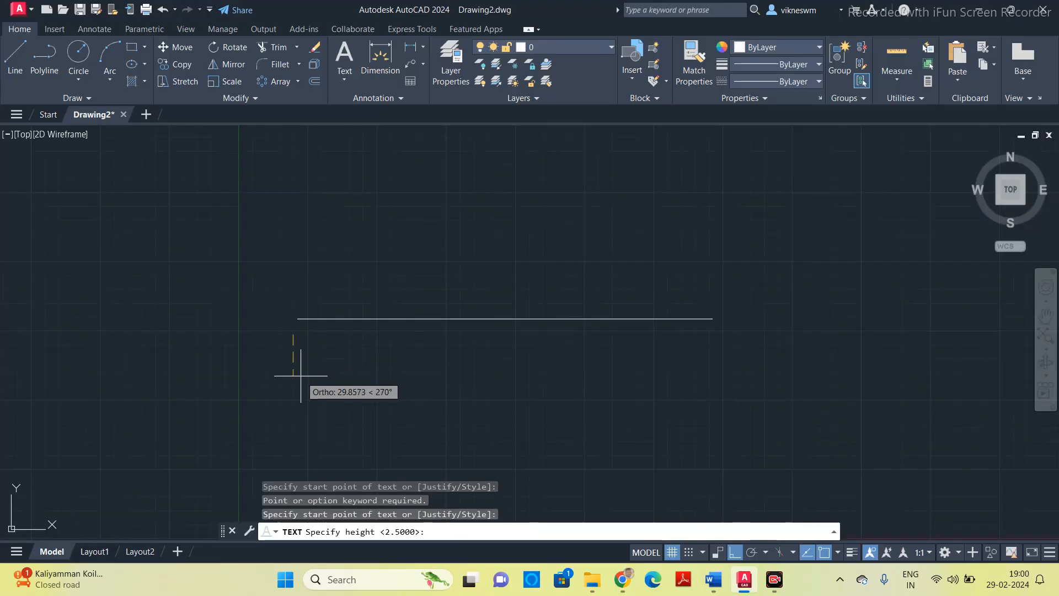
Add height-5 labels x, Y, VP and HP around the reference line
text(5)
text(0)
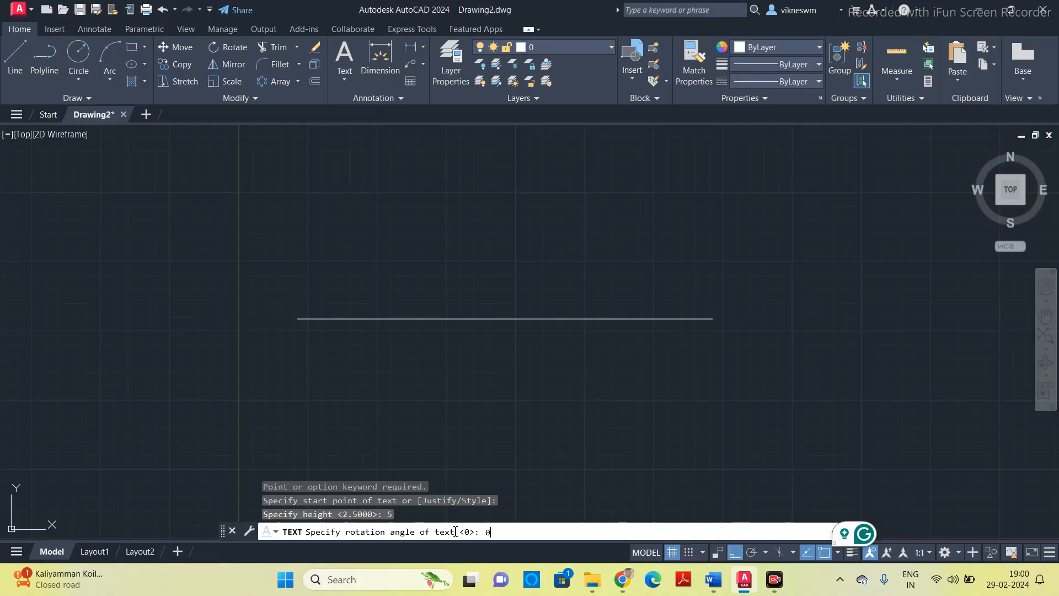
key(enter)
text(VP)
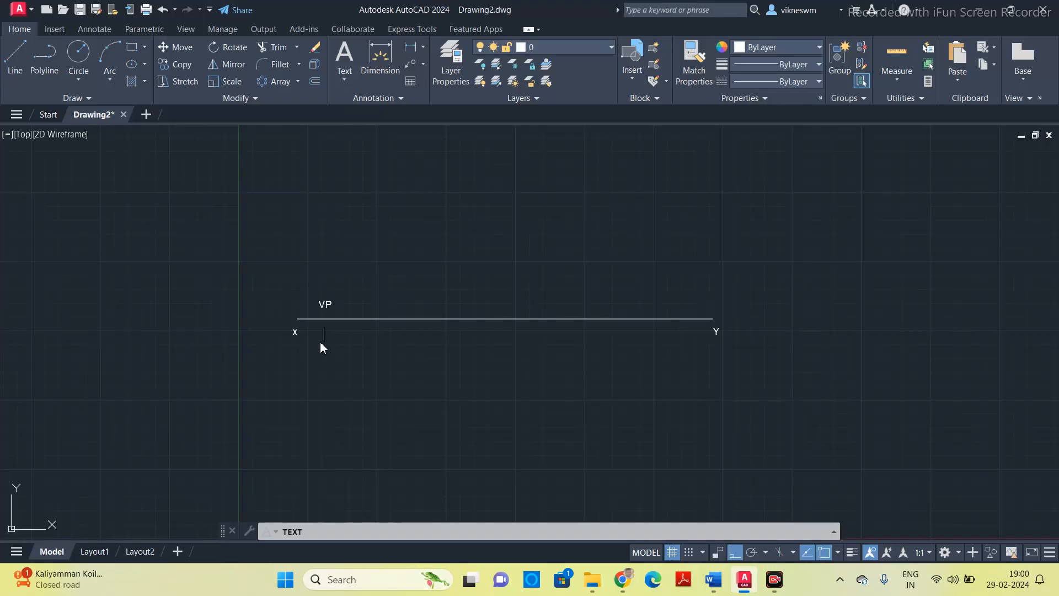
text(HP)
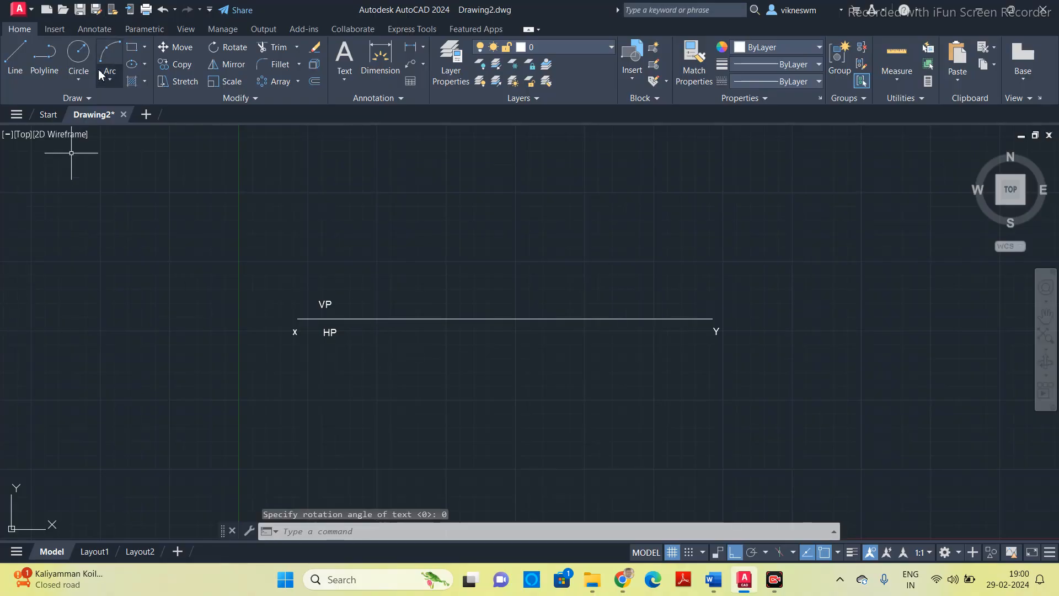
Draw a radius-25 circle above the XY line as the plate's true shape
click(79, 61)
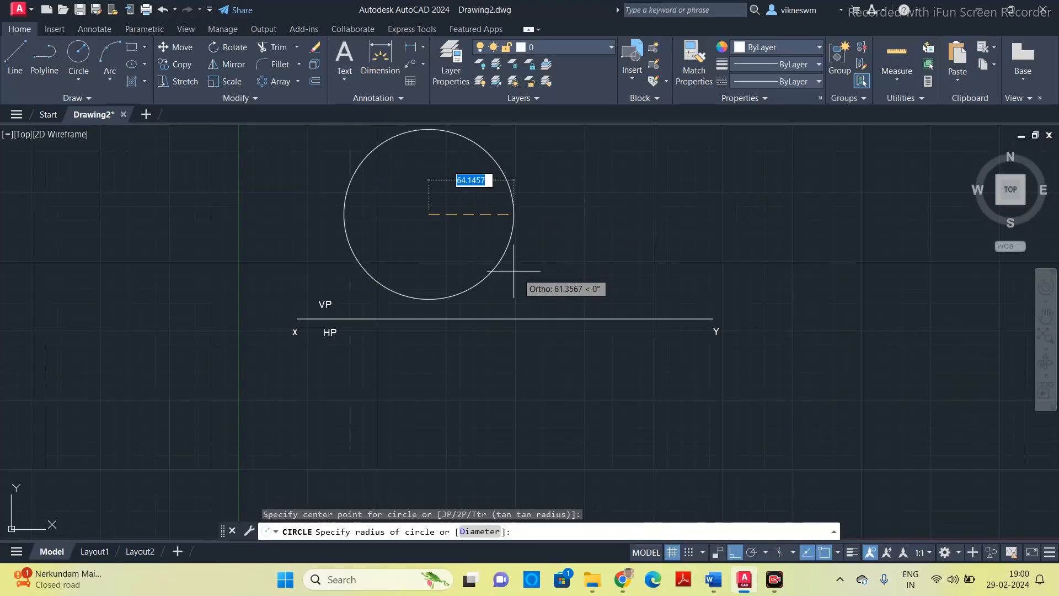
mouse_move(502, 221)
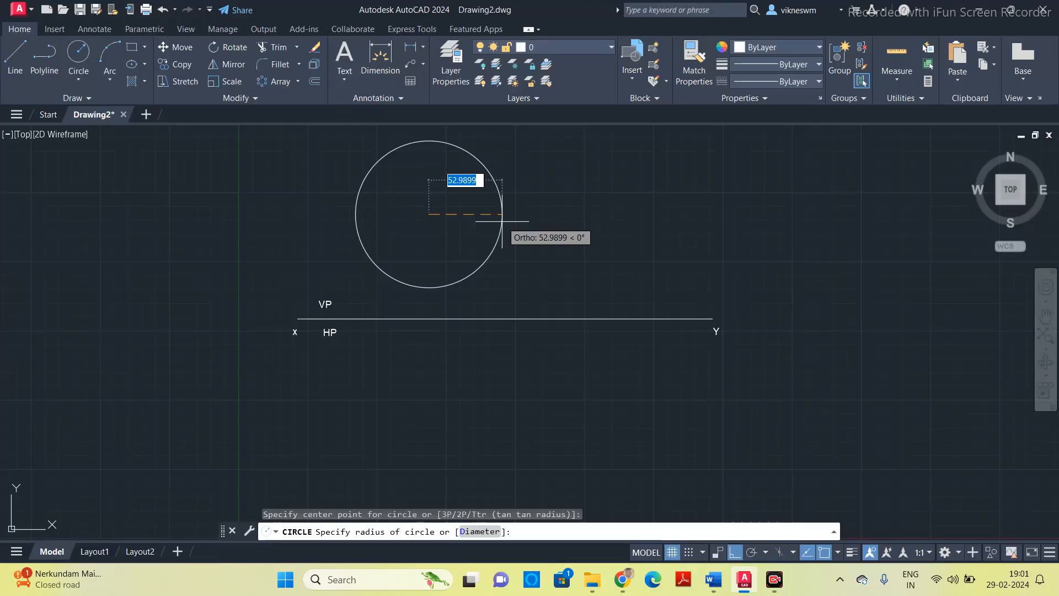
text(25)
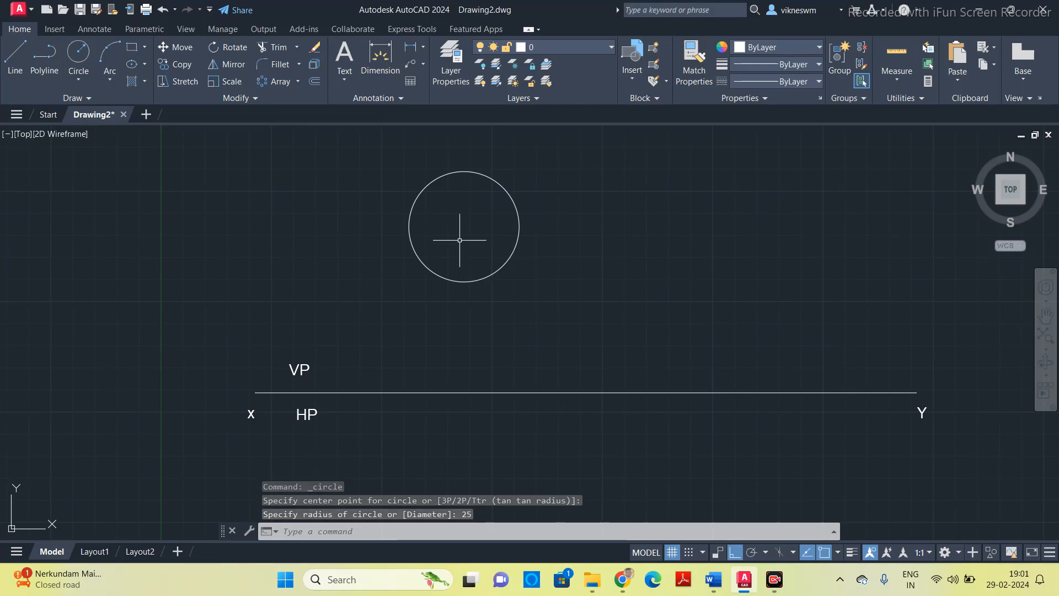
mouse_move(414, 194)
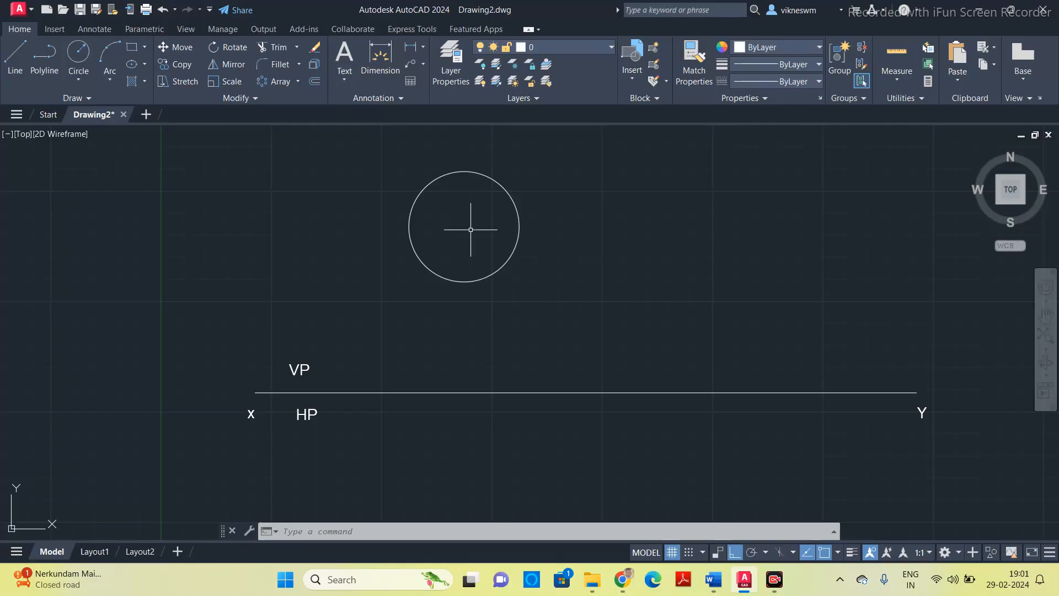
mouse_move(464, 201)
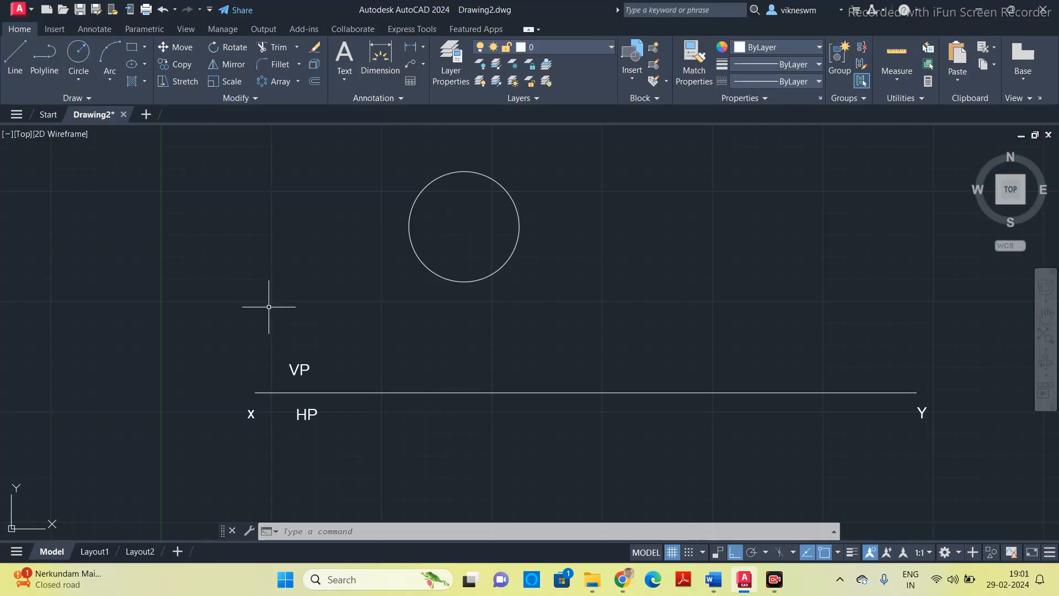
Polar-array a diameter line about the circle centre into eight equal divisions
click(15, 61)
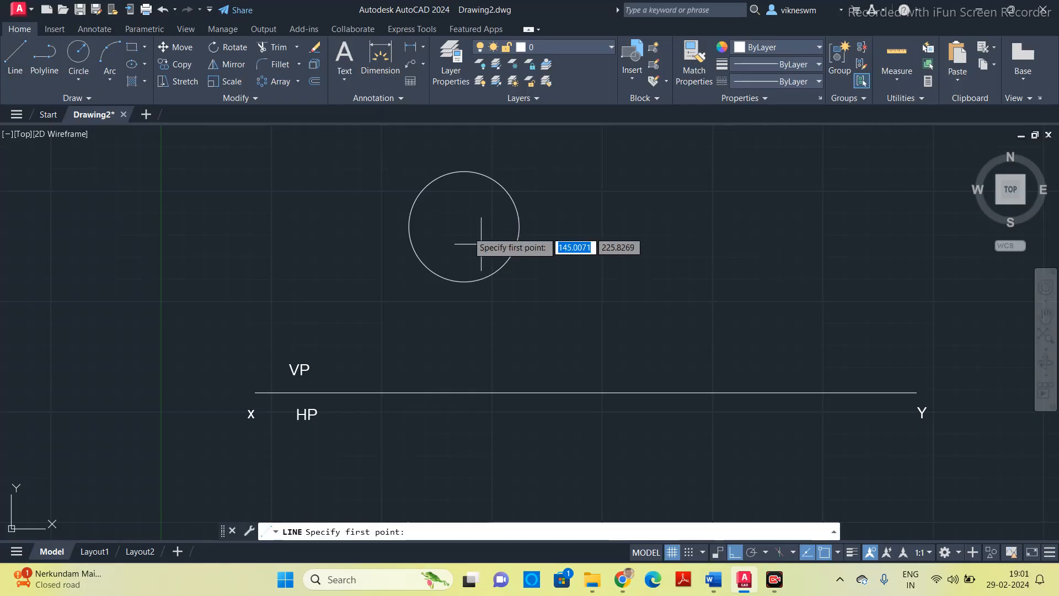
mouse_move(465, 225)
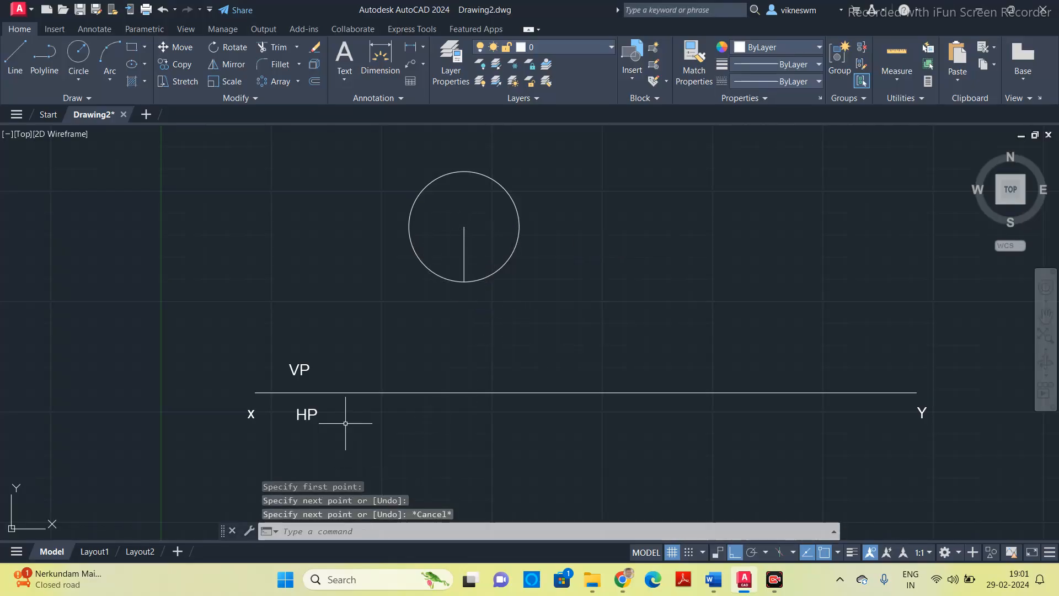
click(296, 81)
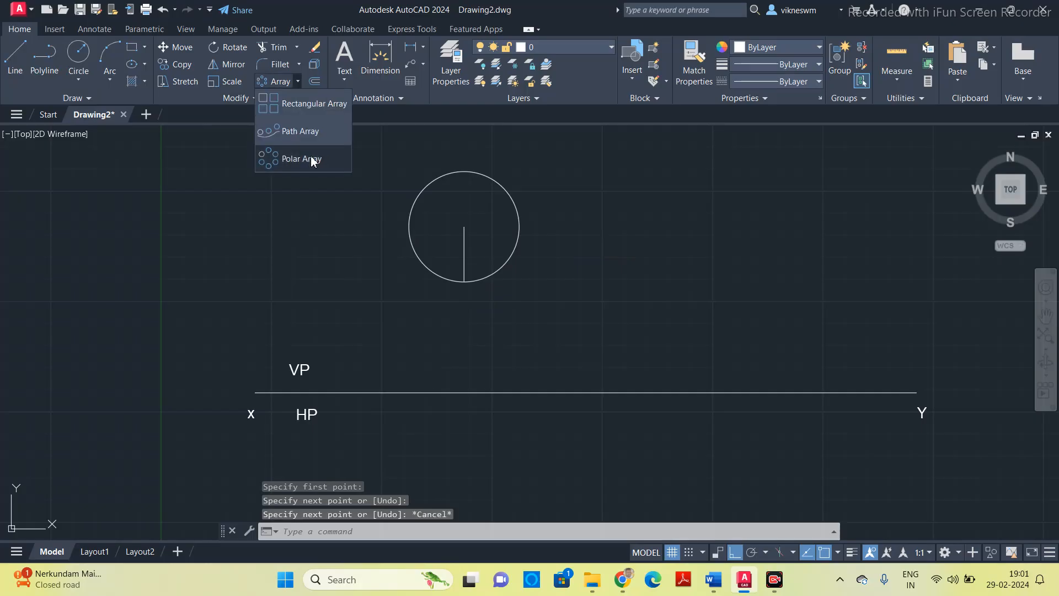
click(301, 159)
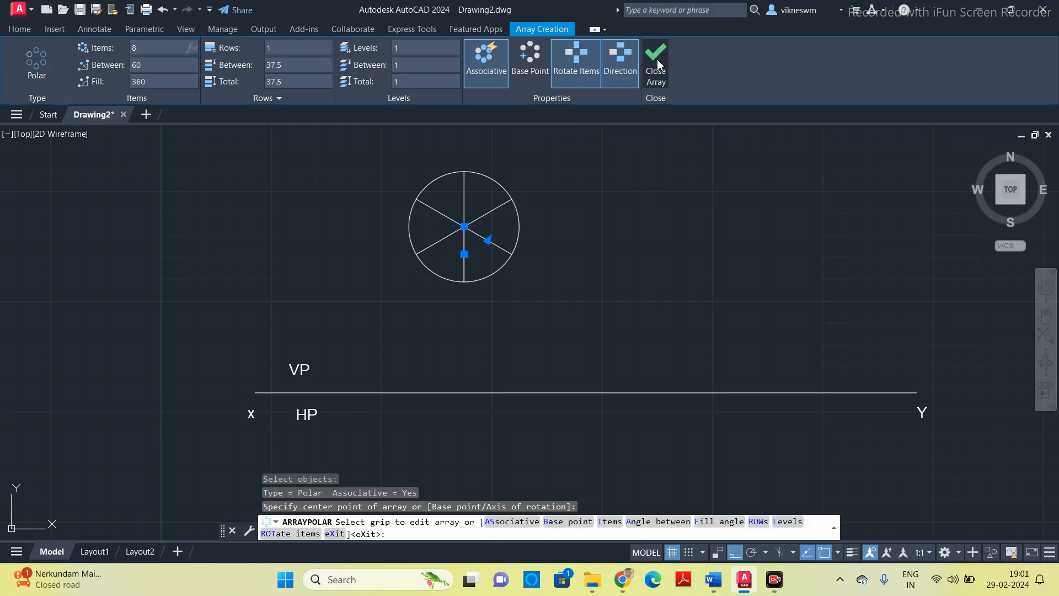
click(655, 61)
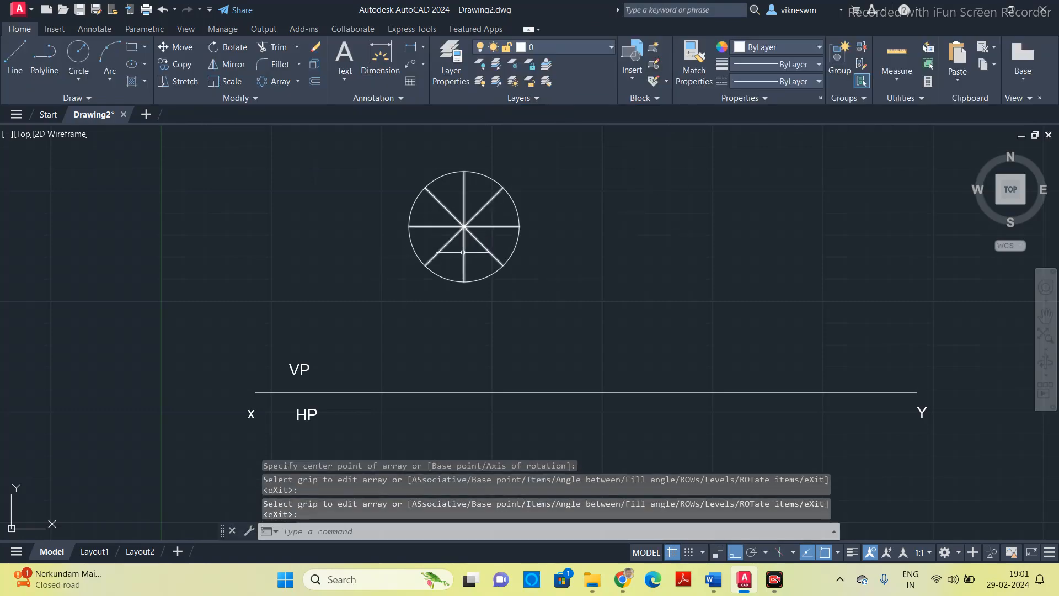
click(177, 48)
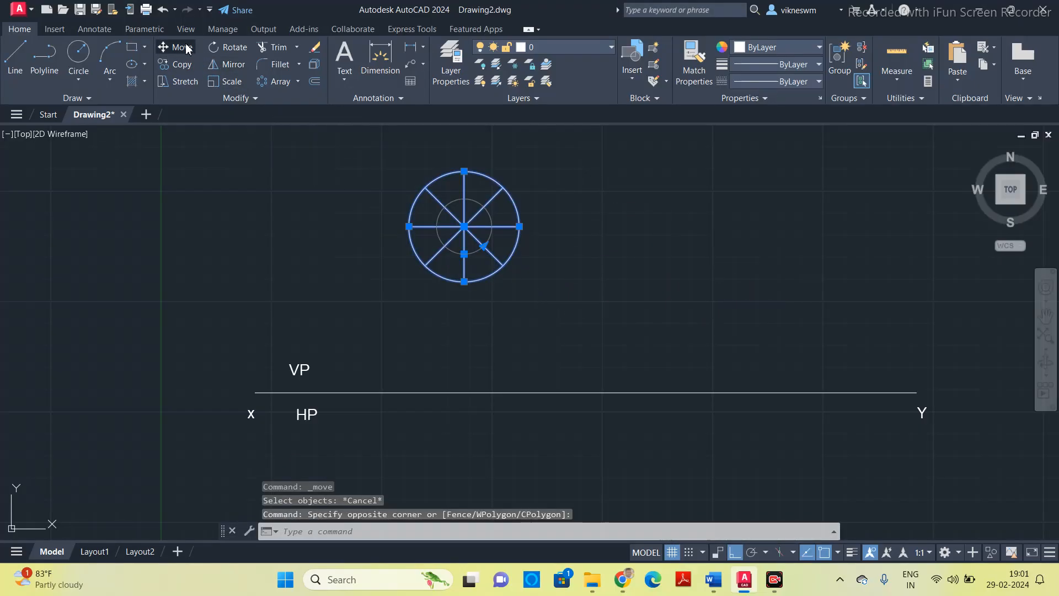
click(463, 226)
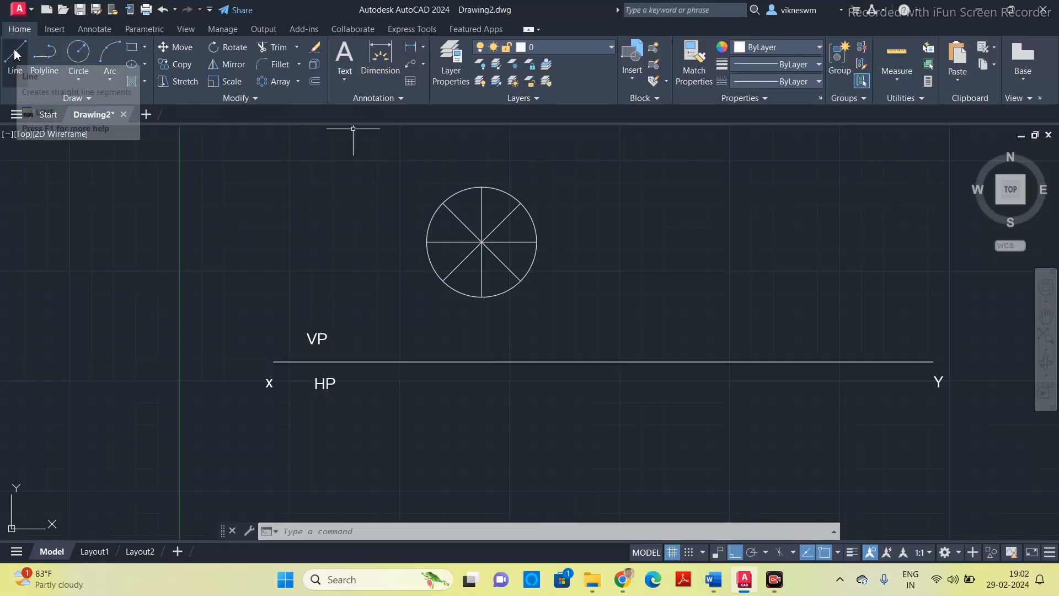
Draw vertical projectors from the circle's division points down to XY
click(14, 53)
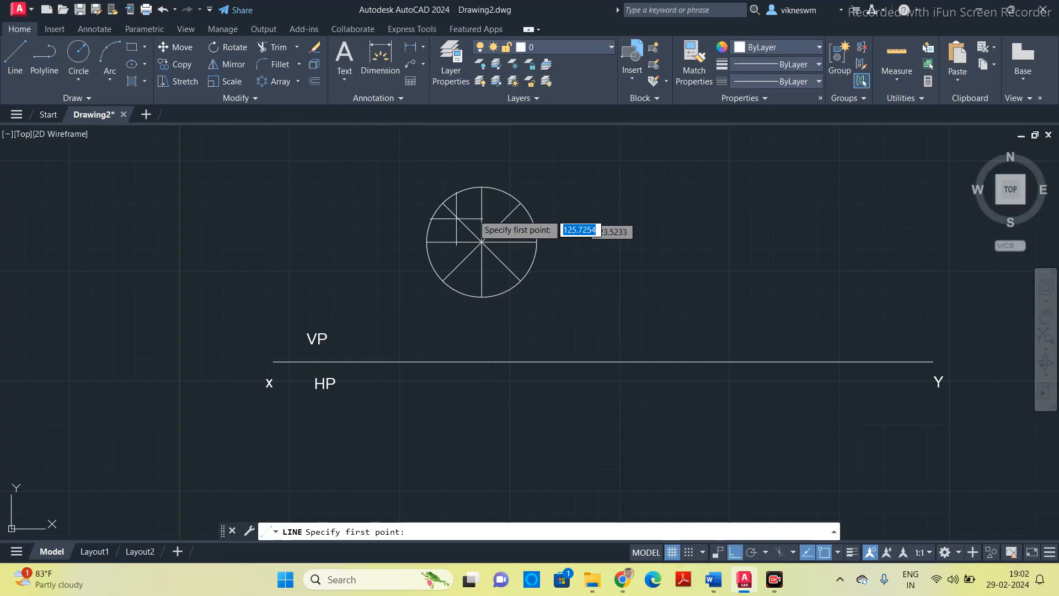
mouse_move(637, 287)
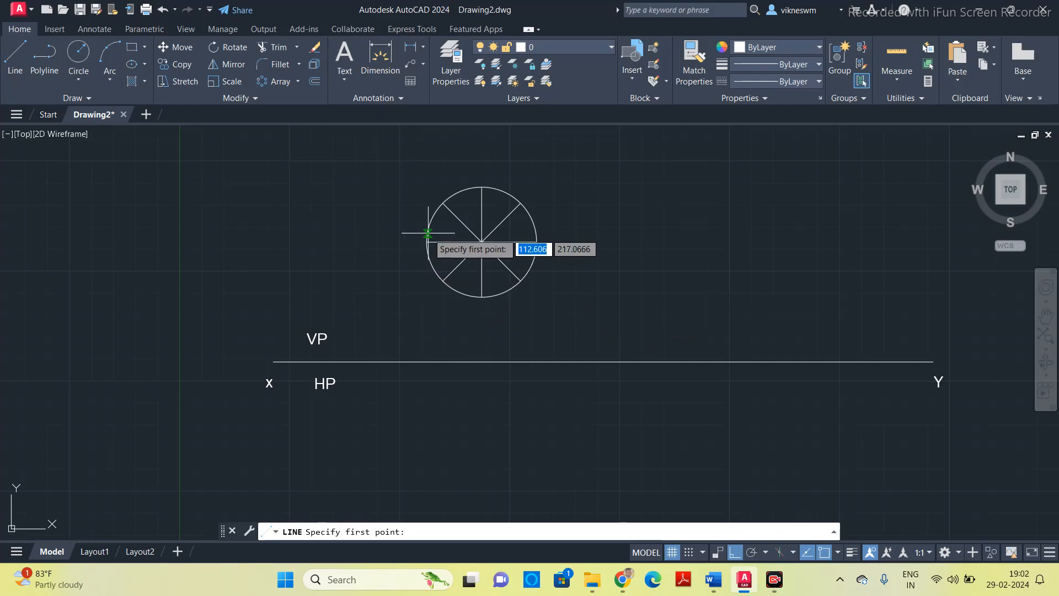
click(428, 233)
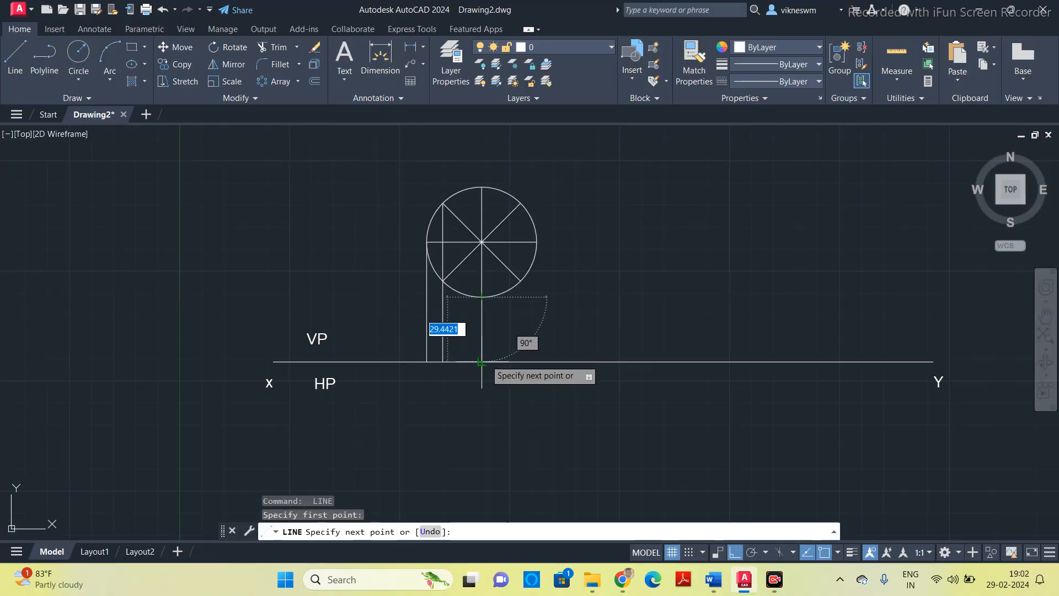
mouse_move(534, 255)
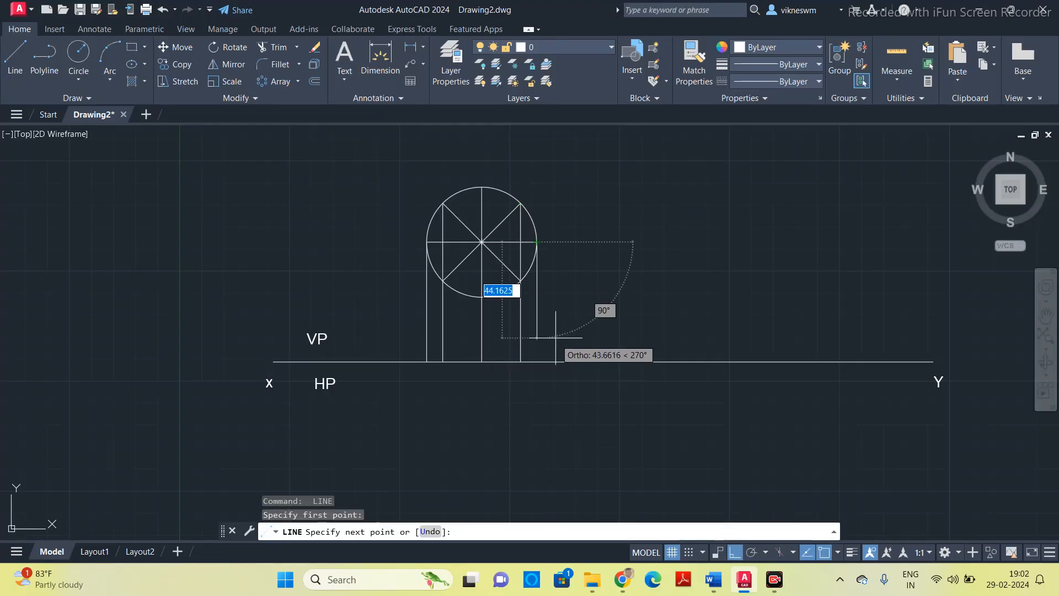
mouse_move(537, 362)
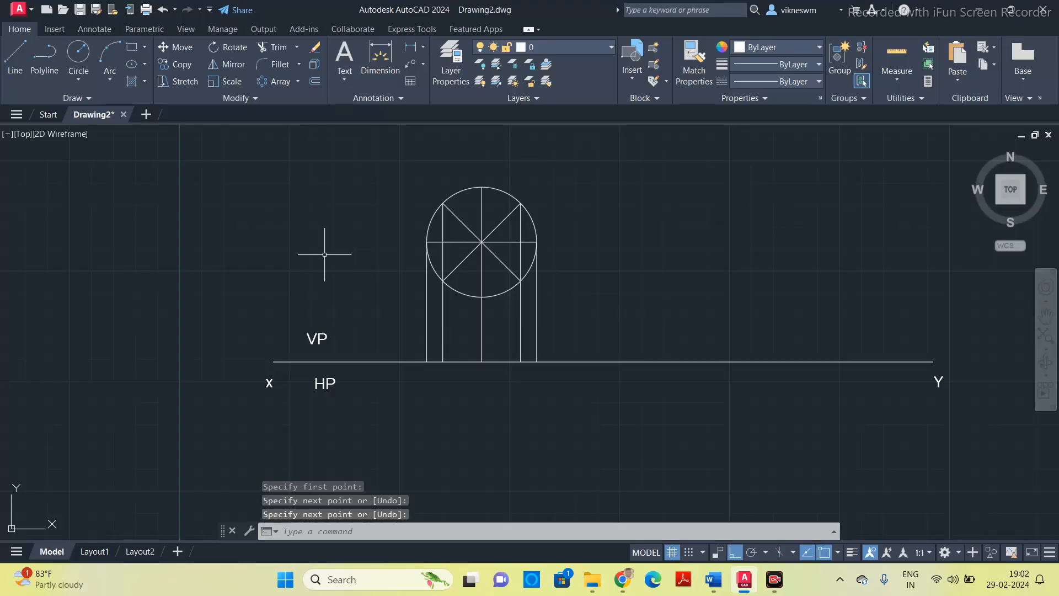
Letter the circle's division points a through h with single-line text
text(tation angle of text <0>:)
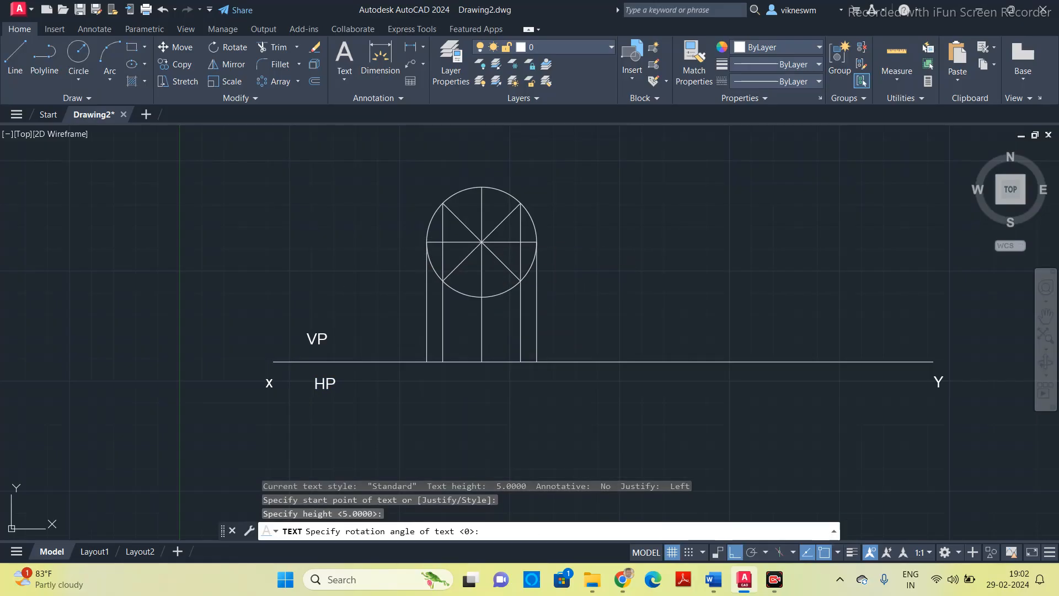
click(416, 240)
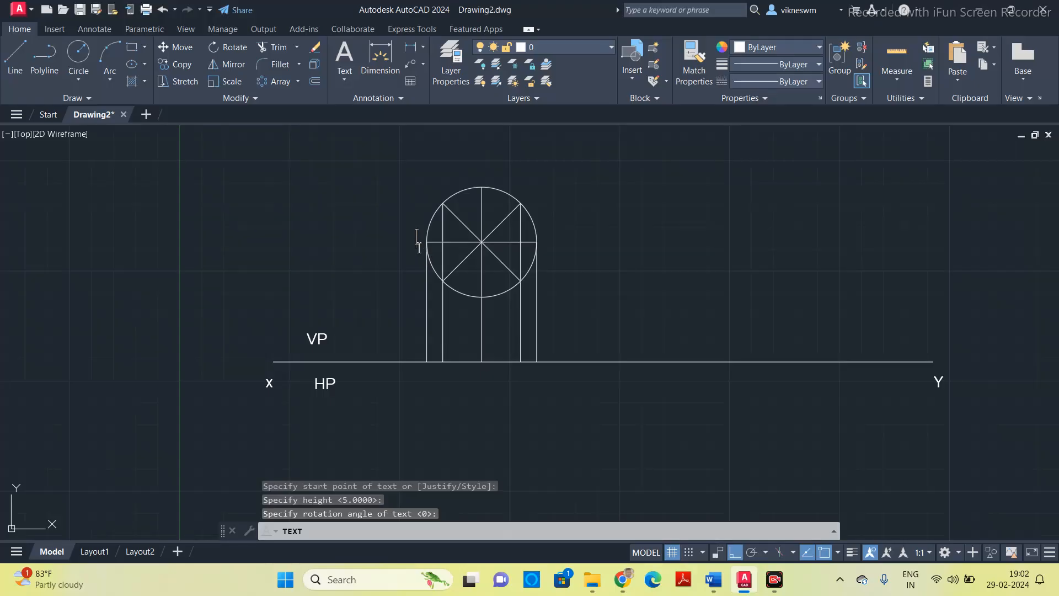
text(a)
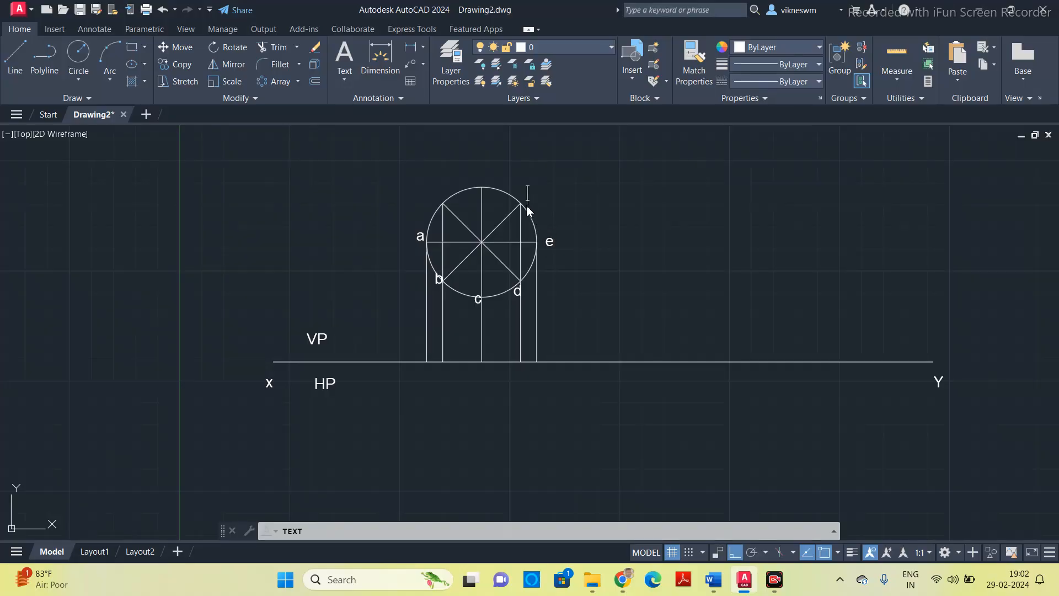
text(g)
text(h)
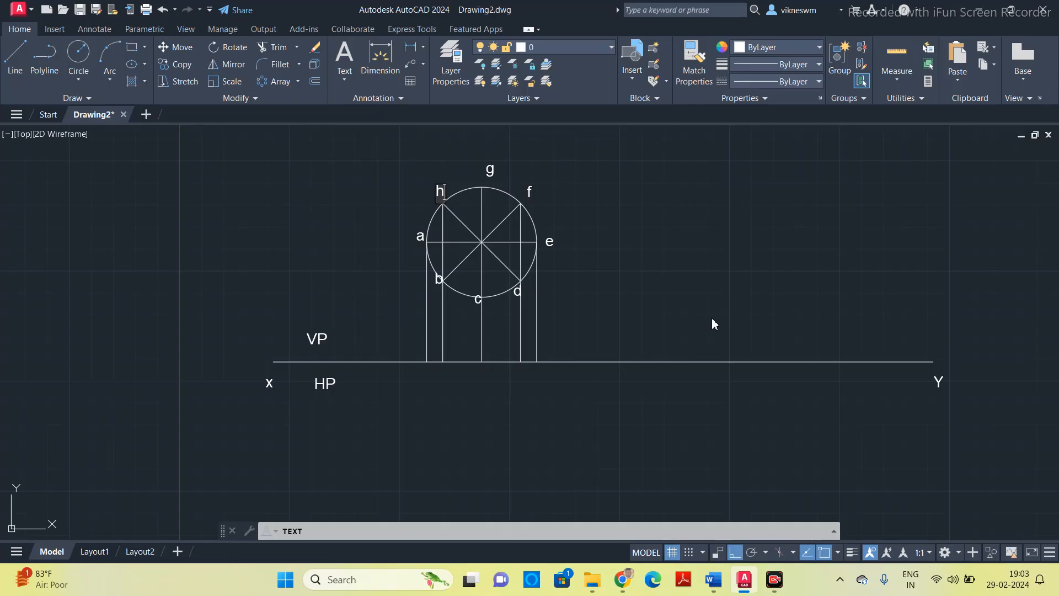
mouse_move(710, 327)
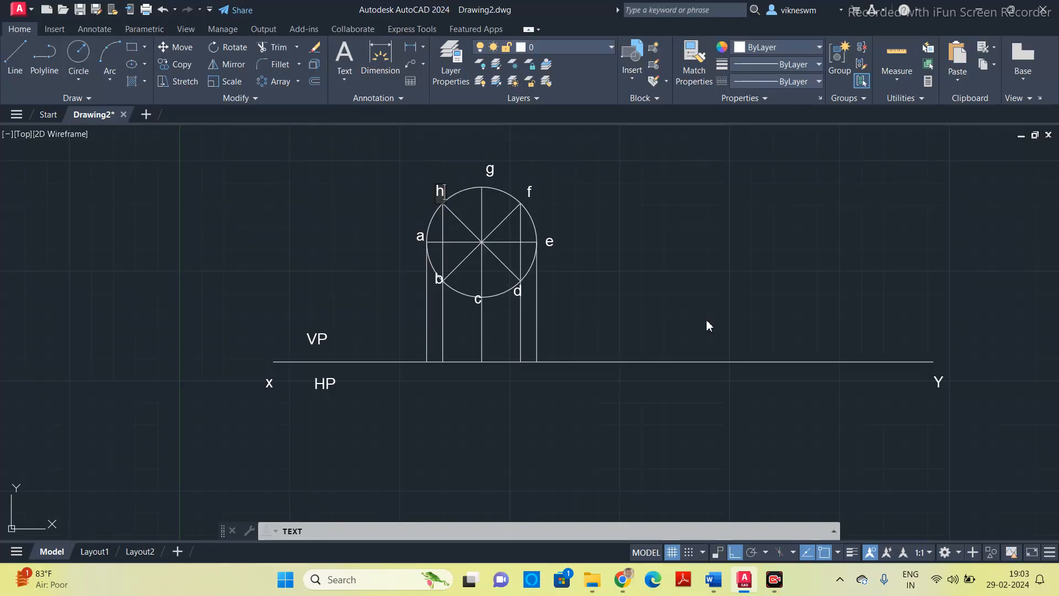
mouse_move(604, 276)
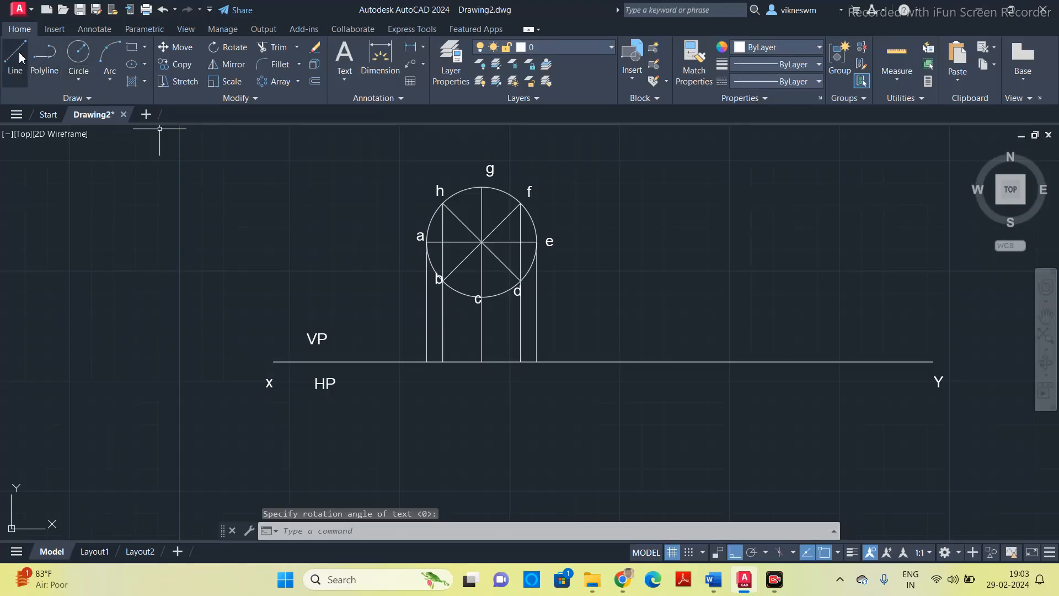
Draw a line along XY between the outer projector feet, then finish it
click(14, 53)
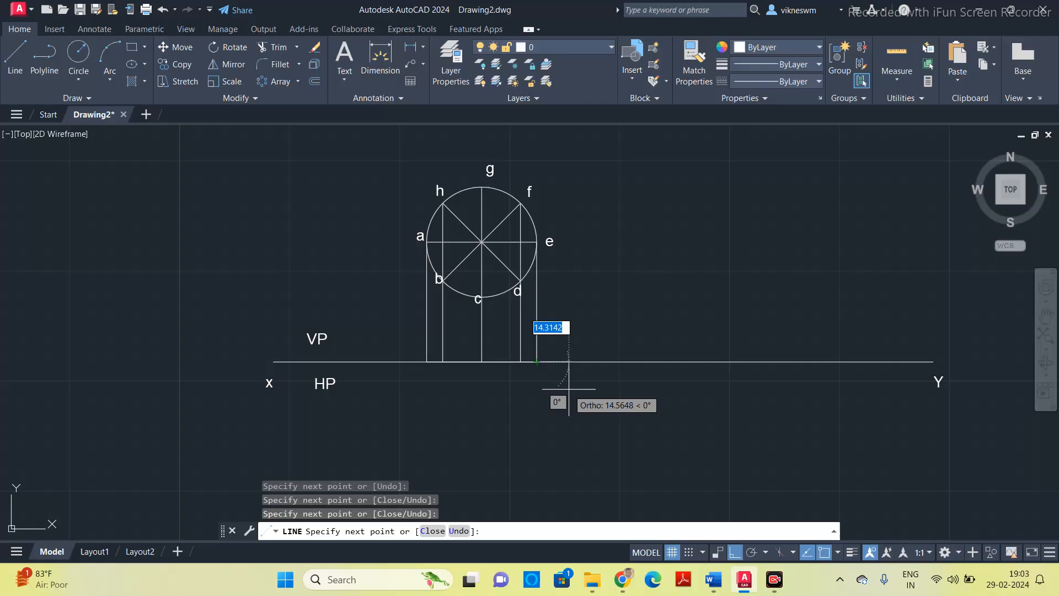
key(Escape)
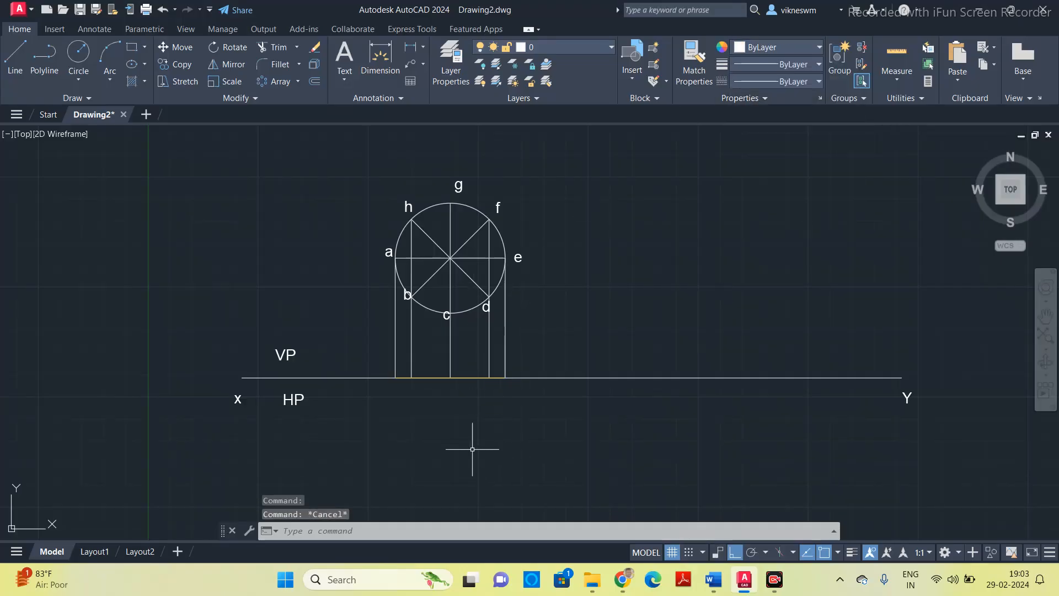
mouse_move(459, 386)
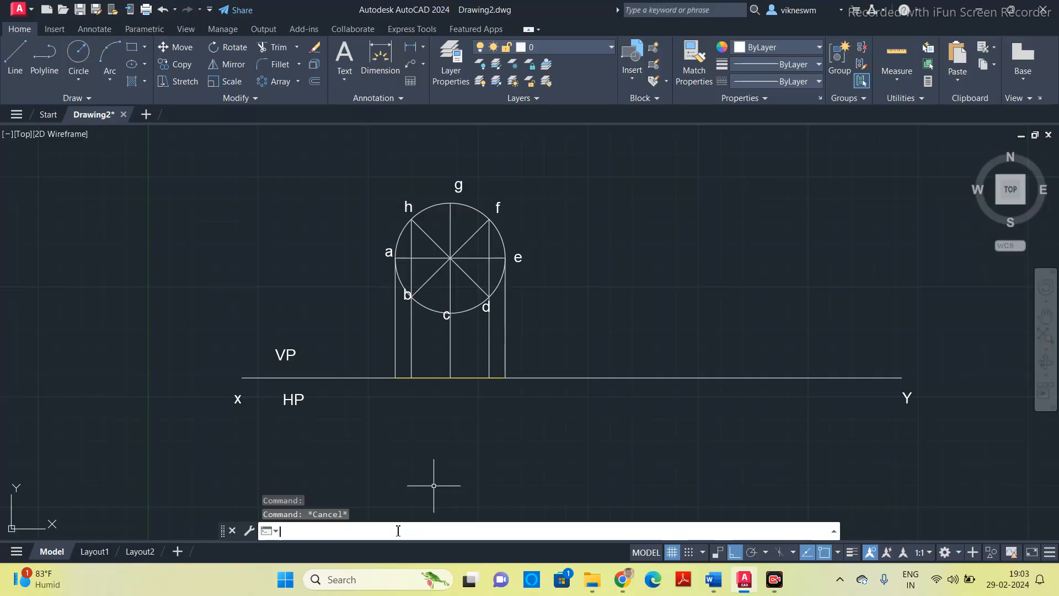
Place POINT markers where the projectors meet the XY line
text(POINT Specify a point:)
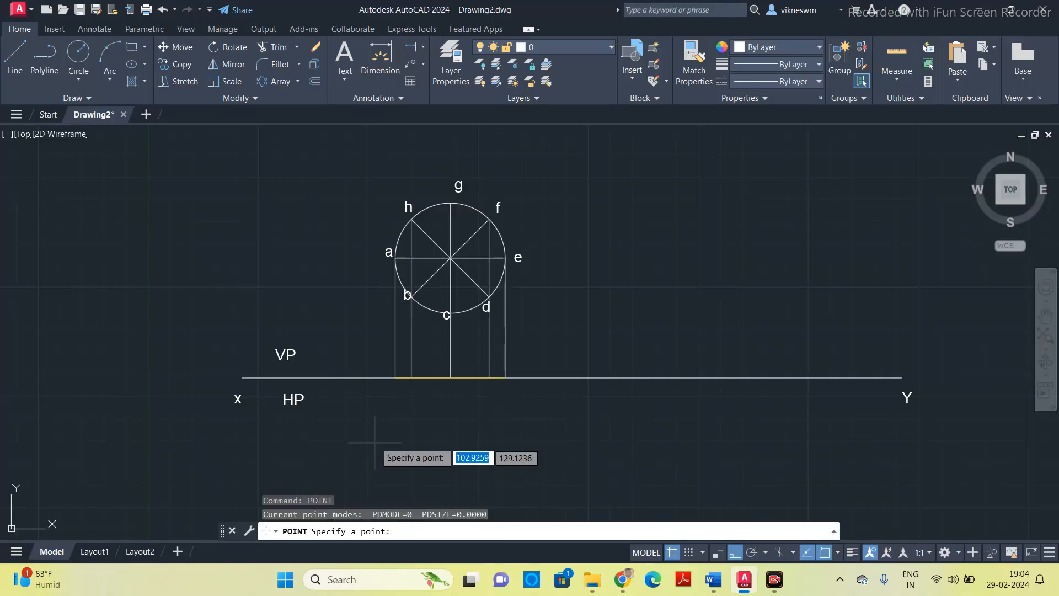
click(419, 395)
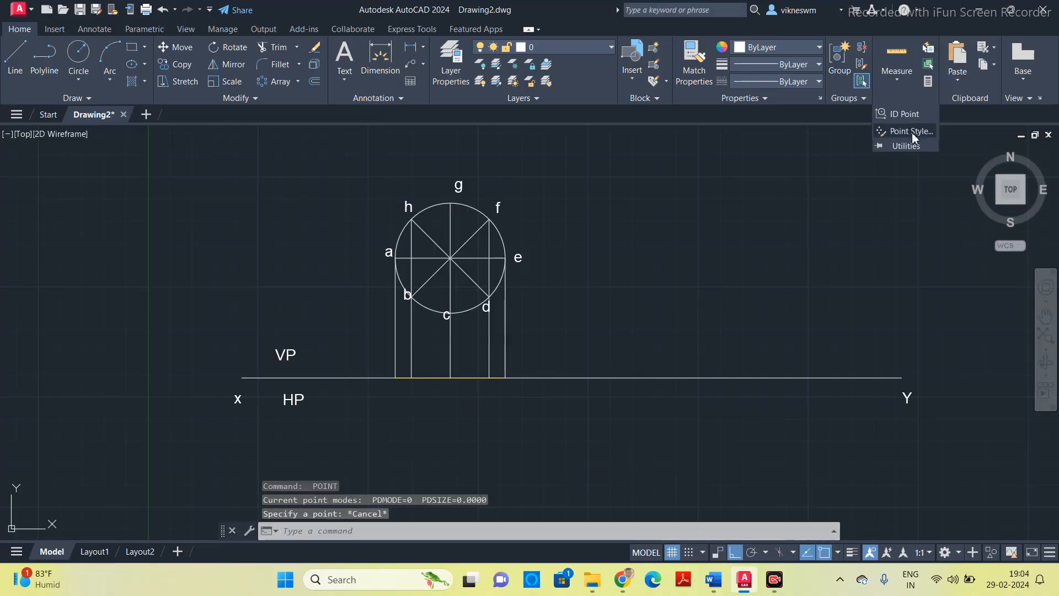
Set the point style to circled cross, size 4 absolute units
click(908, 131)
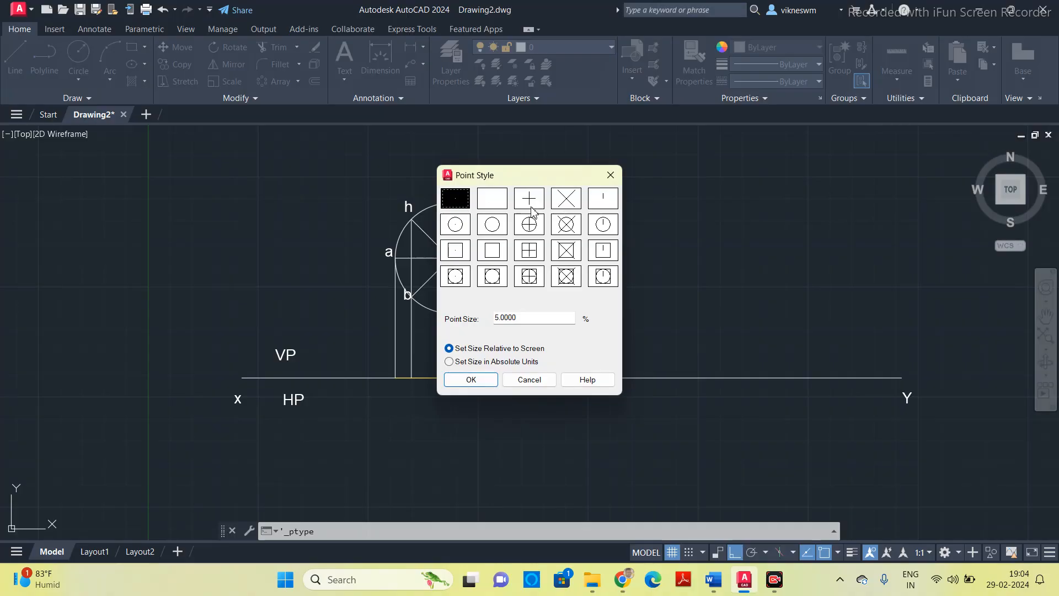
click(565, 224)
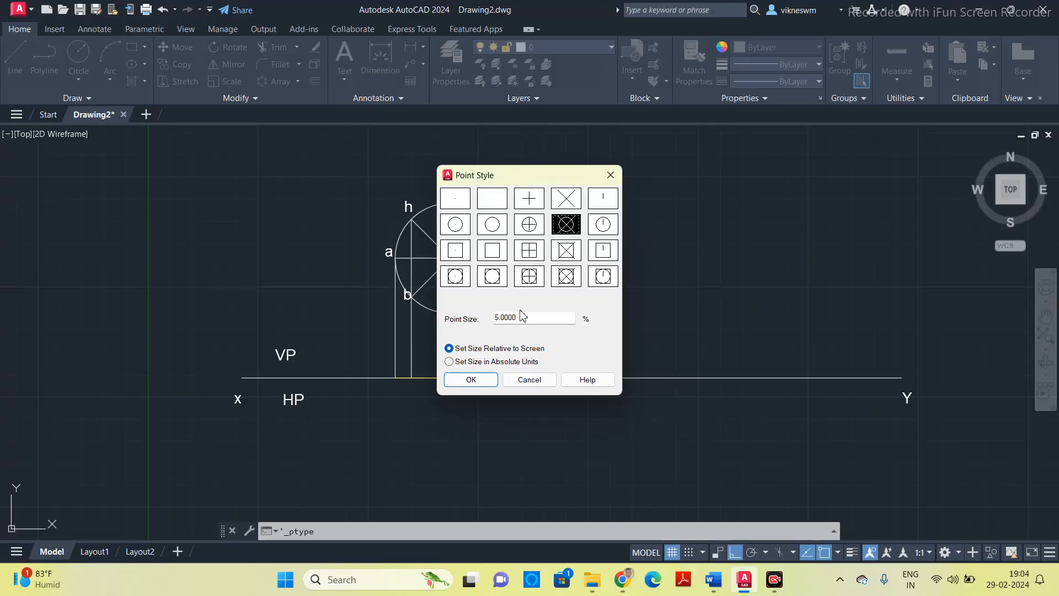
click(449, 361)
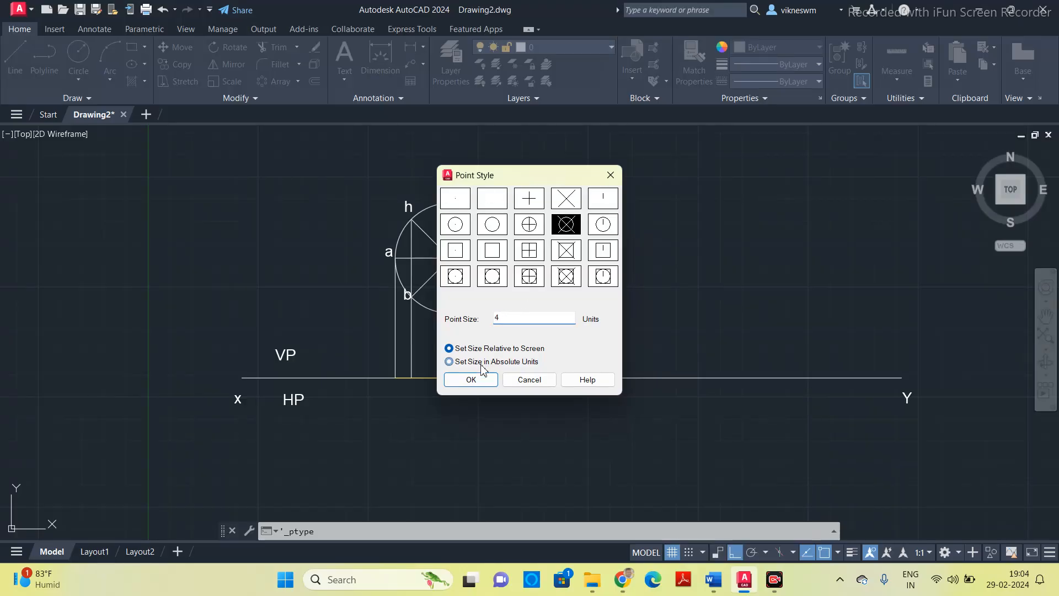
click(471, 379)
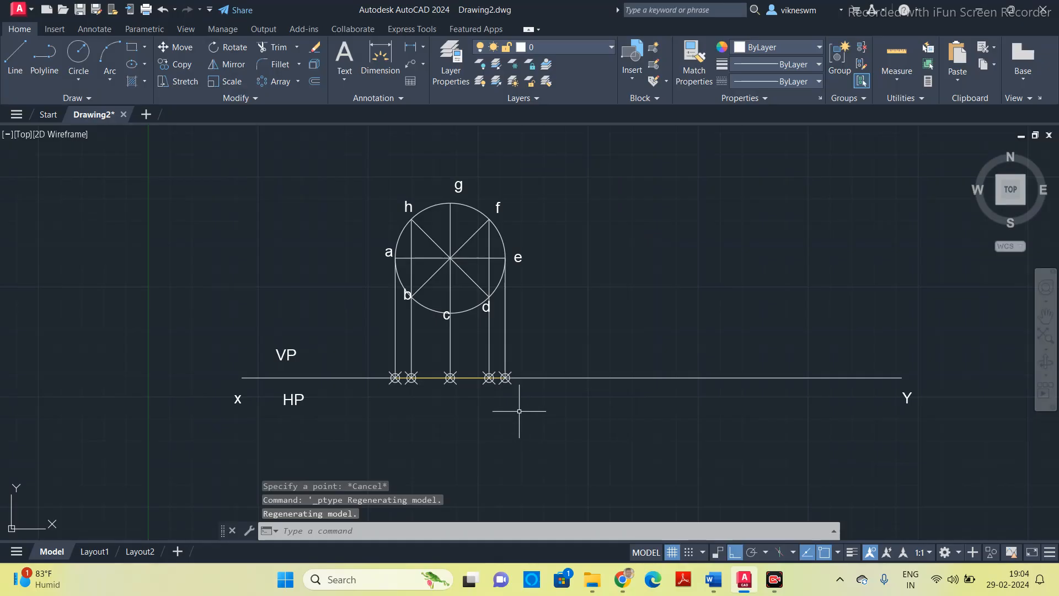
mouse_move(567, 268)
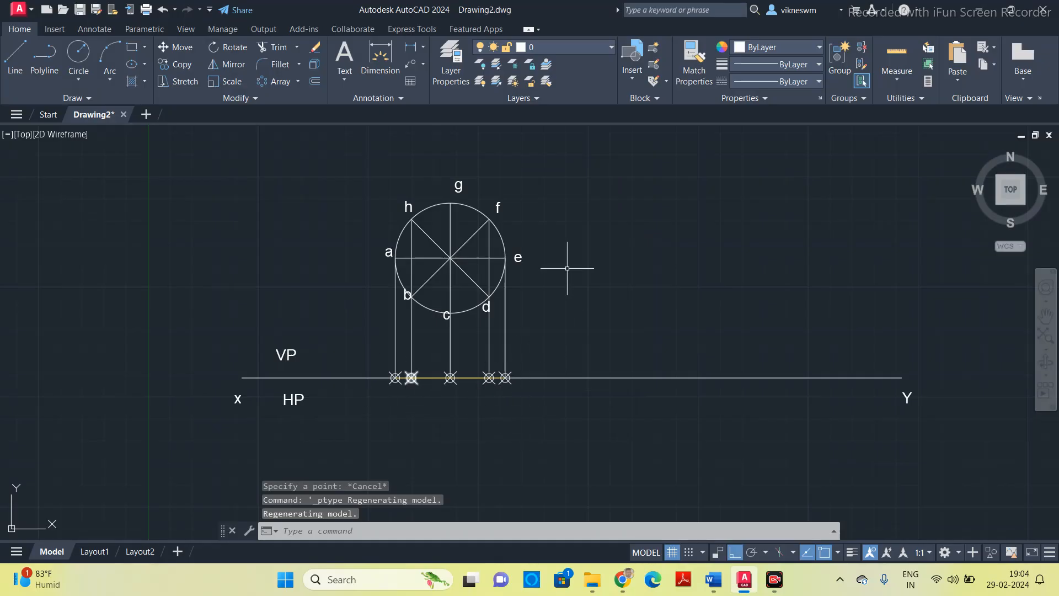
mouse_move(579, 475)
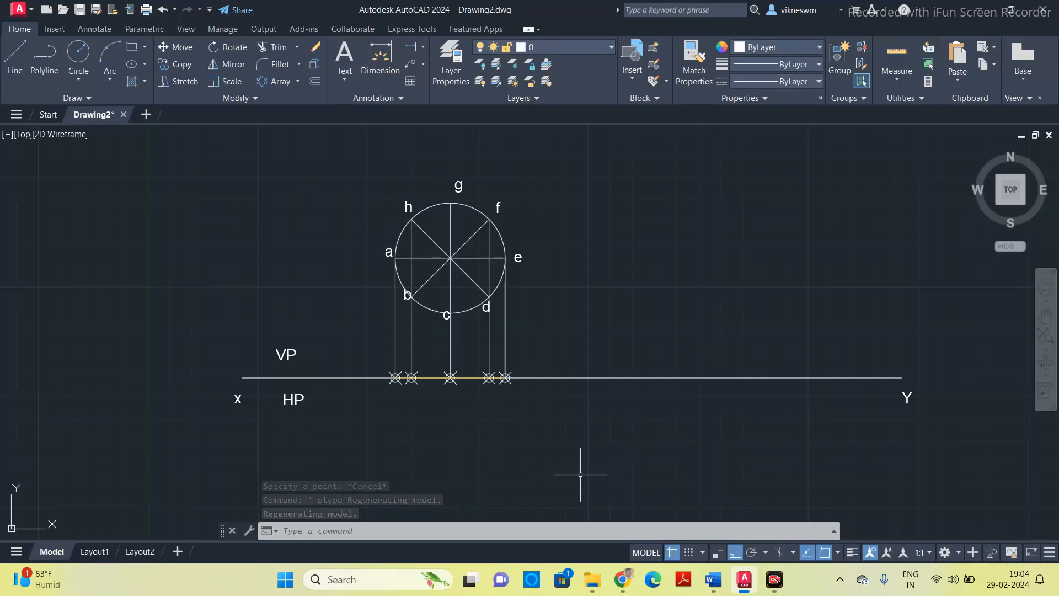
click(711, 580)
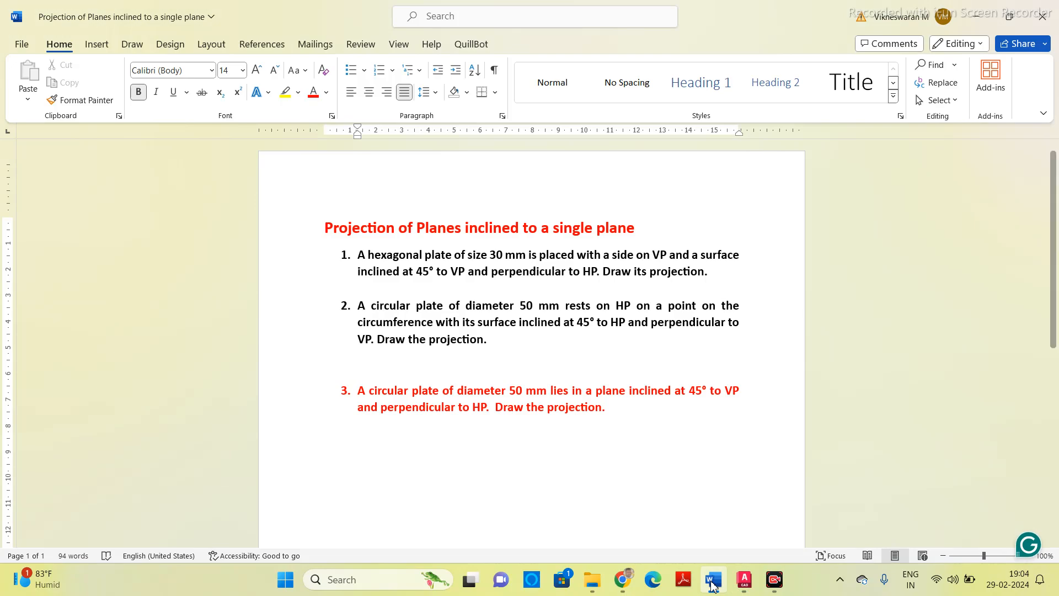
Check problem 3 in the Word sheet and return to the drawing
click(358, 373)
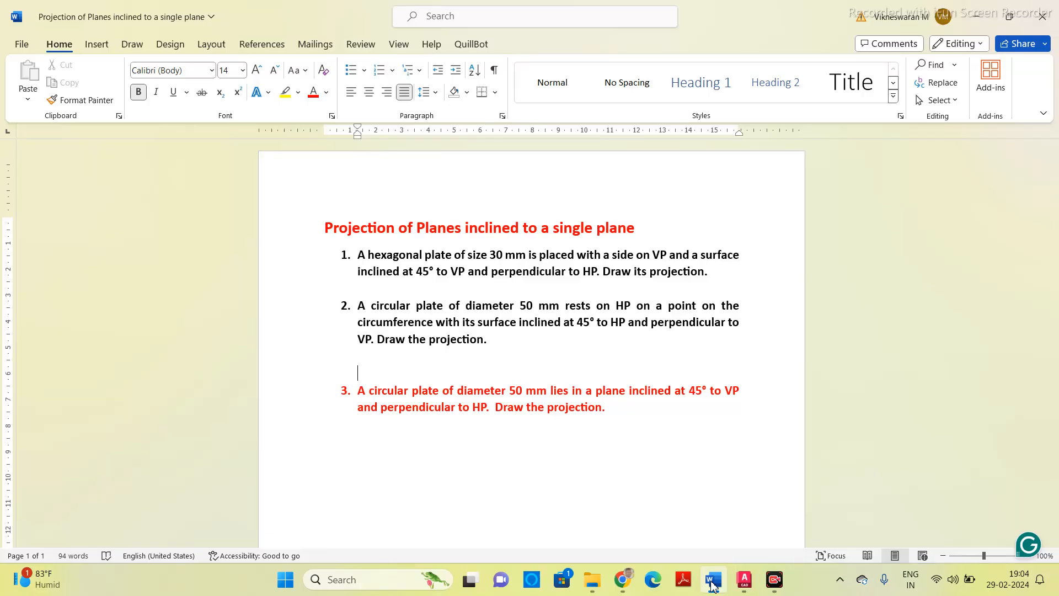
click(744, 579)
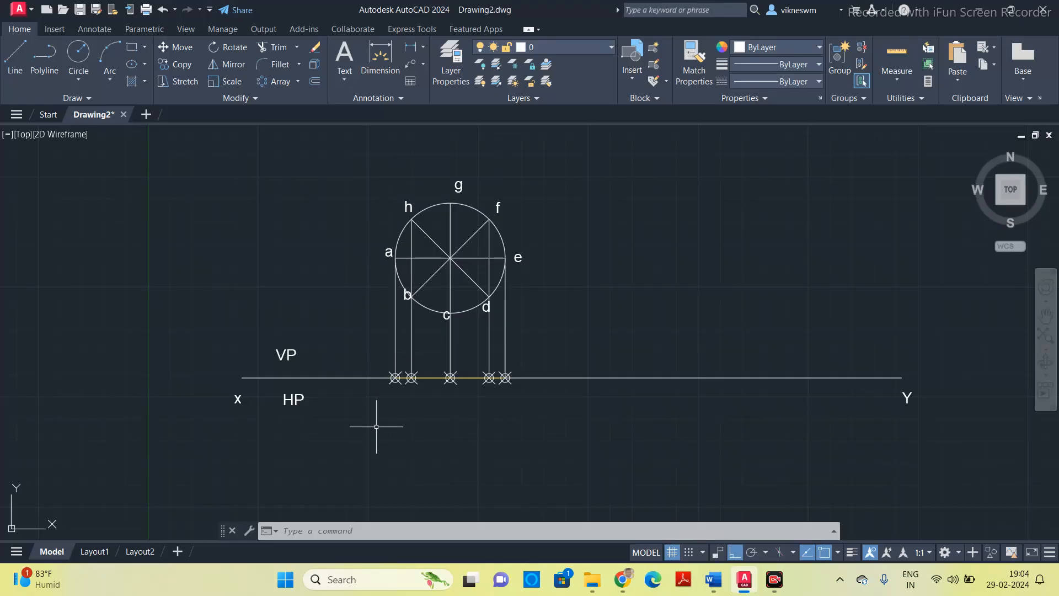
mouse_move(391, 390)
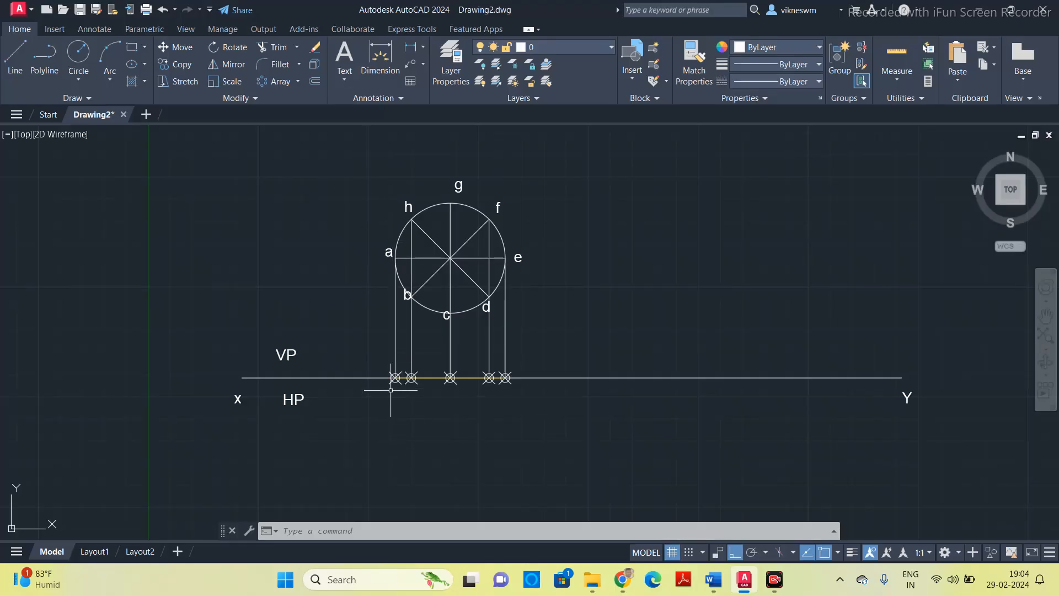
Label the first projector foot a' with height-5, zero-rotation text below XY
text(text or [Justify Style]:)
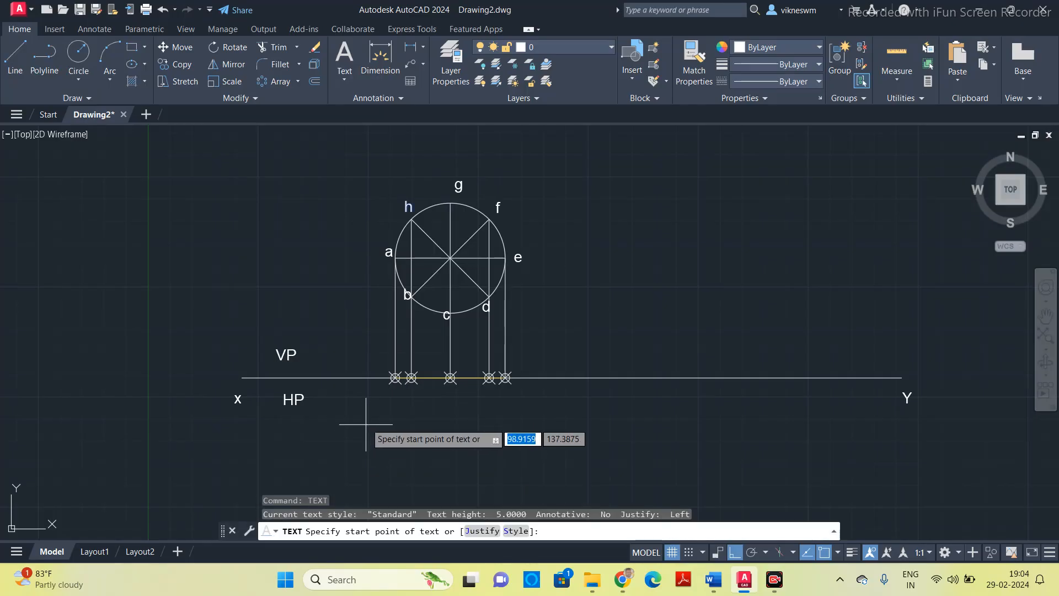
click(394, 378)
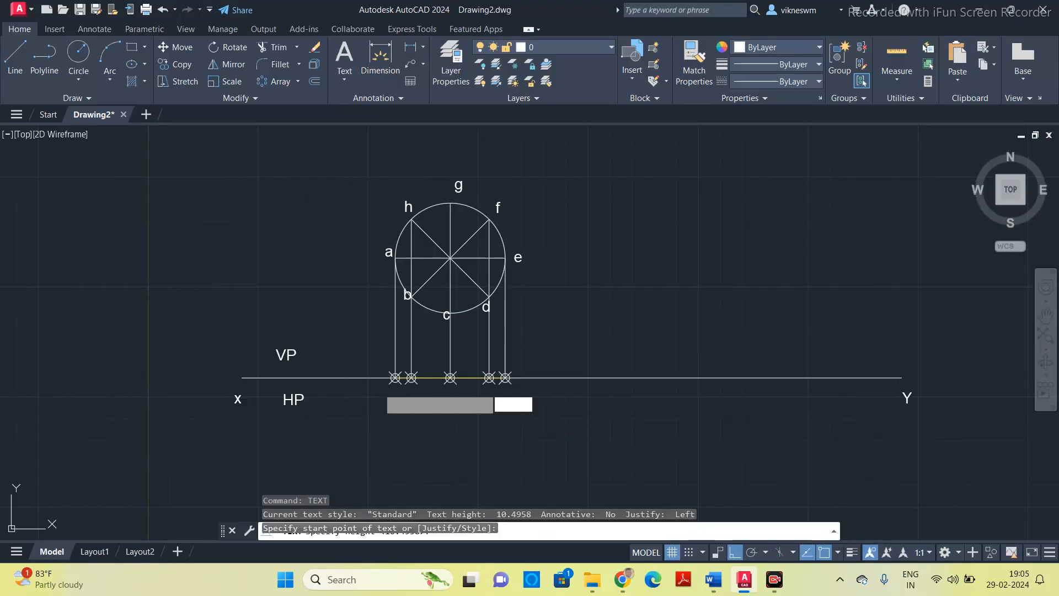
click(378, 405)
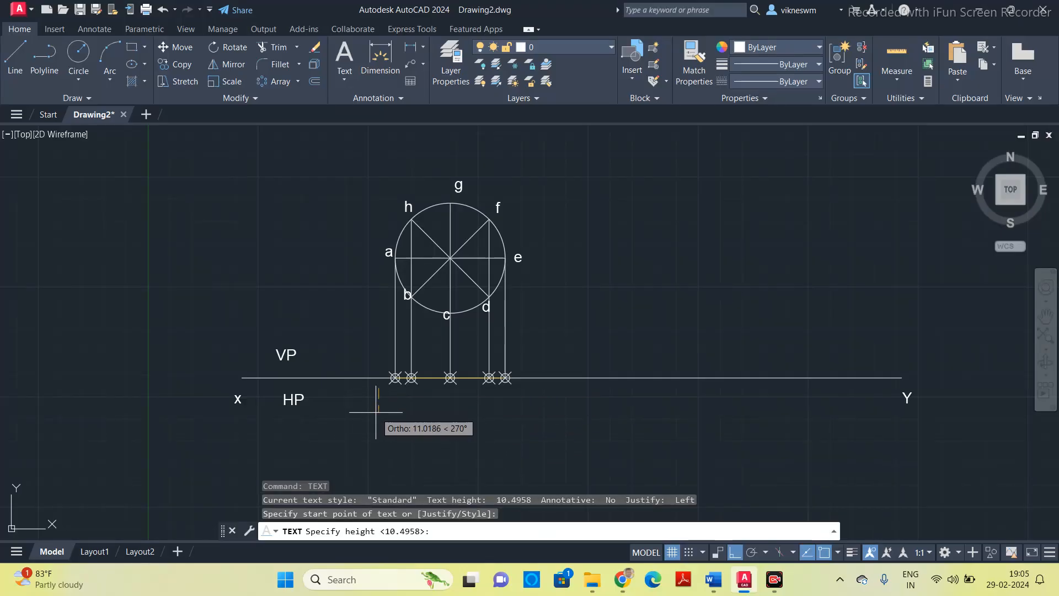
text(5)
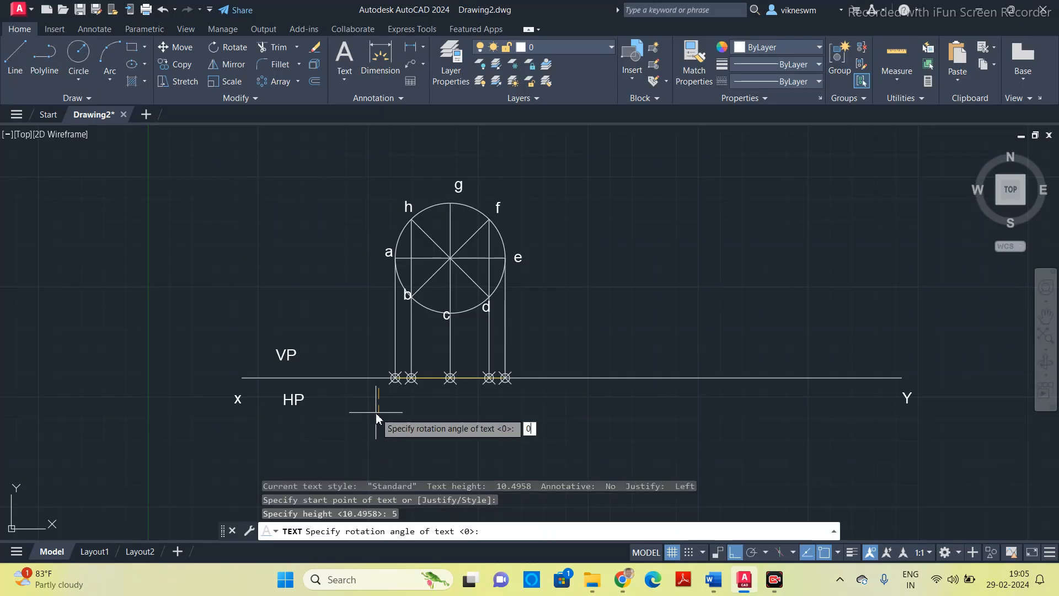
key(enter)
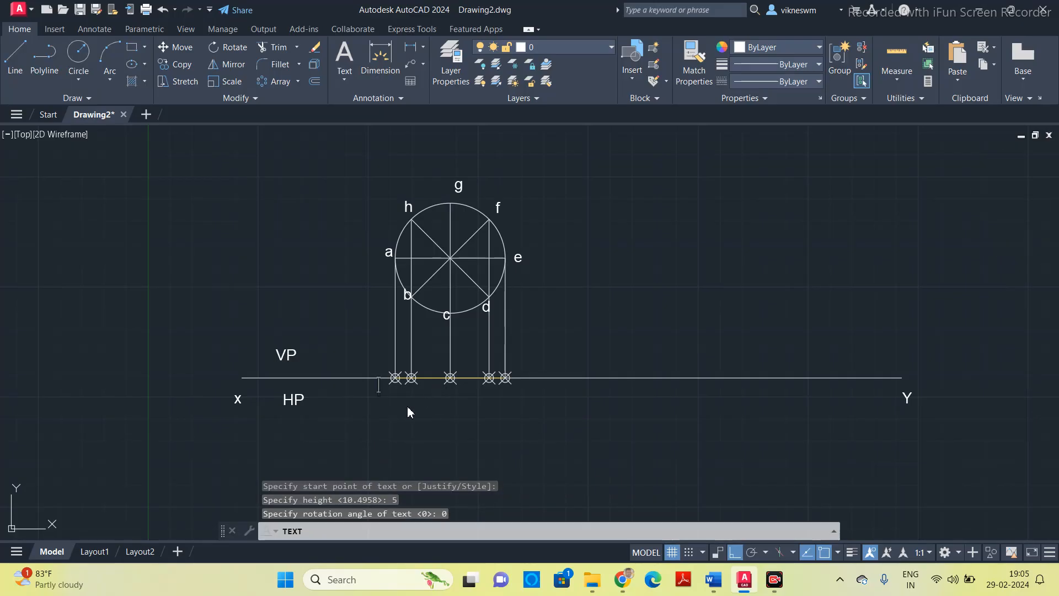
text(a')
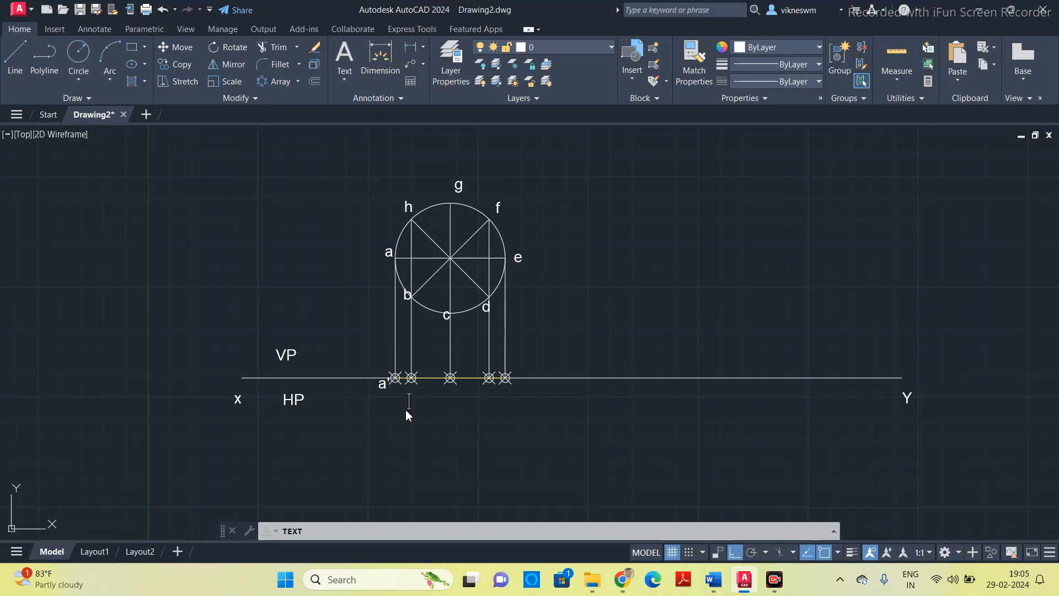
Label the remaining feet h'(b'), g'(c'), f'(d') and e'
text(h)
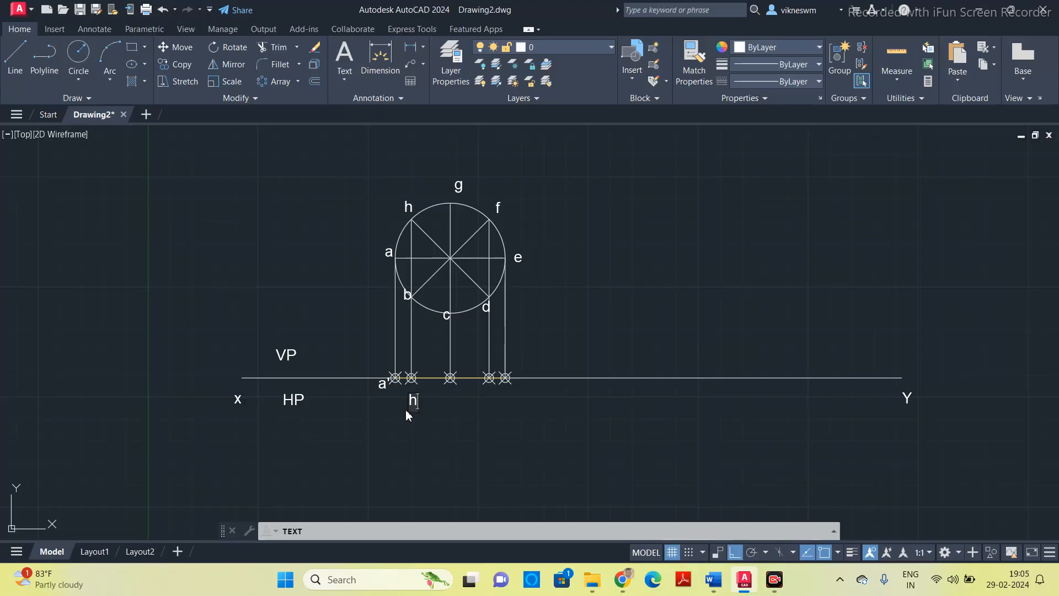
text(')
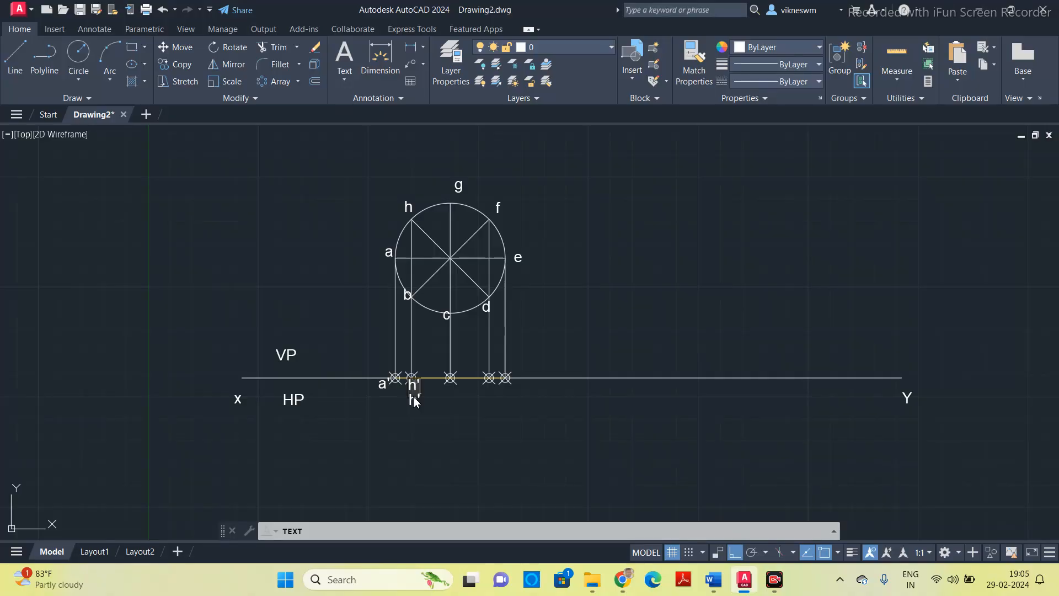
text((b)
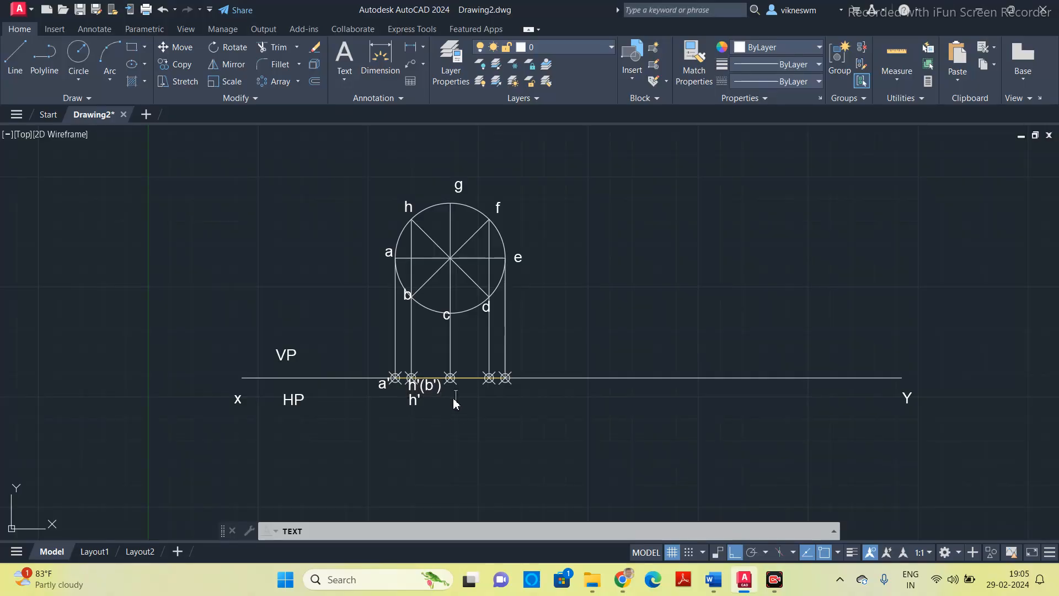
mouse_move(450, 411)
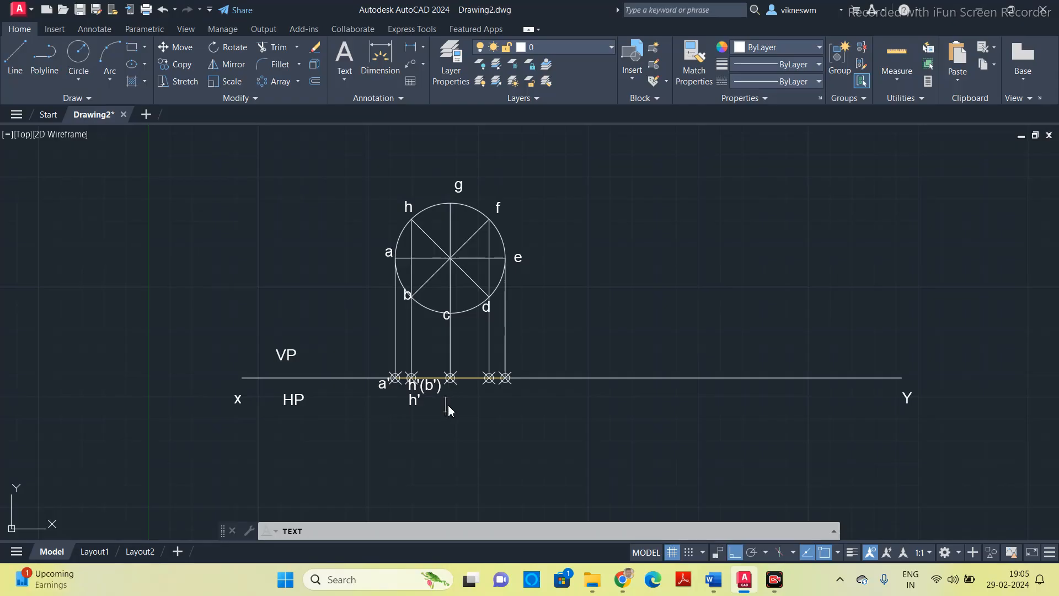
text(d)
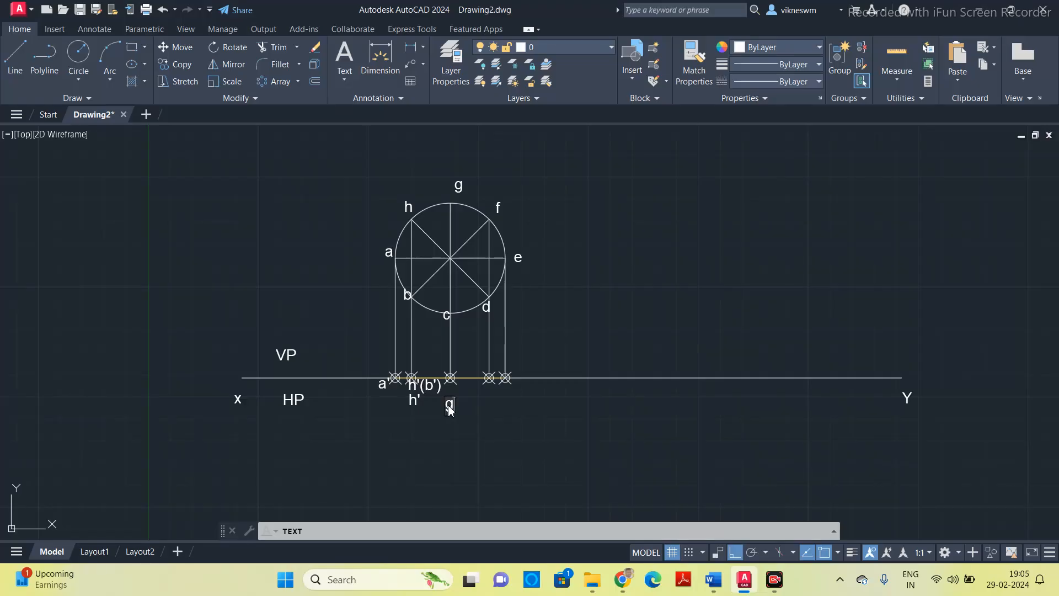
text('(c)
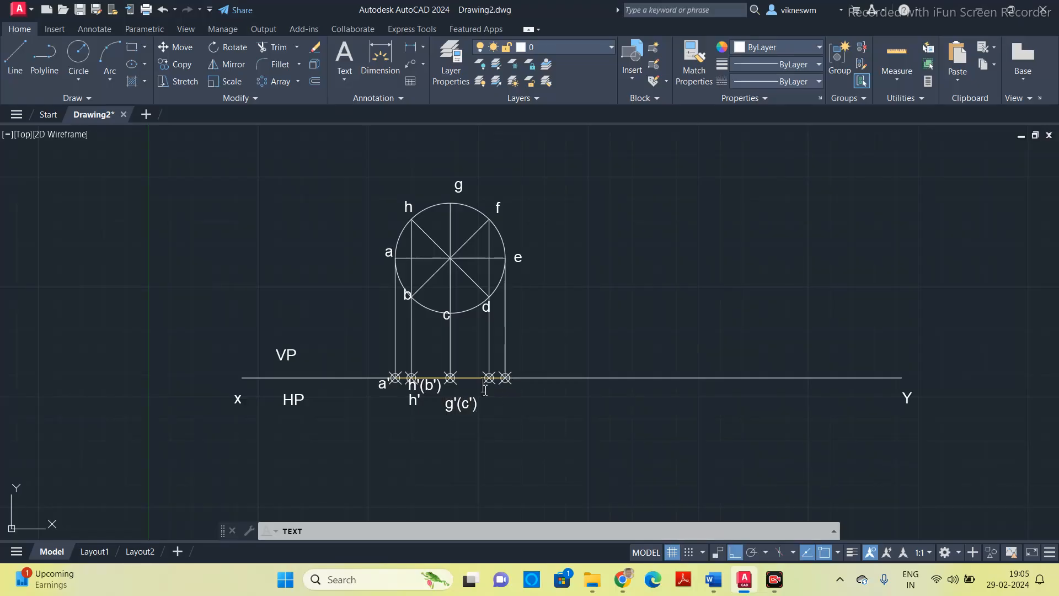
mouse_move(489, 401)
text(f'(d'))
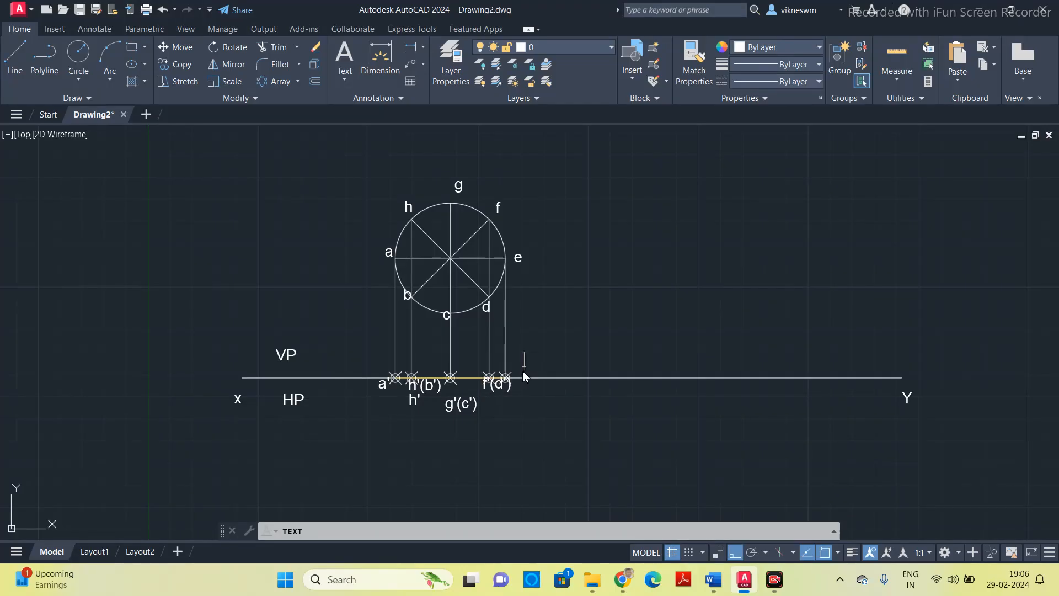
mouse_move(522, 397)
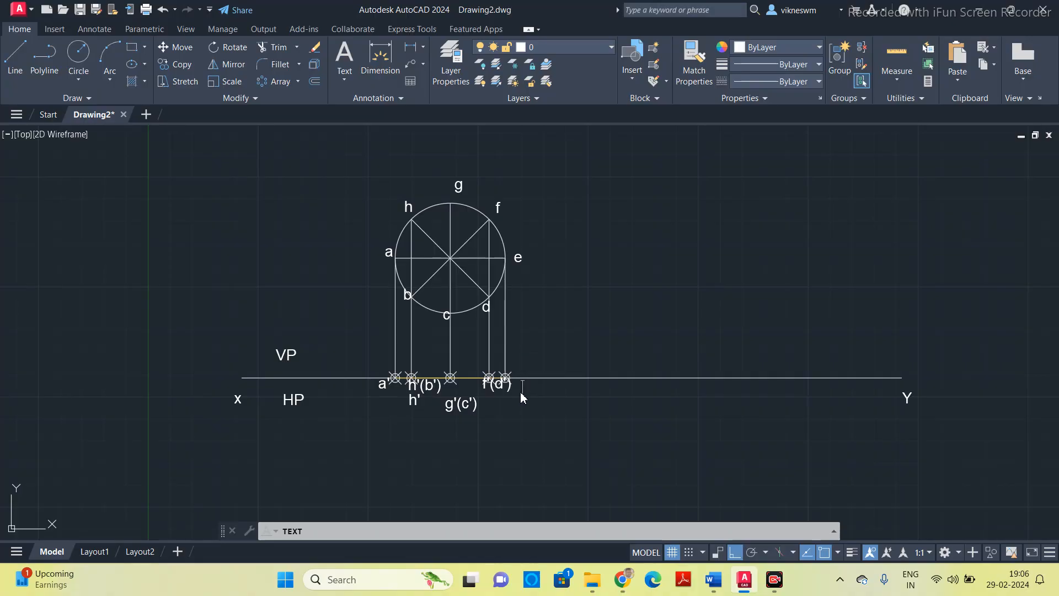
text(e')
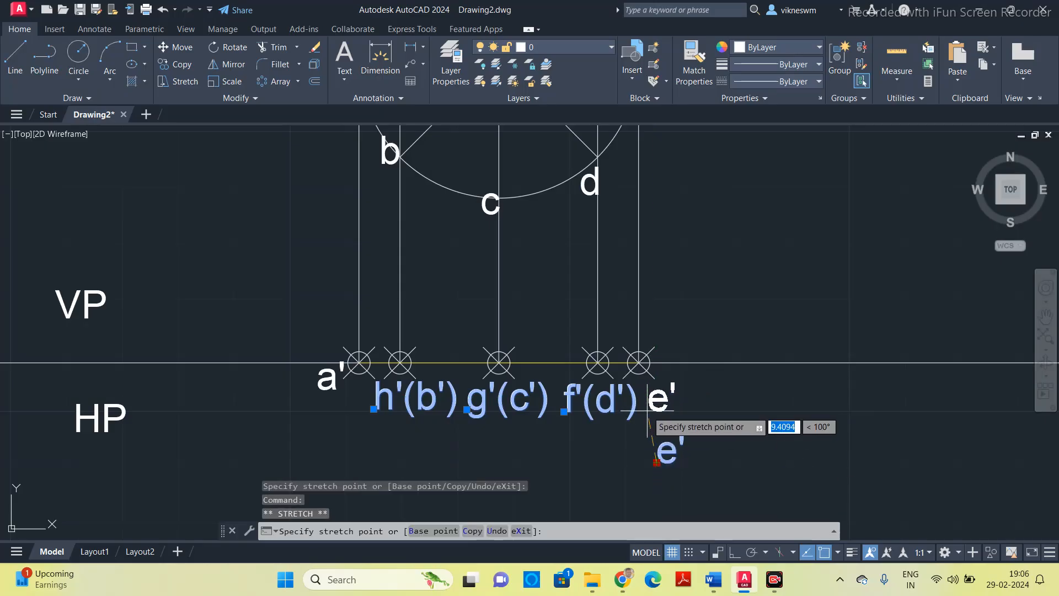
Place the e' label in line with a', h'(b'), g'(c') and f'(d')
click(648, 411)
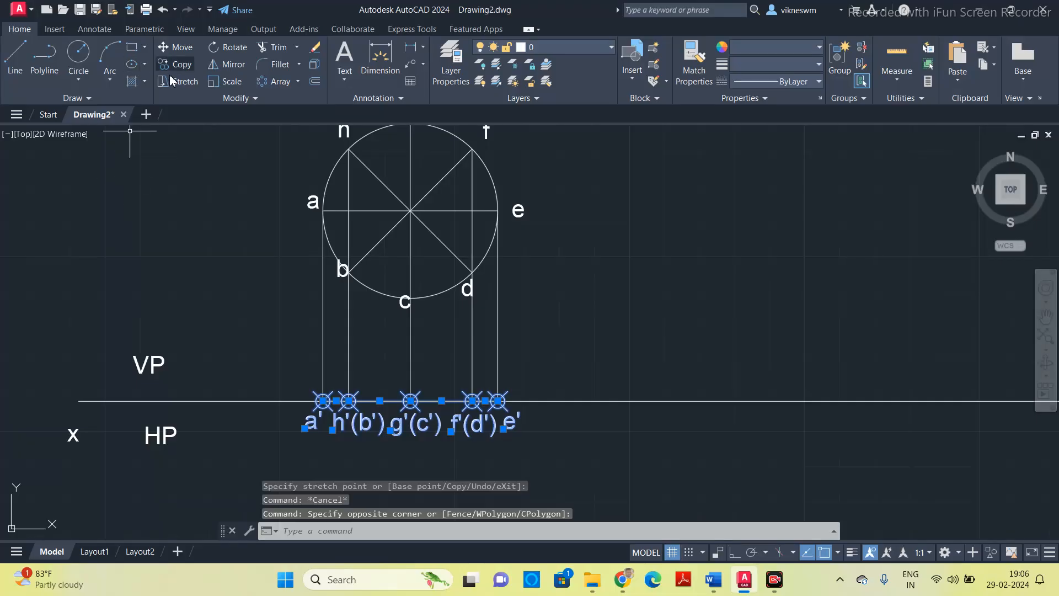
Copy the front-view points and a'–e' labels rightward along xy, using e' as base point
click(180, 64)
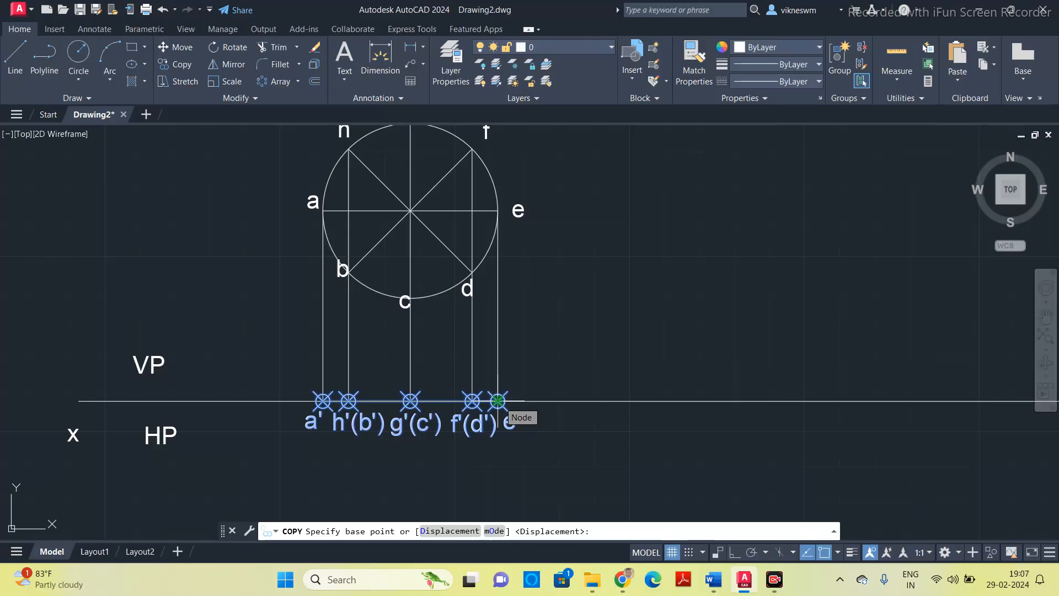
click(496, 401)
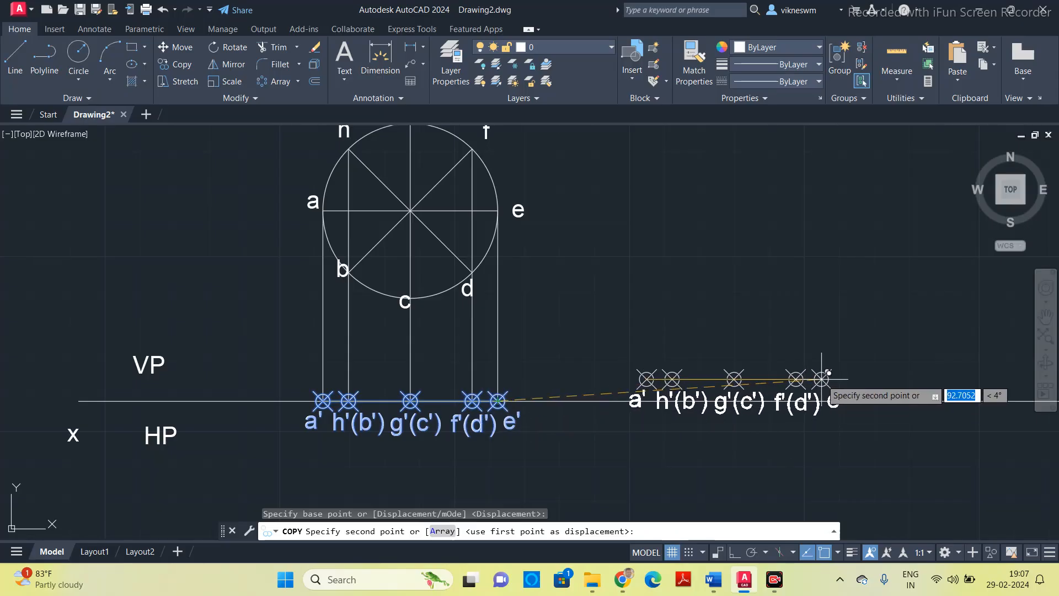
mouse_move(830, 388)
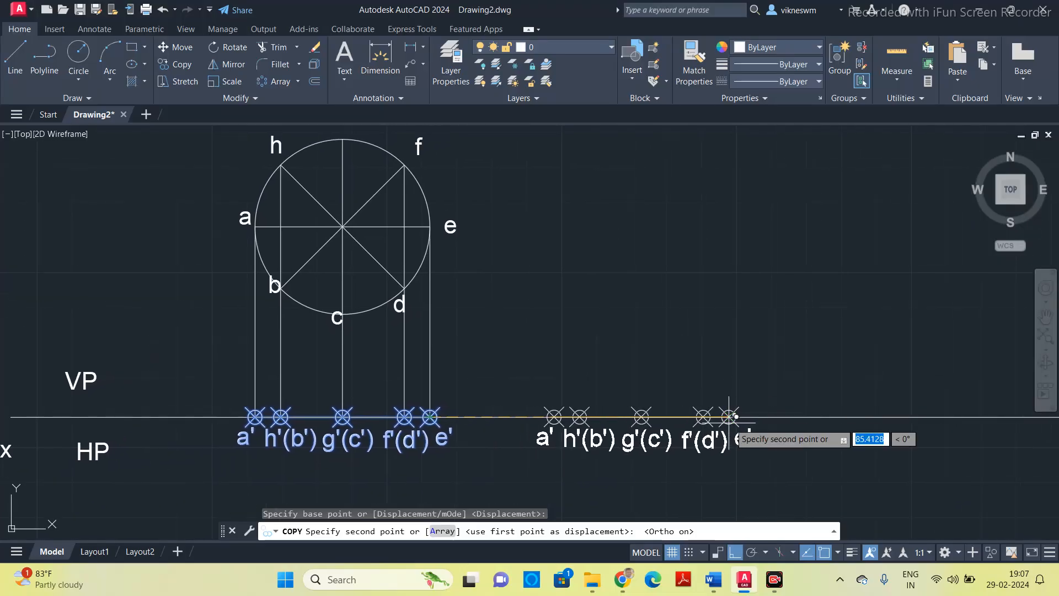
mouse_move(751, 420)
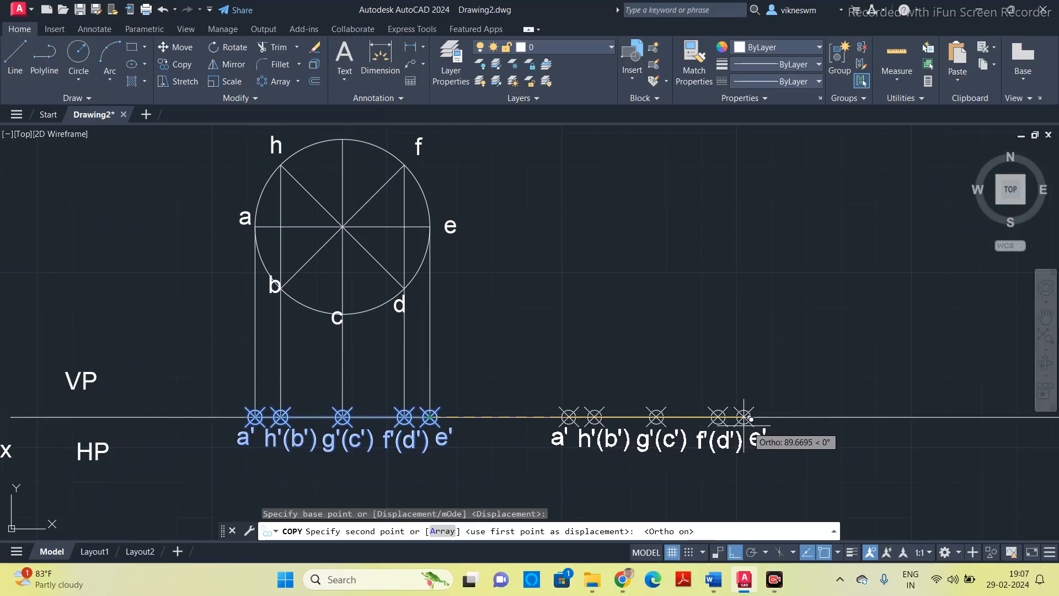
mouse_move(732, 420)
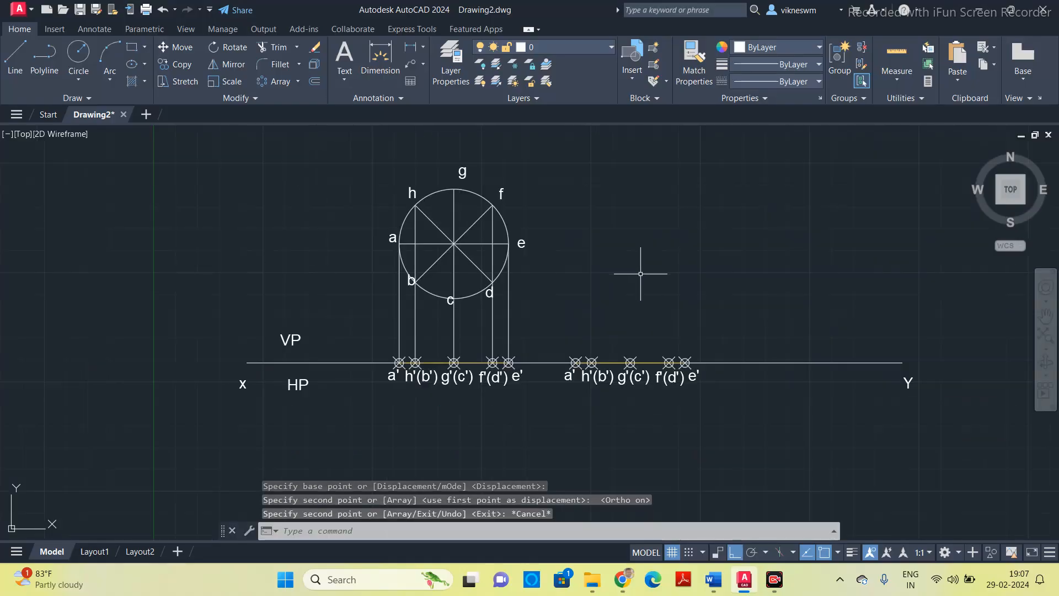
click(711, 580)
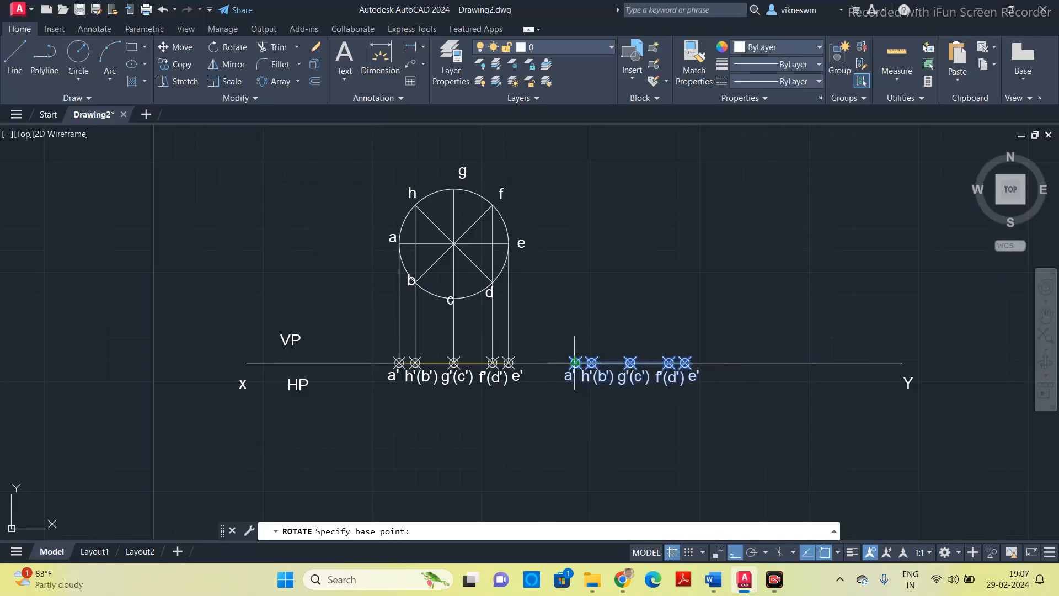
mouse_move(605, 375)
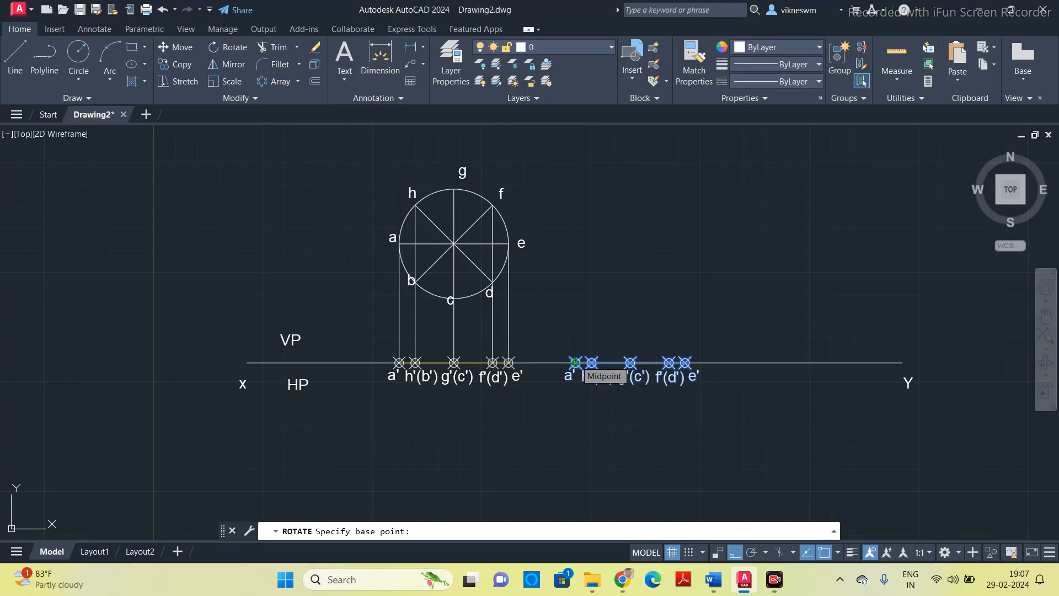
Rotate the copied front view -45° about its point a'
click(574, 363)
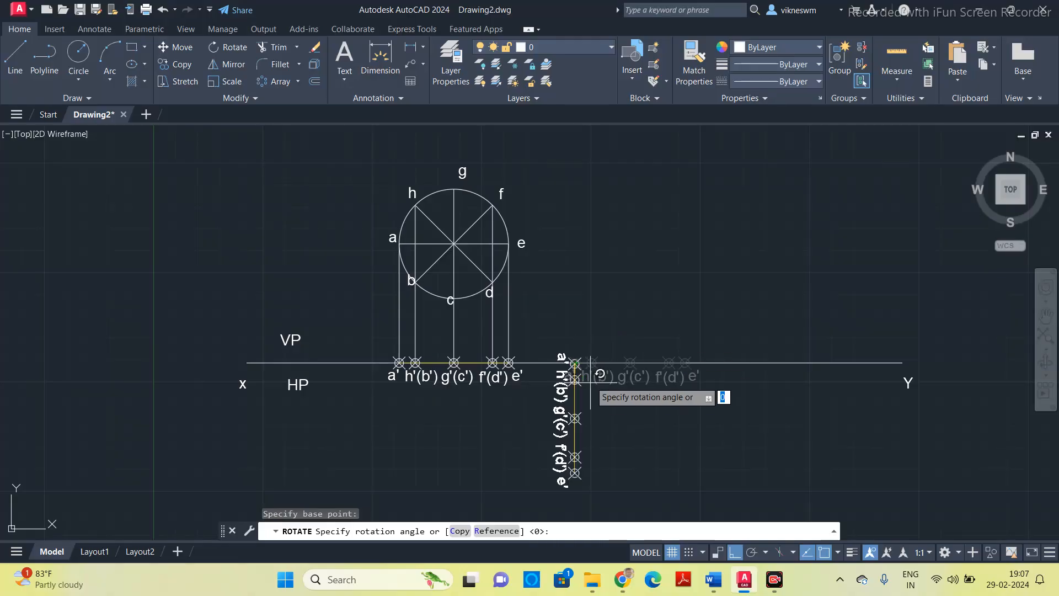
mouse_move(595, 363)
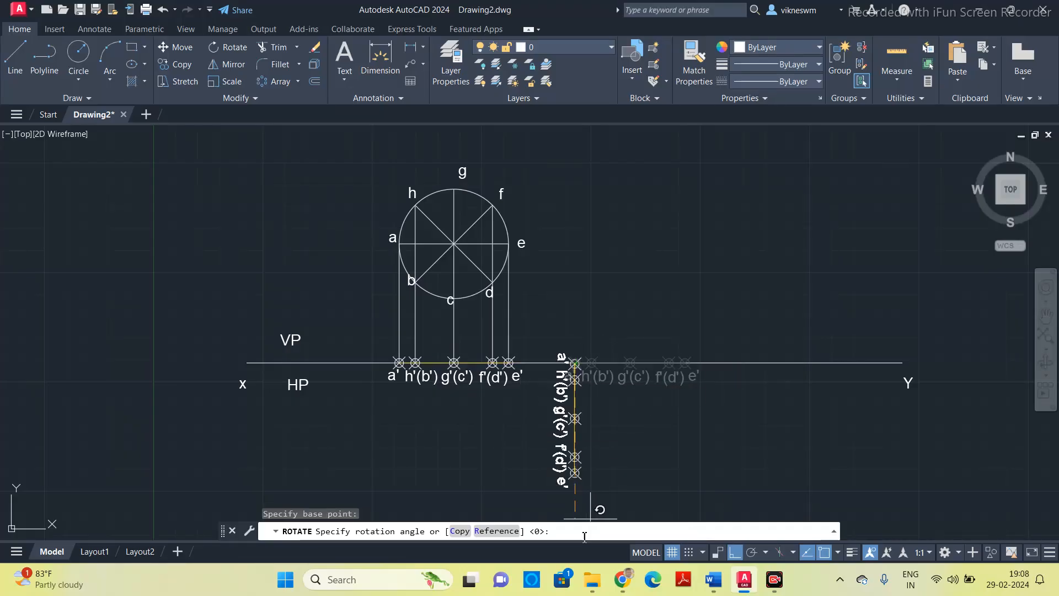
text(-45)
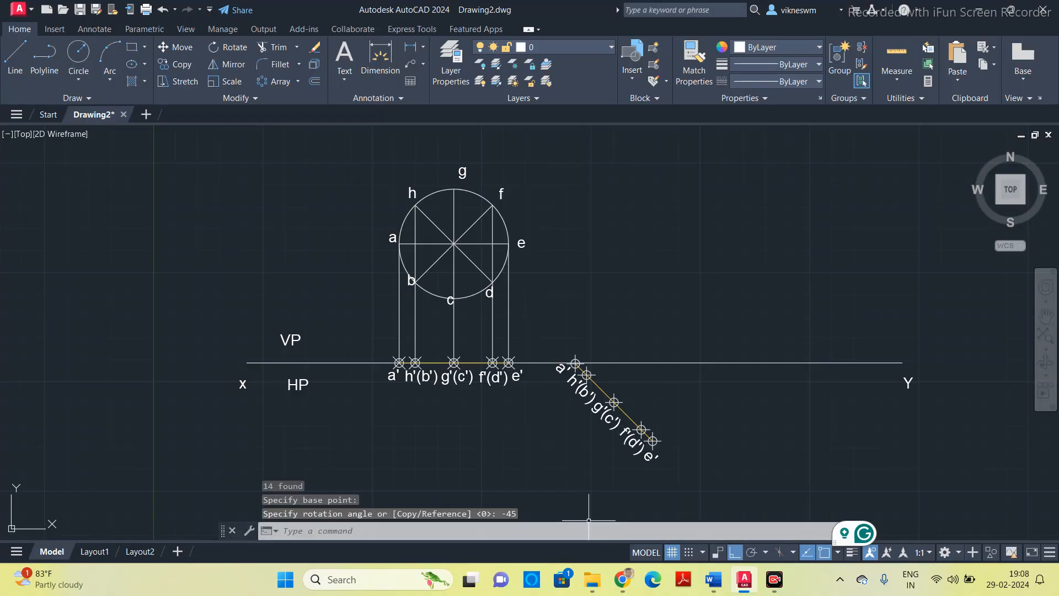
mouse_move(284, 140)
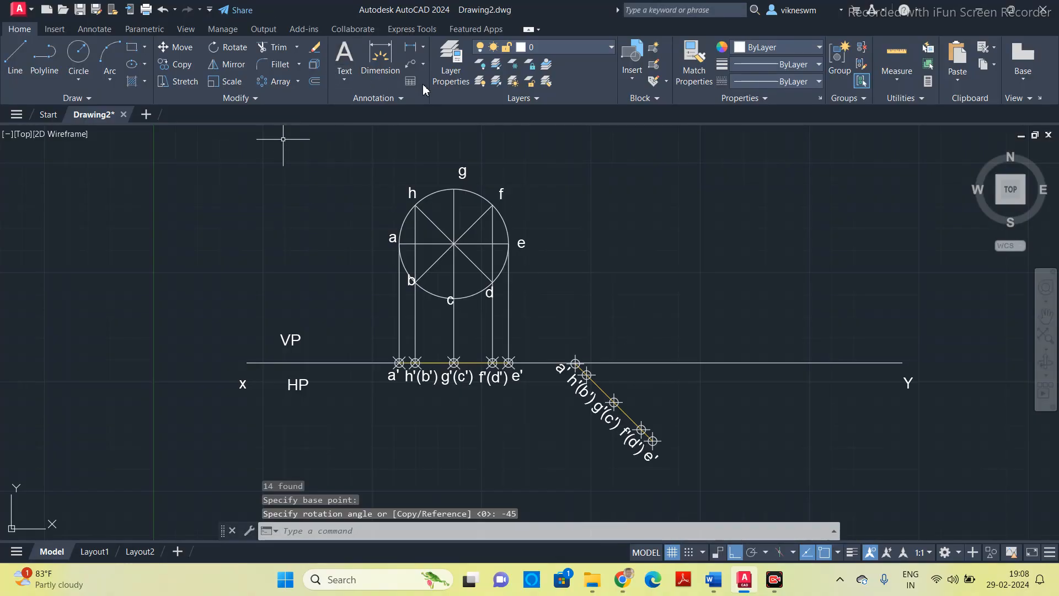
mouse_move(432, 114)
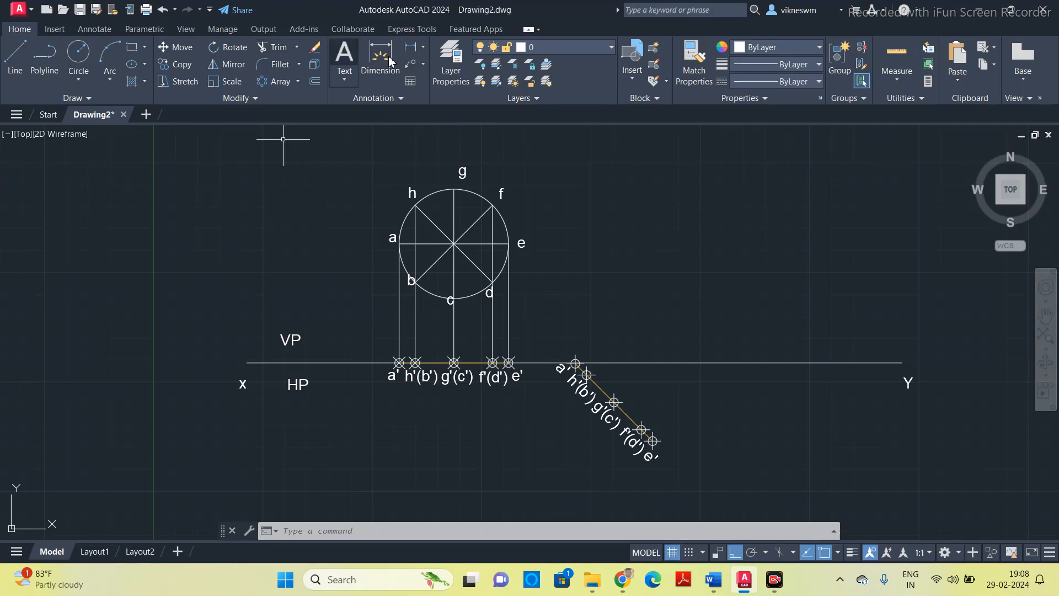
Add an angular dimension marking the 45° tilt at a'
click(423, 47)
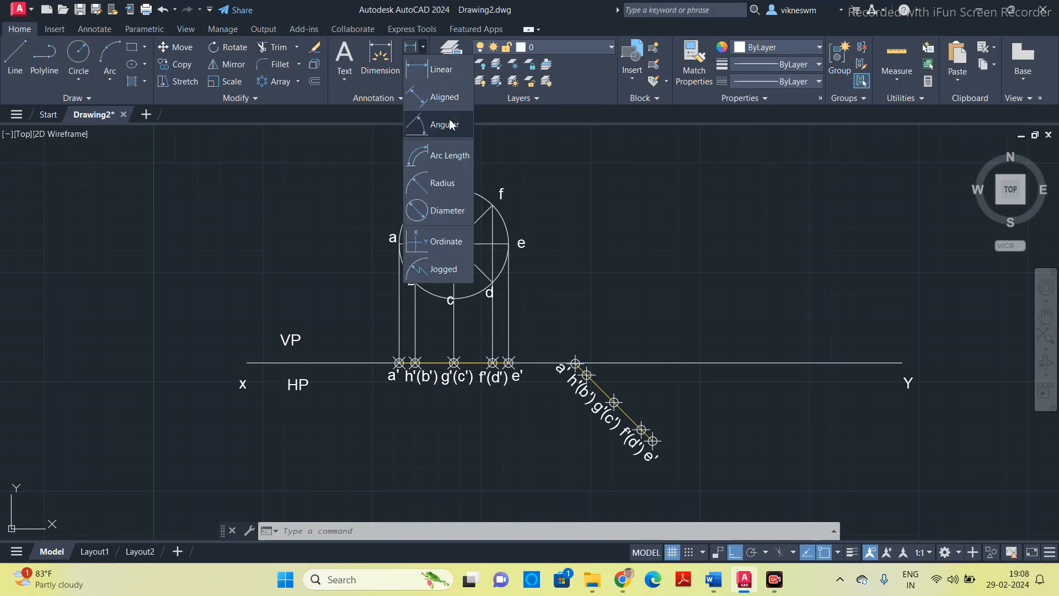
click(444, 125)
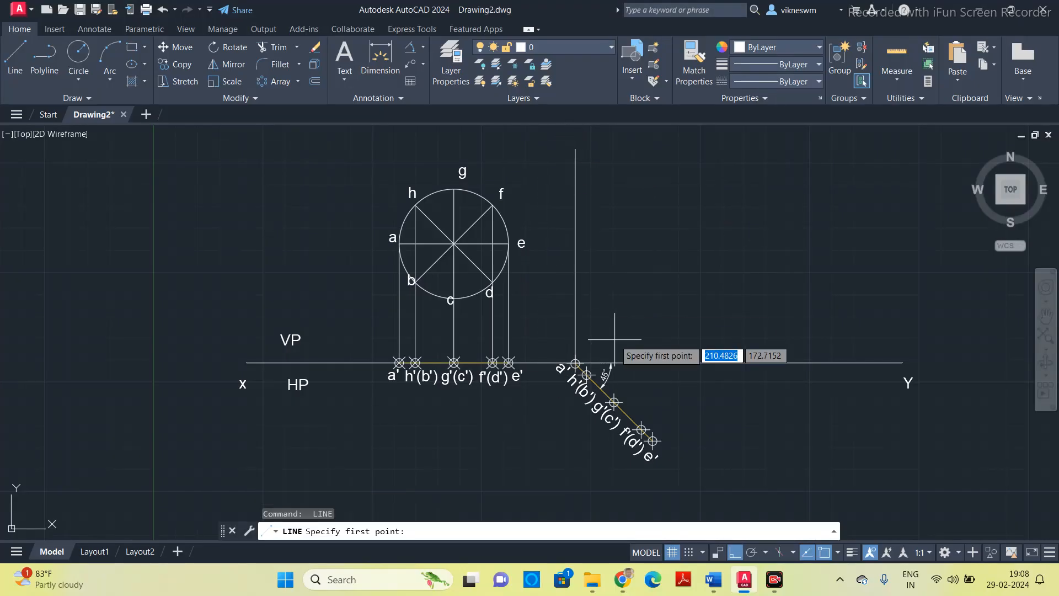
Draw a vertical projector from the tilted view and a horizontal projector from point h of the circle
click(575, 374)
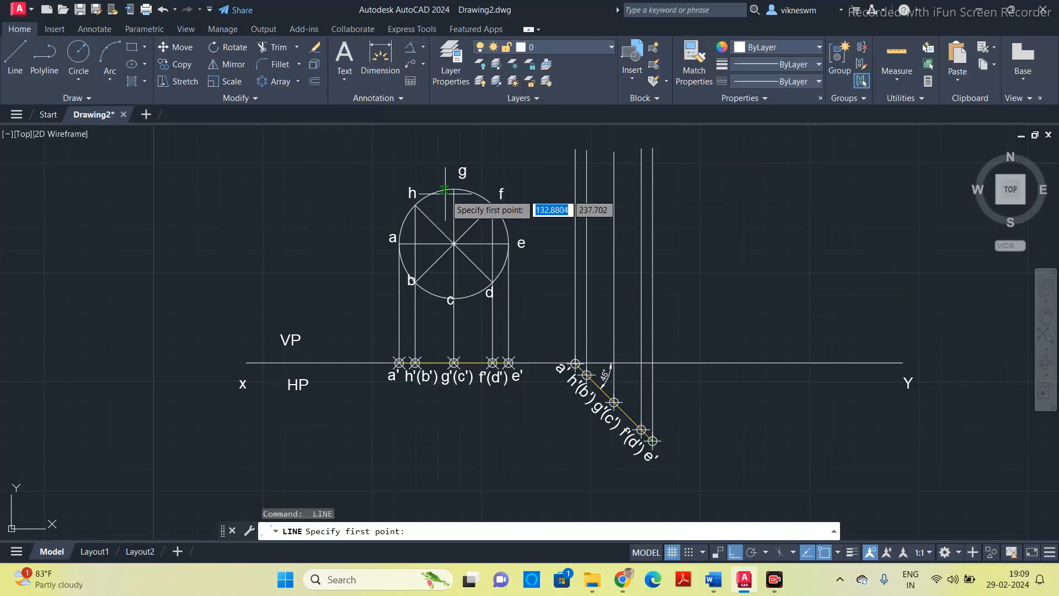
click(445, 188)
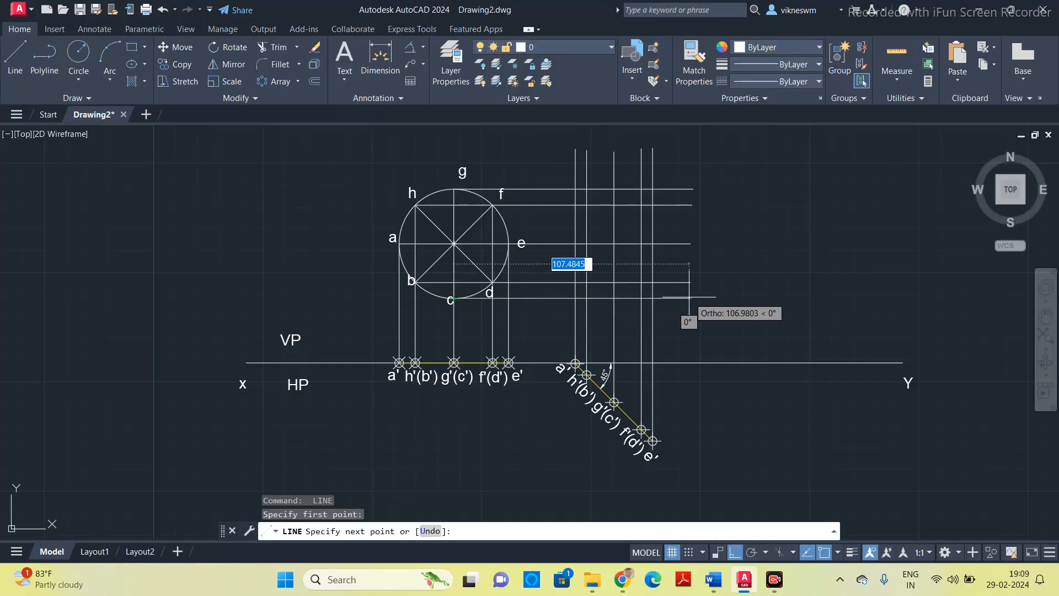
key(Escape)
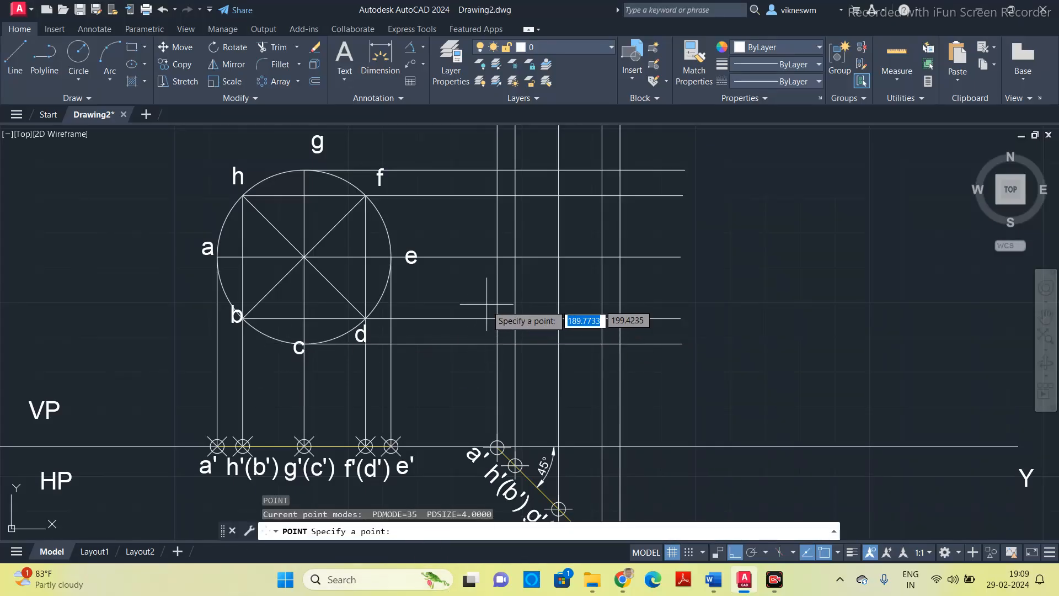
mouse_move(498, 273)
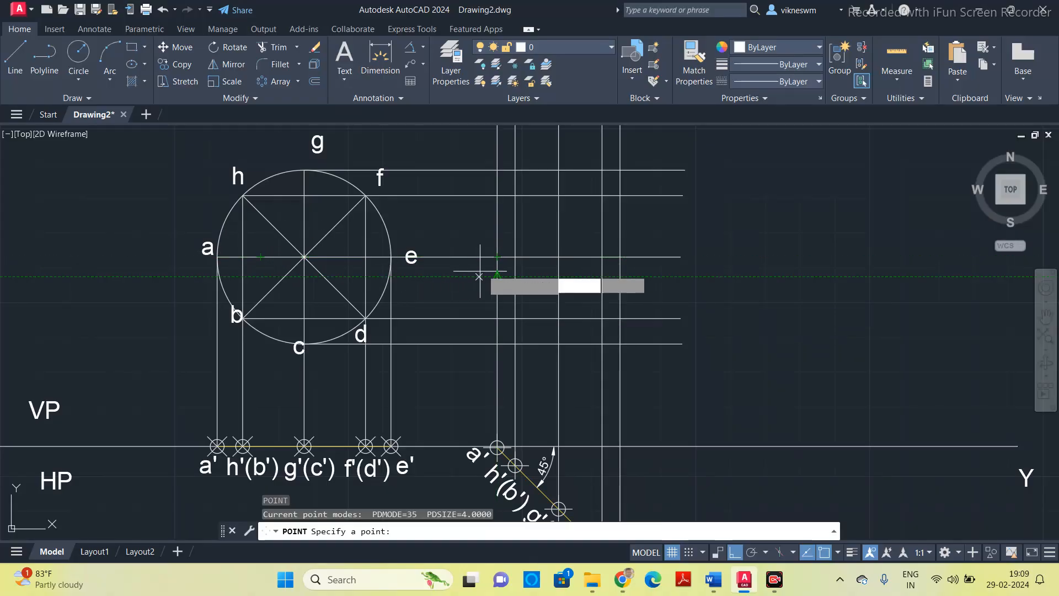
Mark the projector intersections with point markers
click(496, 254)
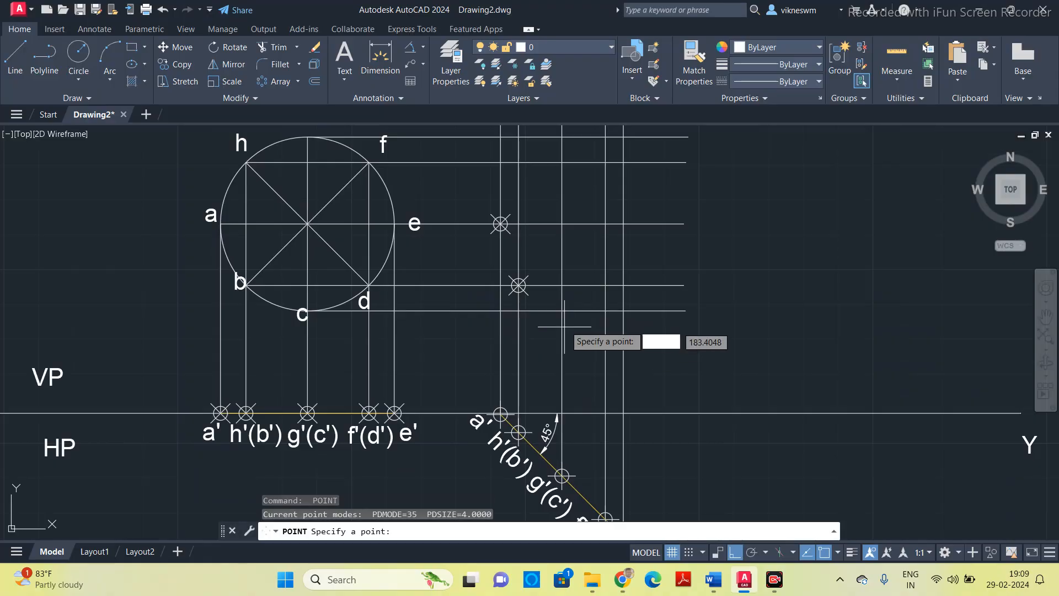
click(561, 311)
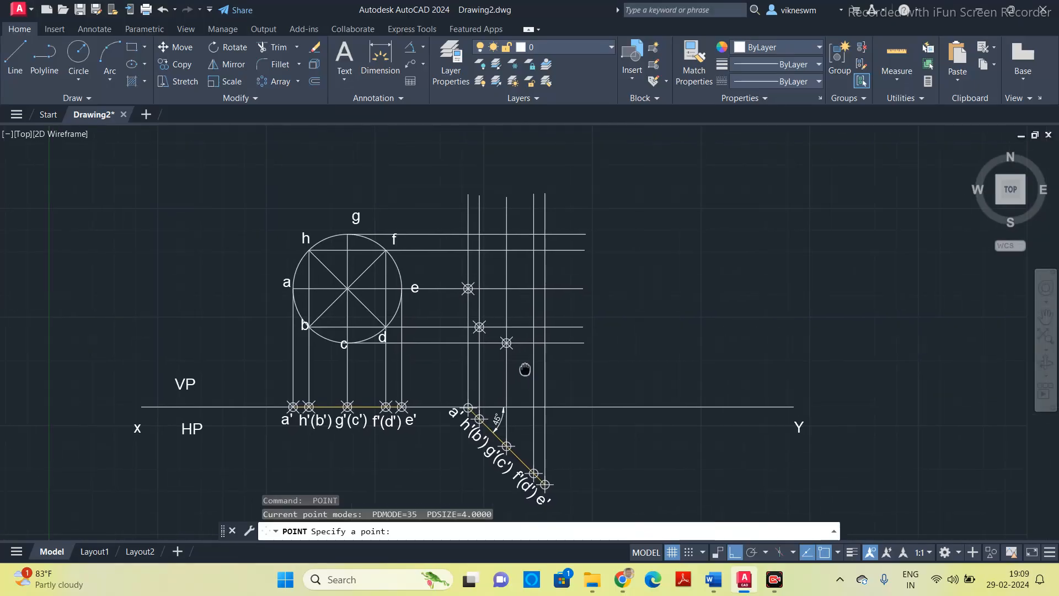
click(530, 327)
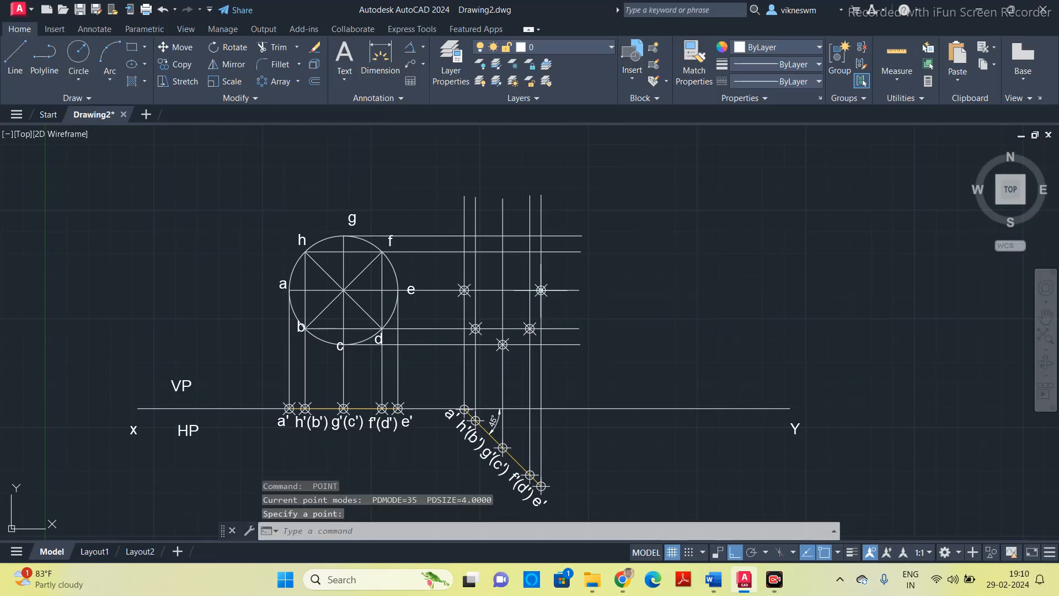
click(529, 252)
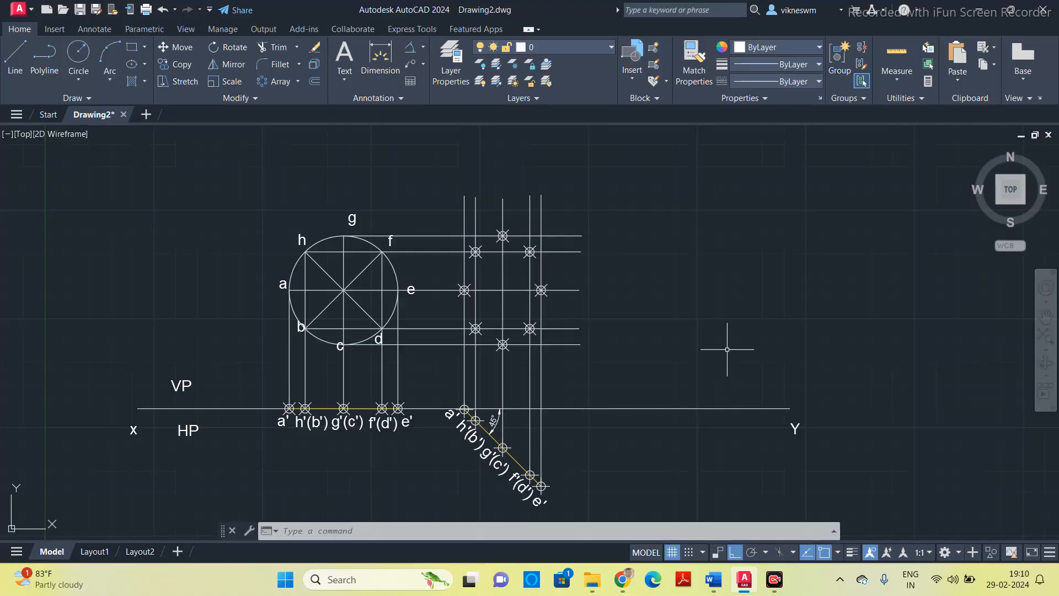
mouse_move(694, 336)
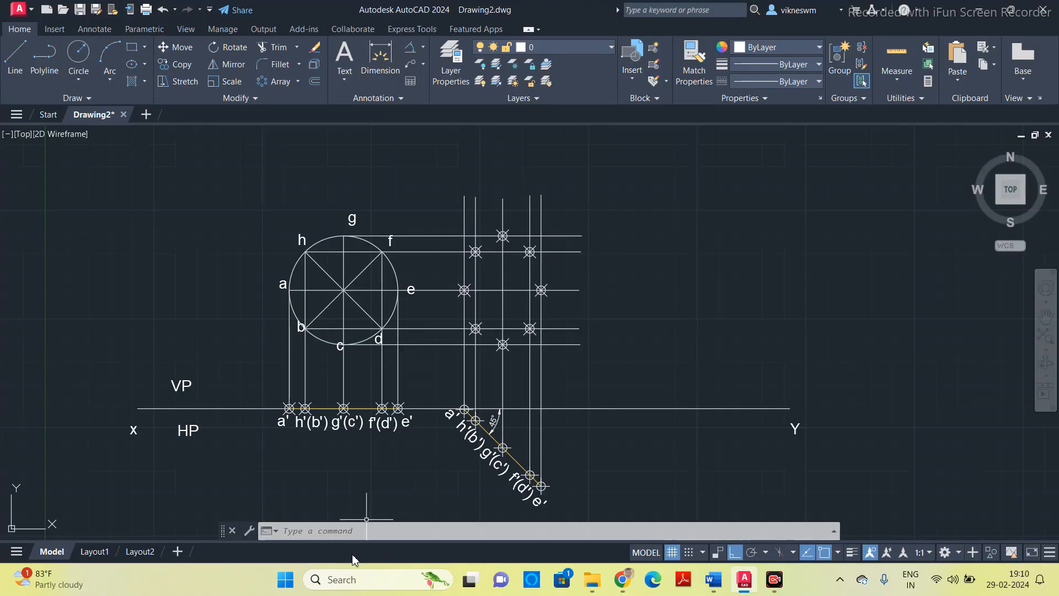
Draw a closed spline through the eight marked points and give it a 0.70 mm lineweight
text(spl)
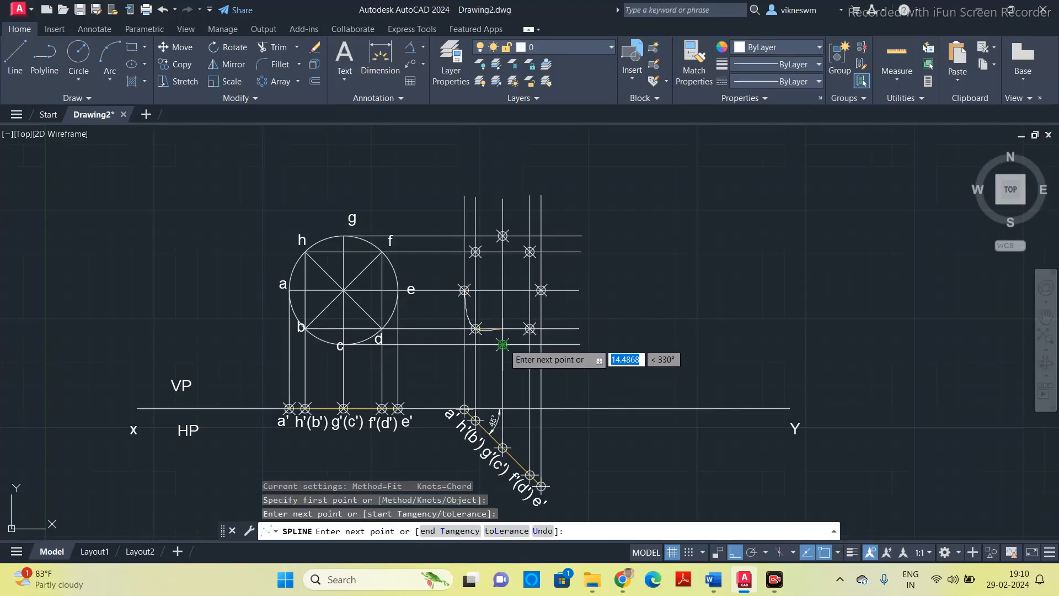
click(541, 290)
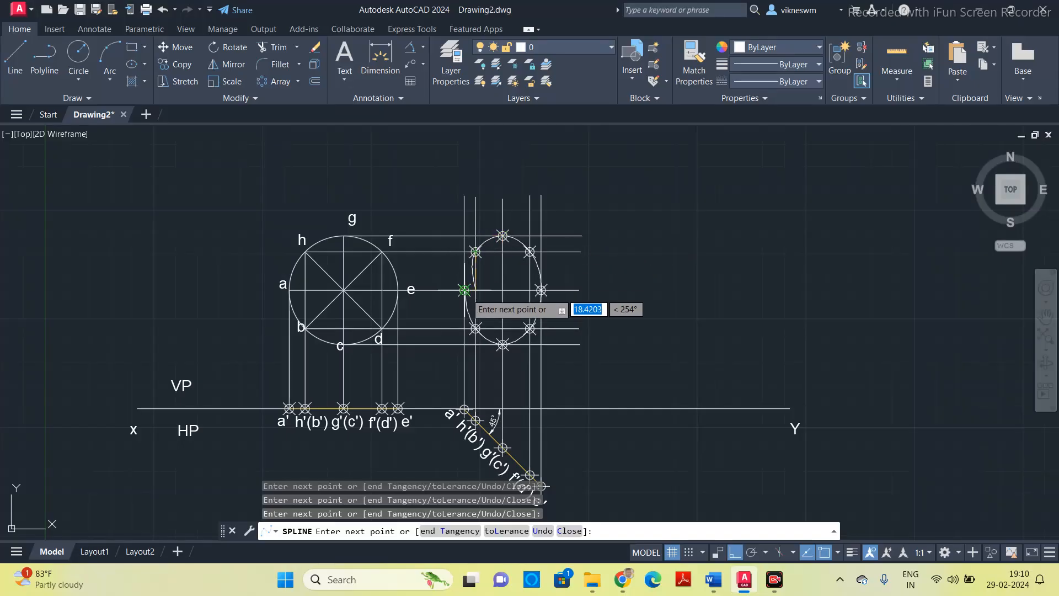
mouse_move(474, 360)
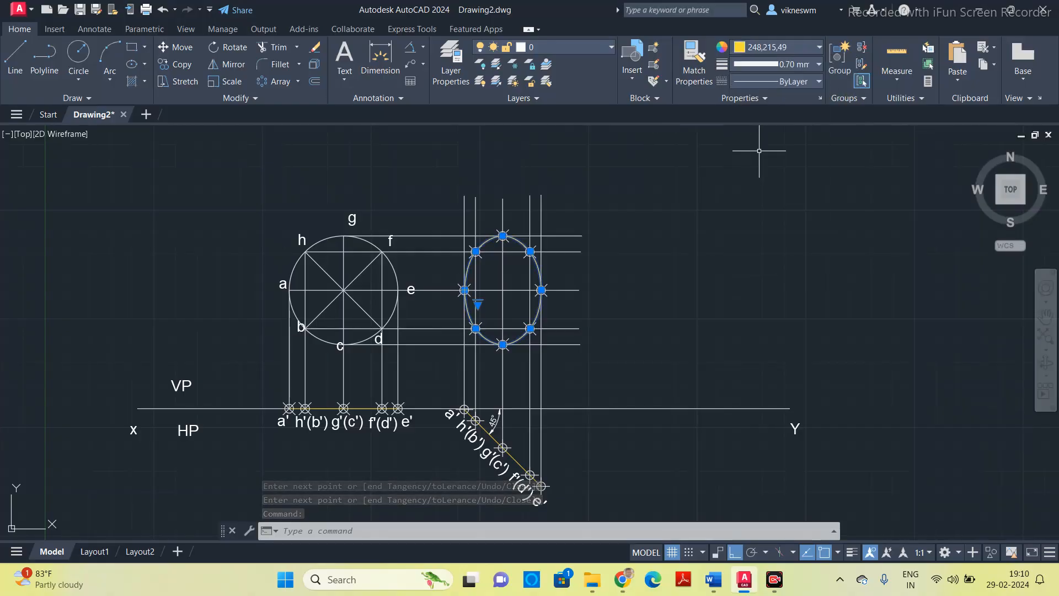
click(818, 64)
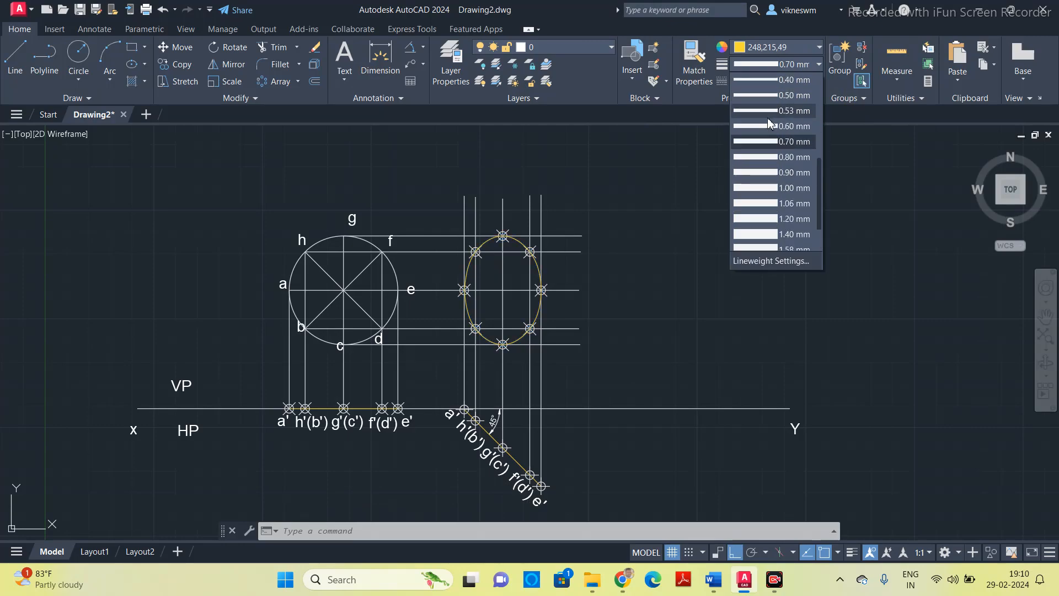
click(784, 79)
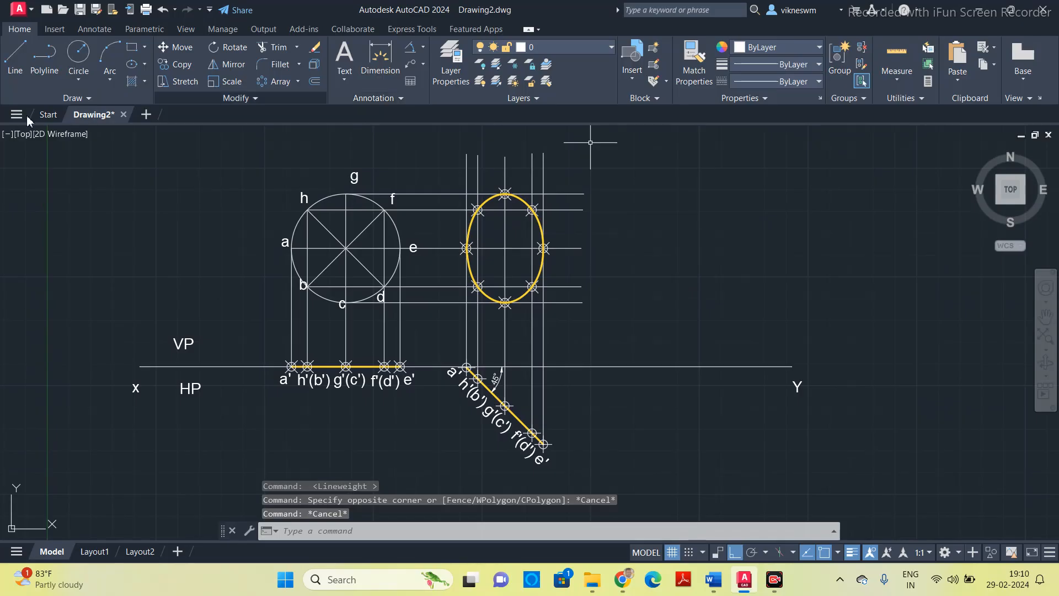
Add an R25 radius dimension to the circle
click(412, 46)
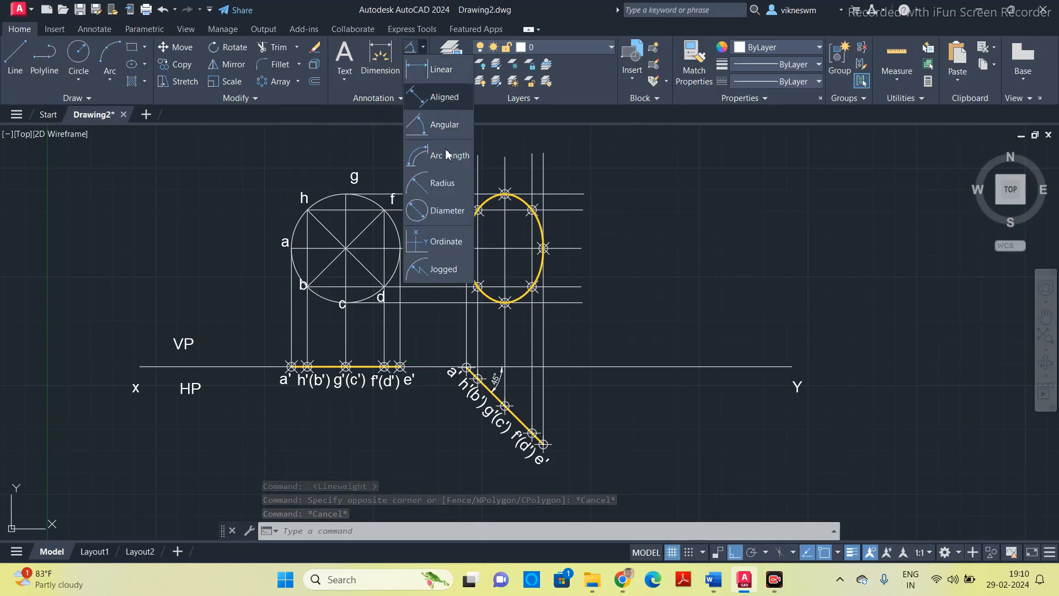
click(441, 182)
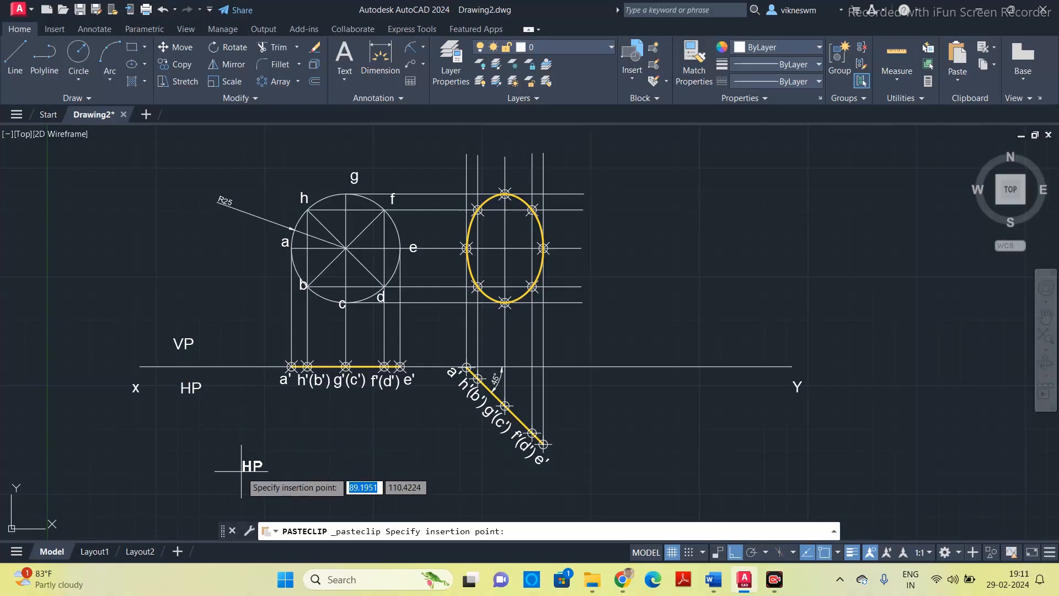
Add the note 'All Dimensions are in mm' below the views
click(246, 470)
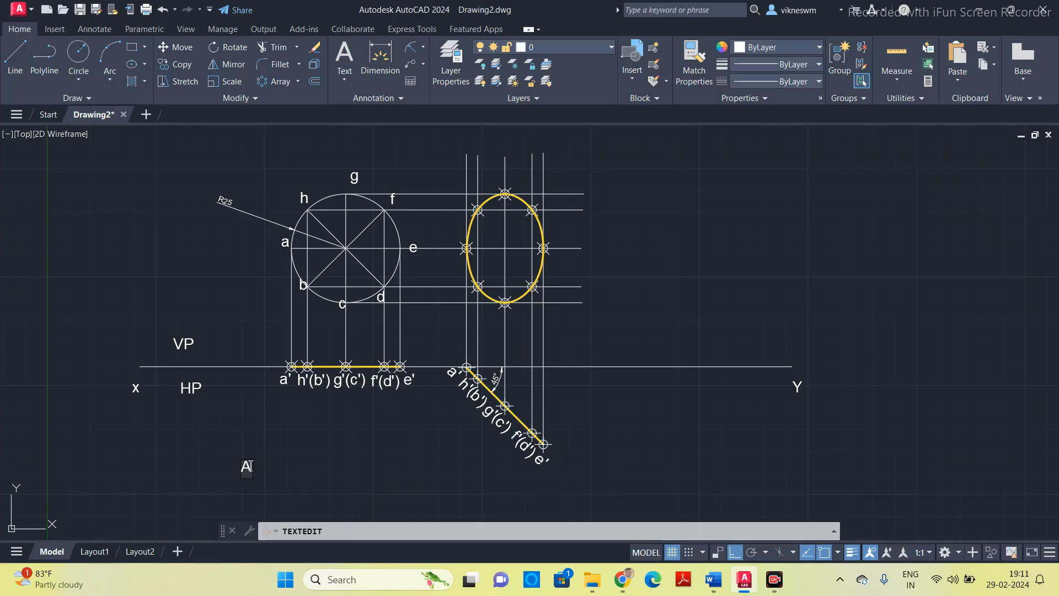
text(All Dimensions are in mm)
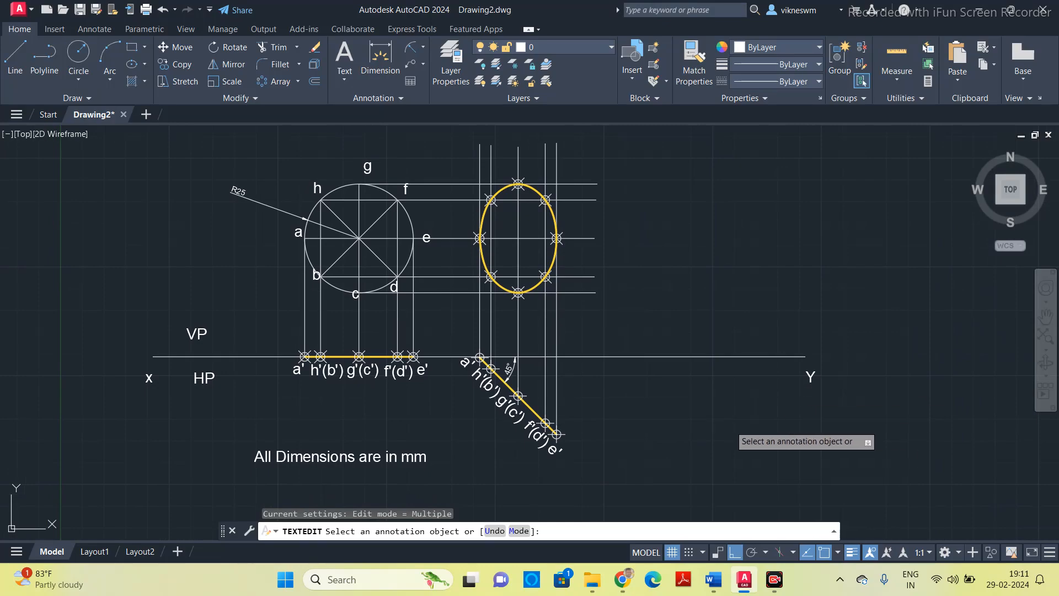
key(Escape)
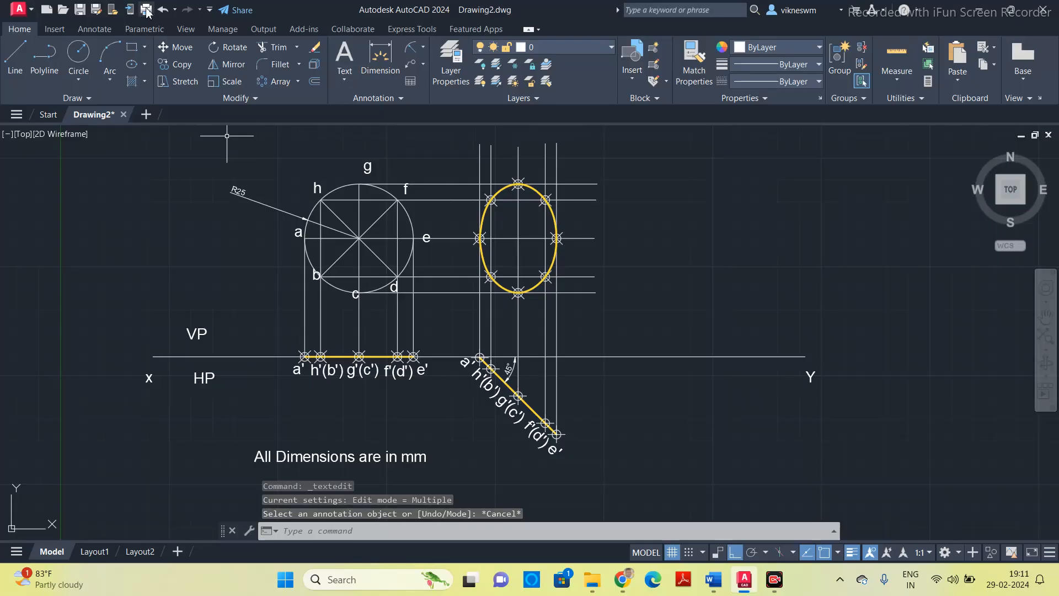
Plot a framed window to Microsoft Print to PDF on A4, centred and landscape, with a preview
click(146, 10)
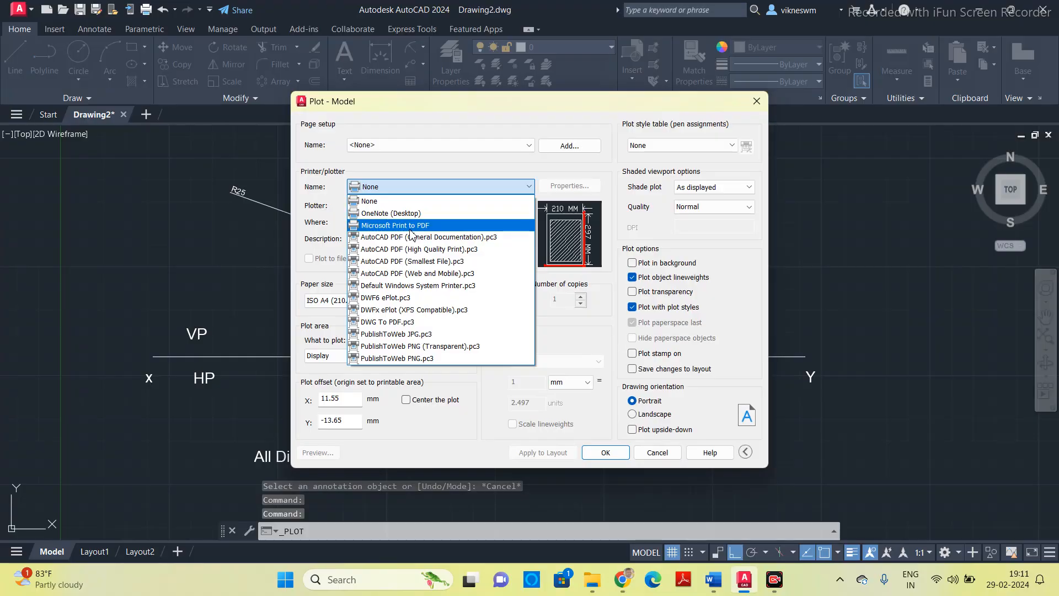
click(396, 225)
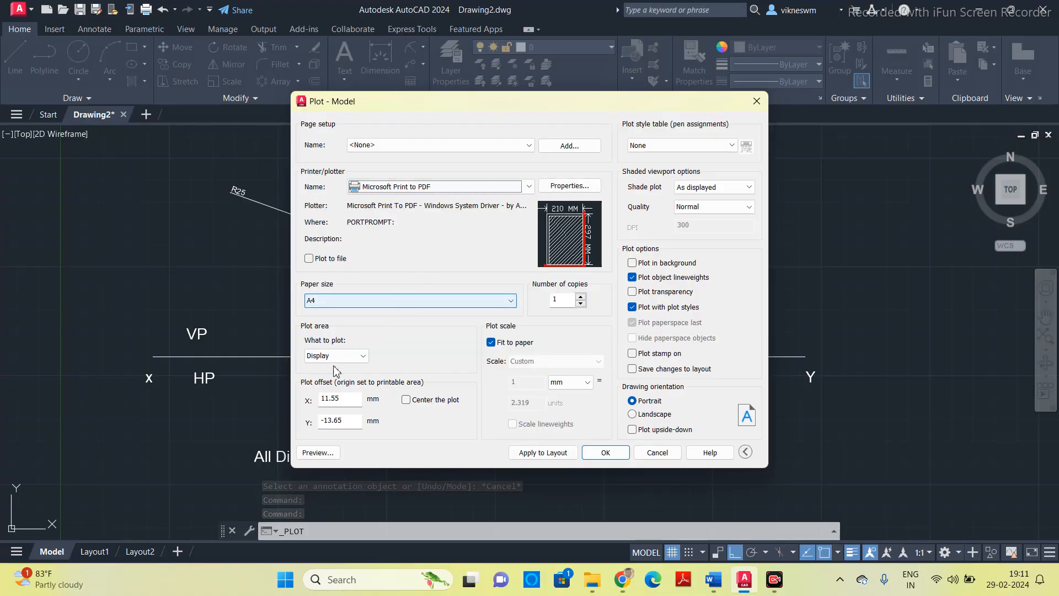
click(604, 452)
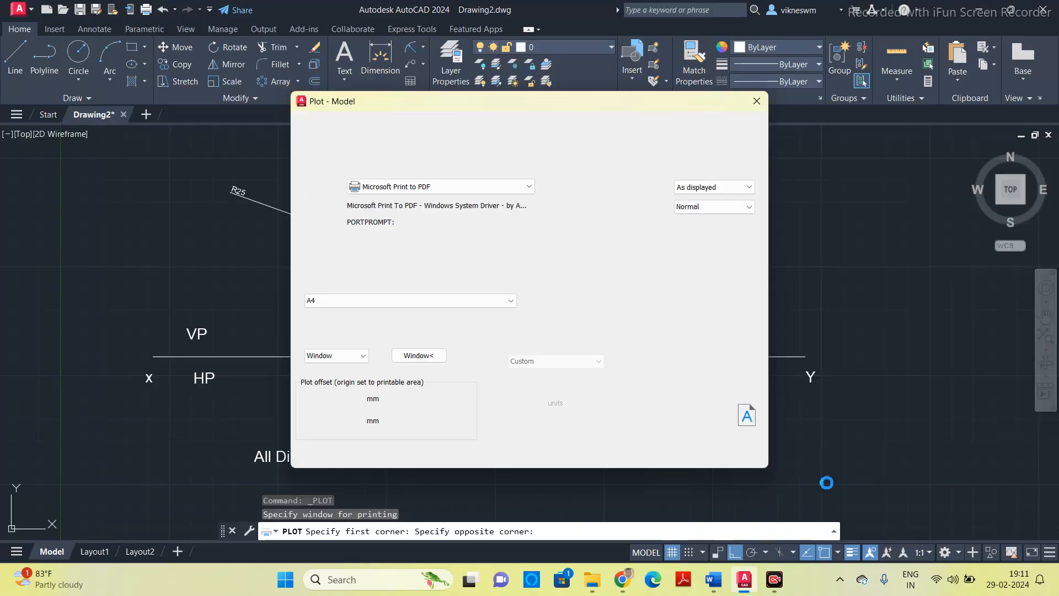
click(746, 453)
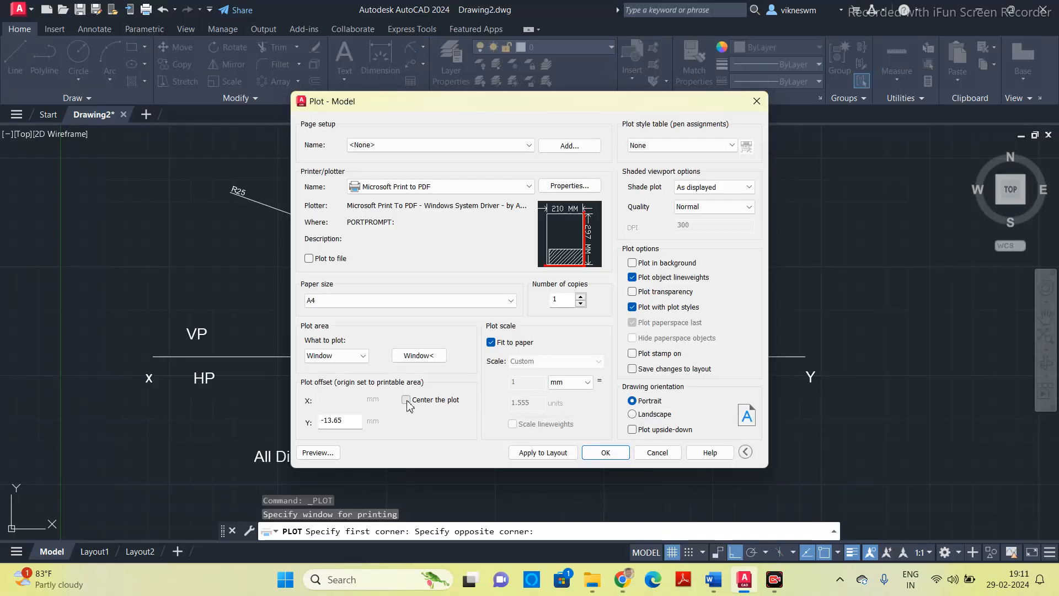
click(407, 400)
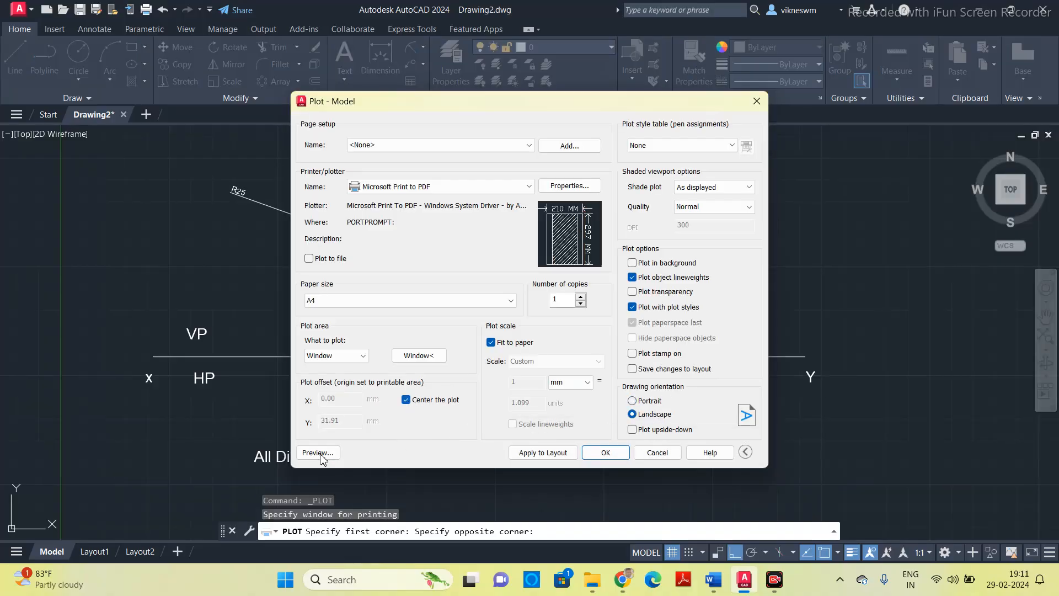
click(317, 452)
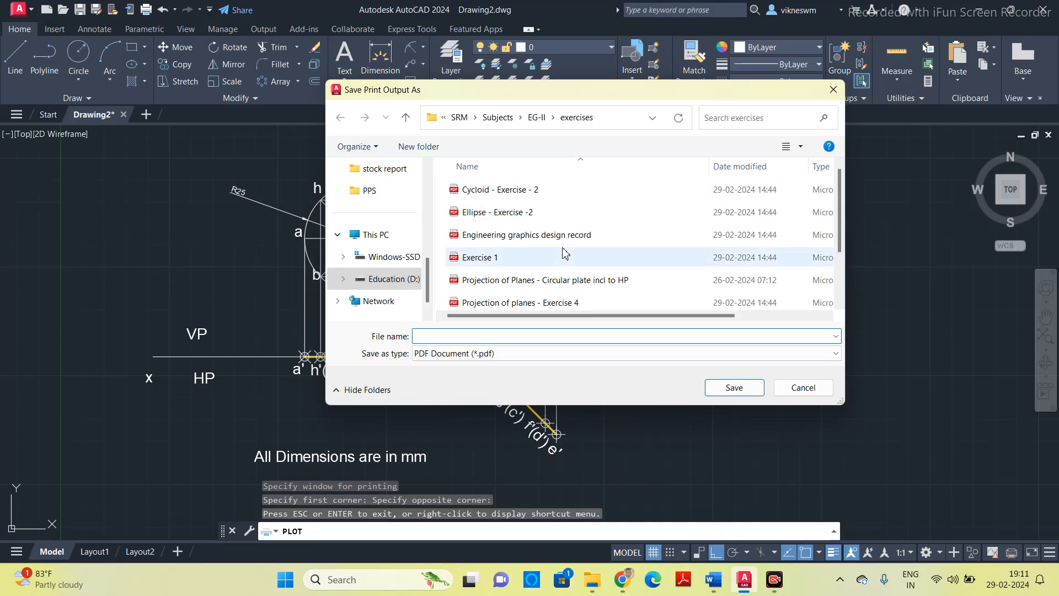
Save the PDF as 'Projection of Planes - Circular plate incl to VP'
click(518, 302)
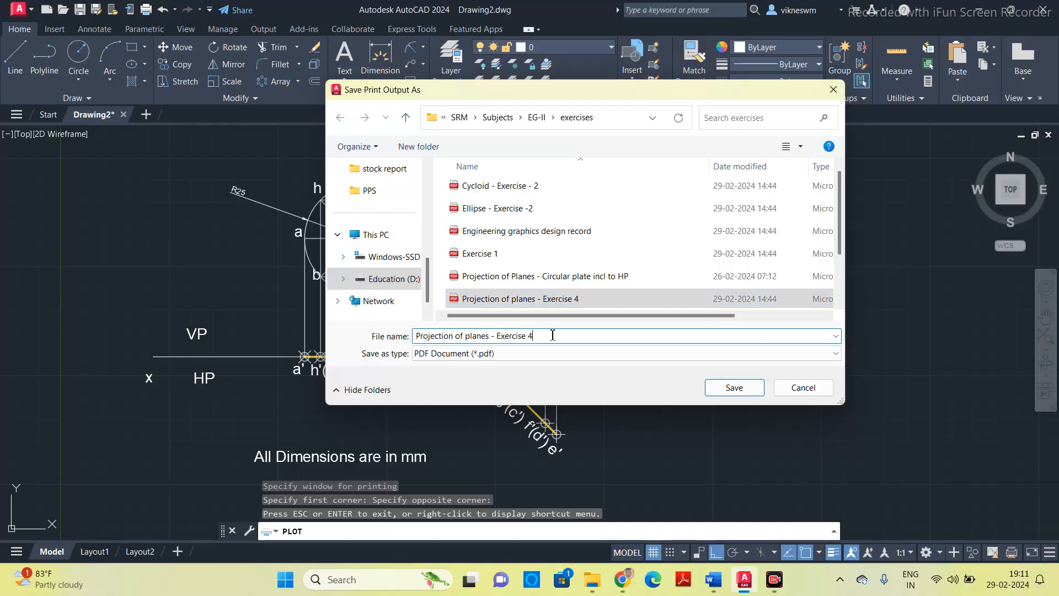
click(544, 275)
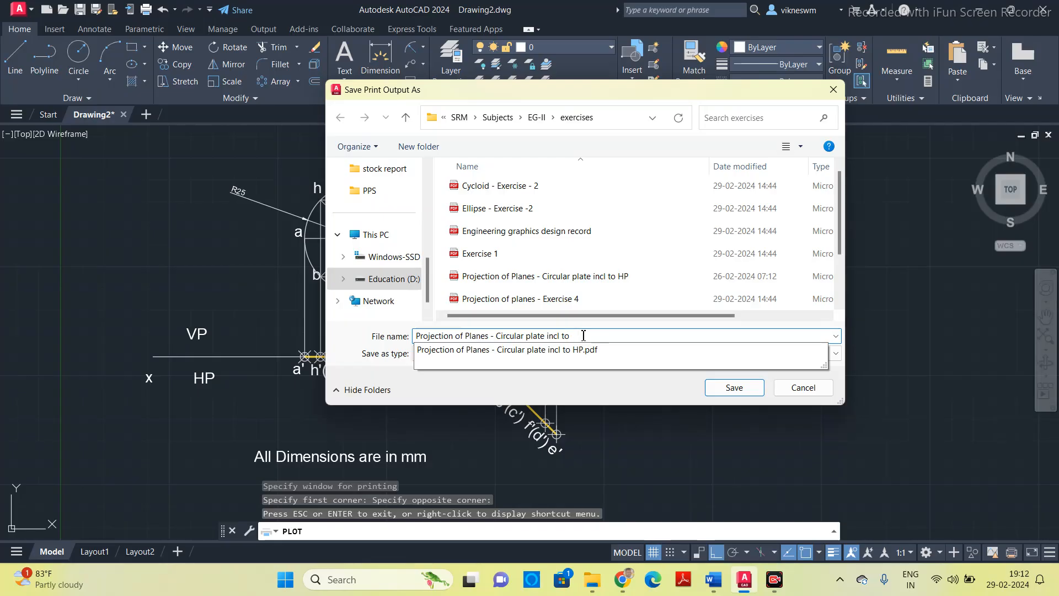
text(VP)
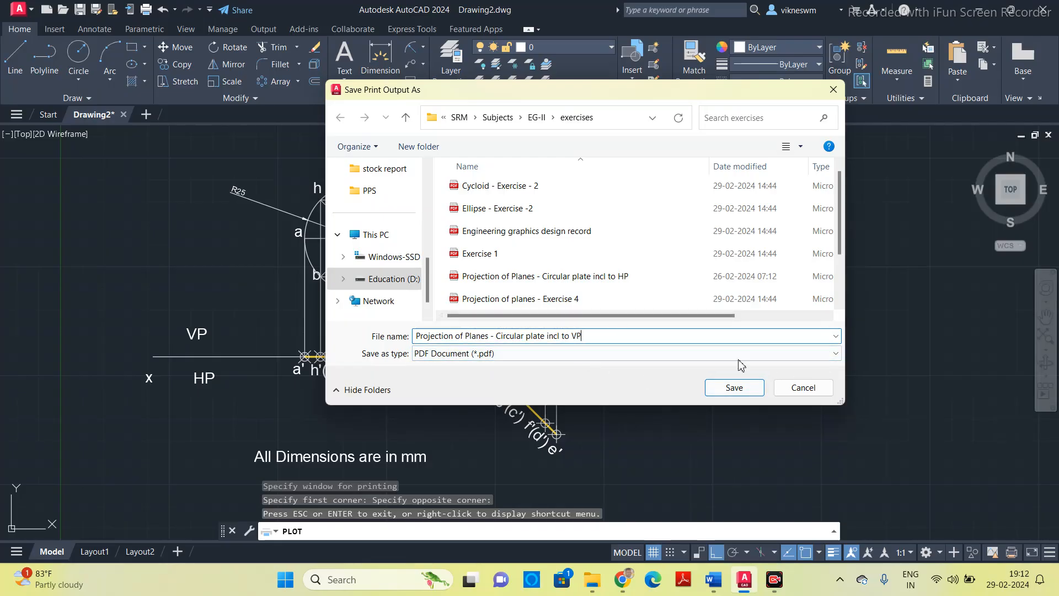
click(734, 388)
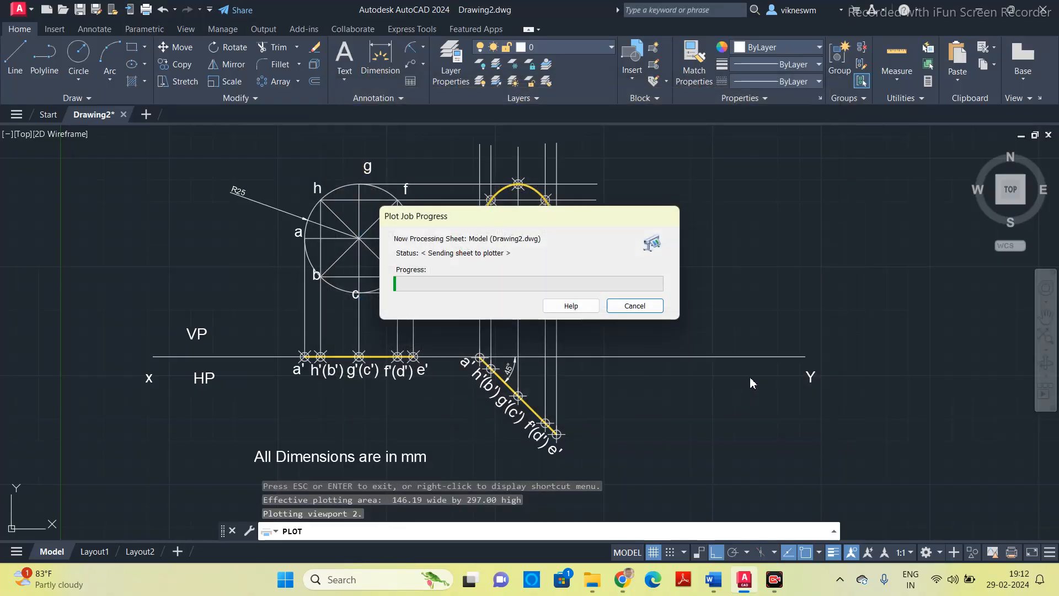